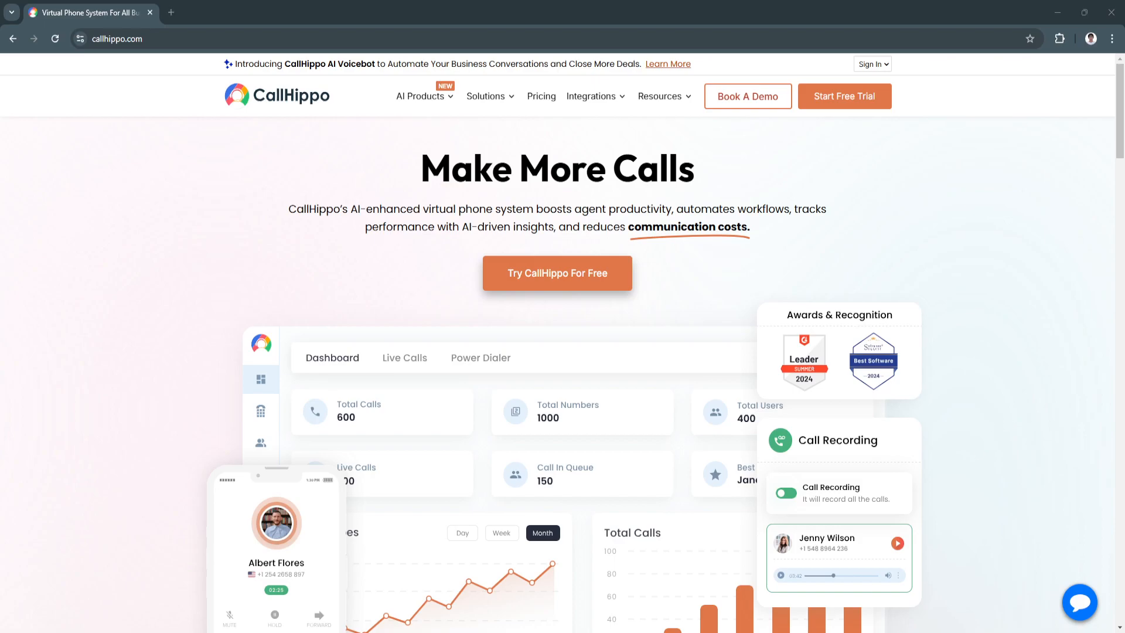
mouse_move(2, 296)
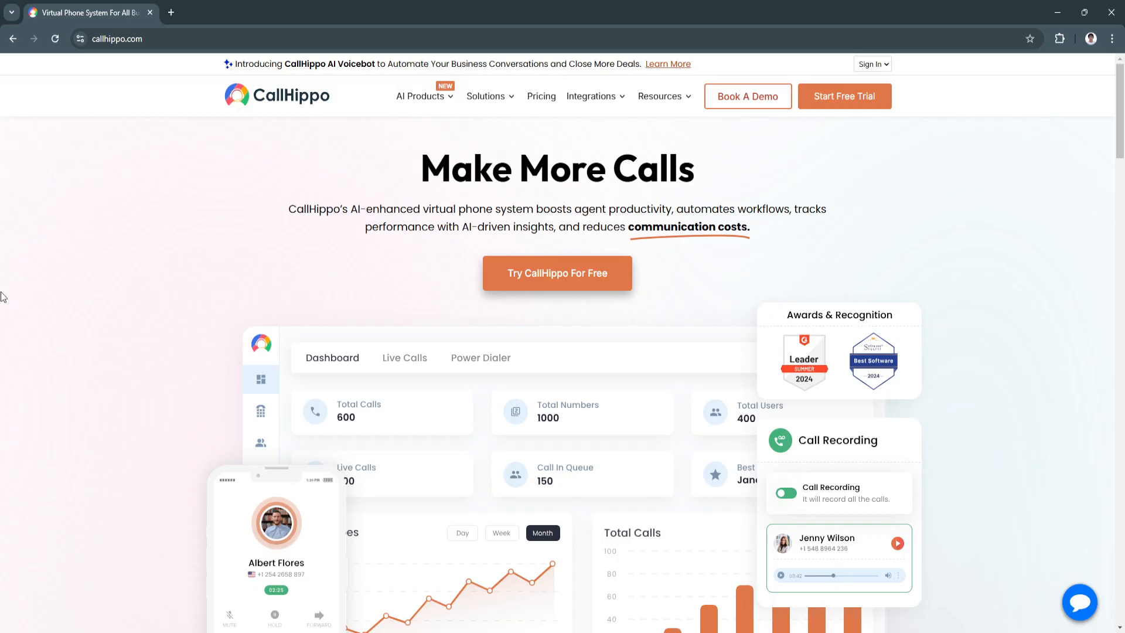
mouse_move(2, 247)
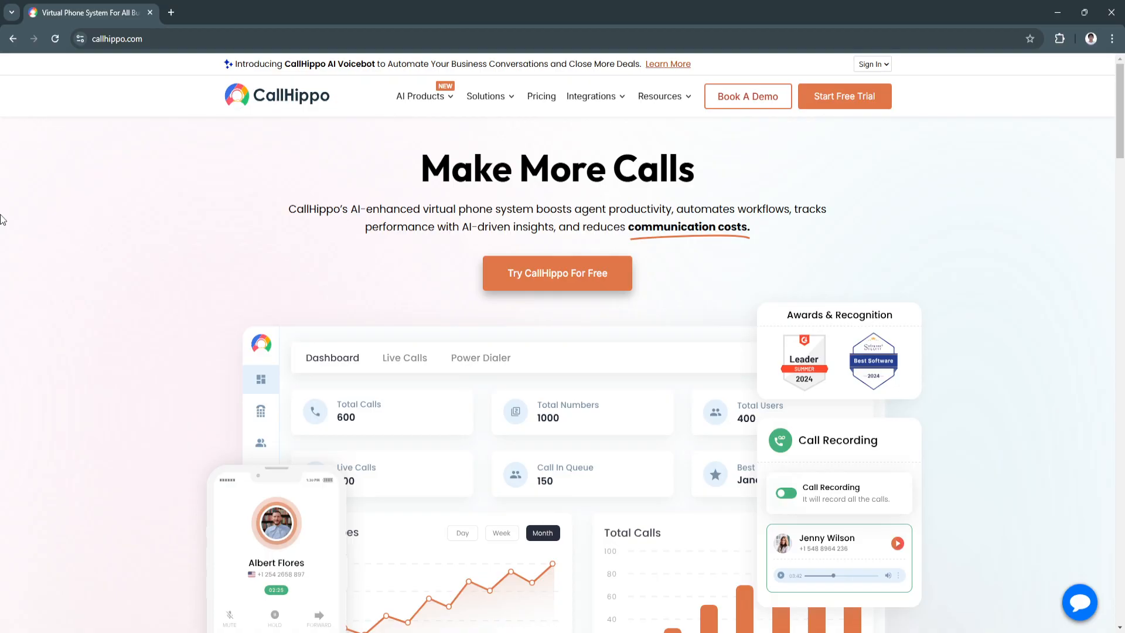
mouse_move(6, 284)
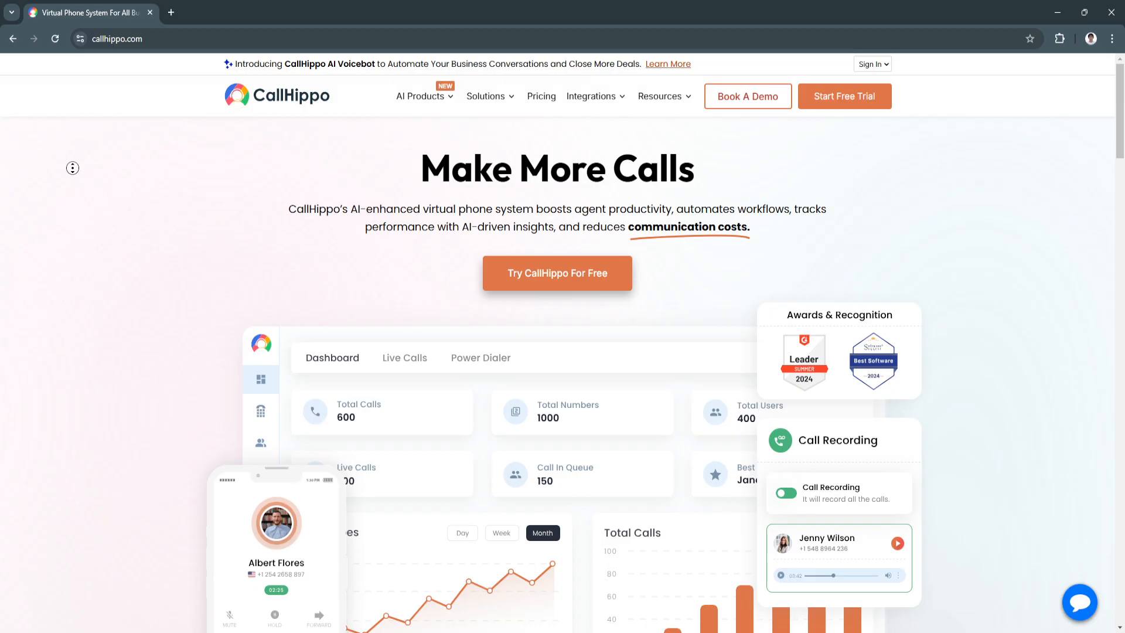
Scroll past the dashboard mockup and trusted-company logos to the AI-Powered Future of Virtual Telephony cards.
scroll("down", 3)
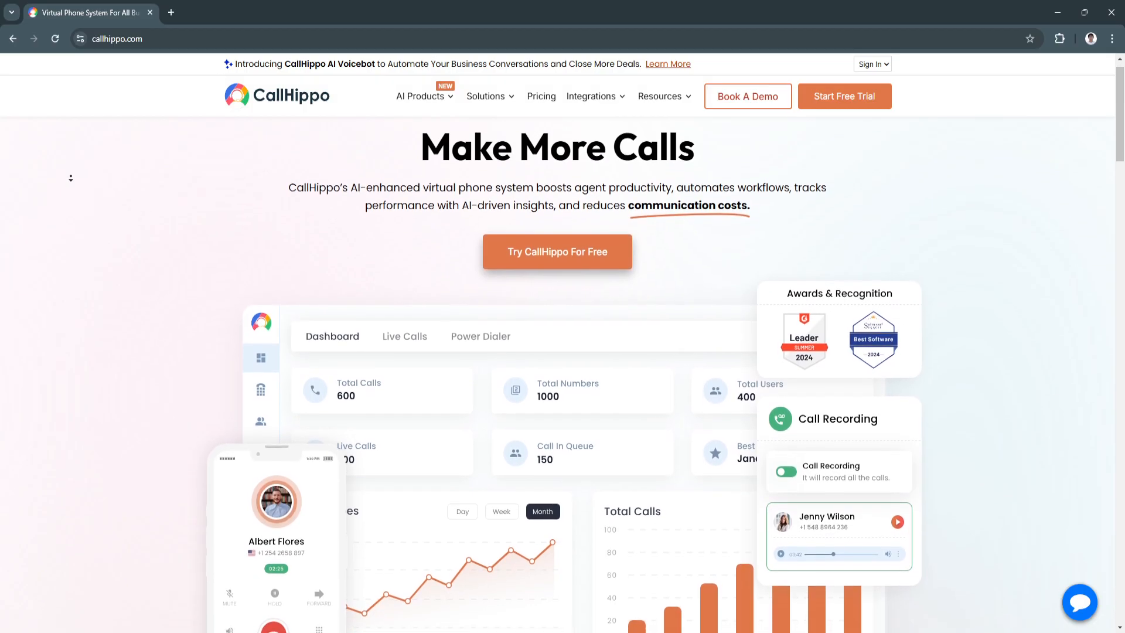
scroll("down", 3)
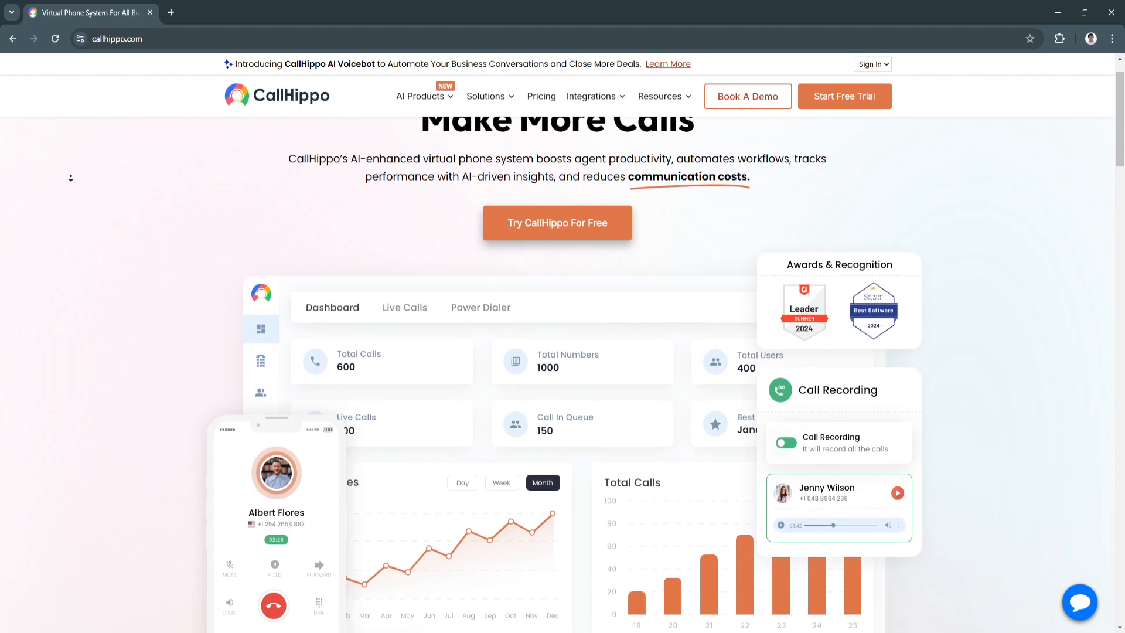
scroll("down", 3)
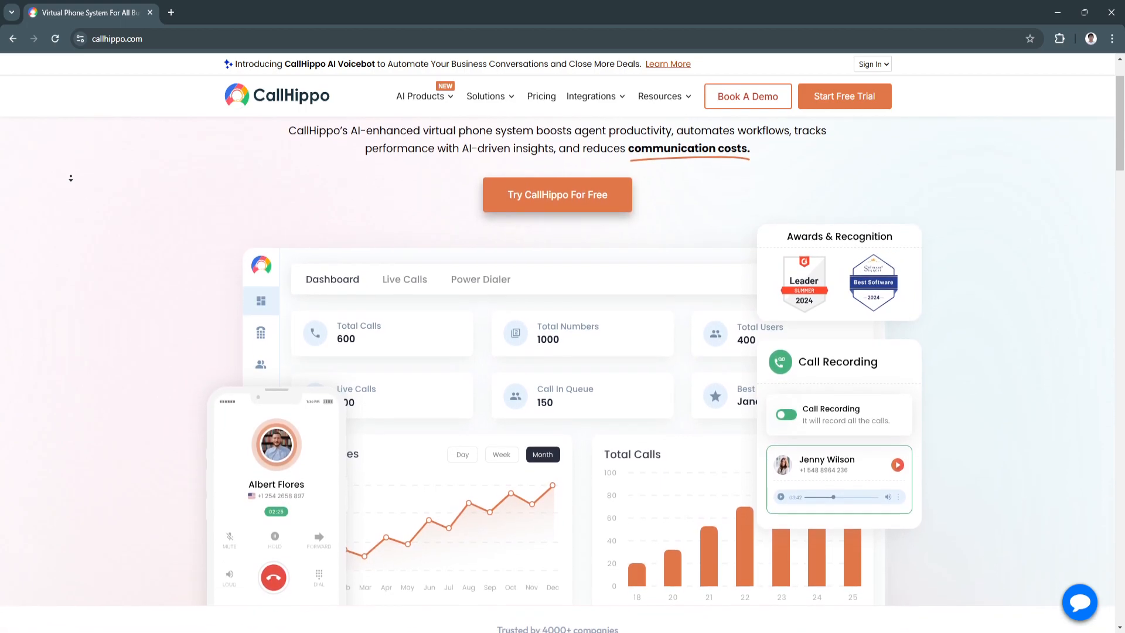
scroll("down", 3)
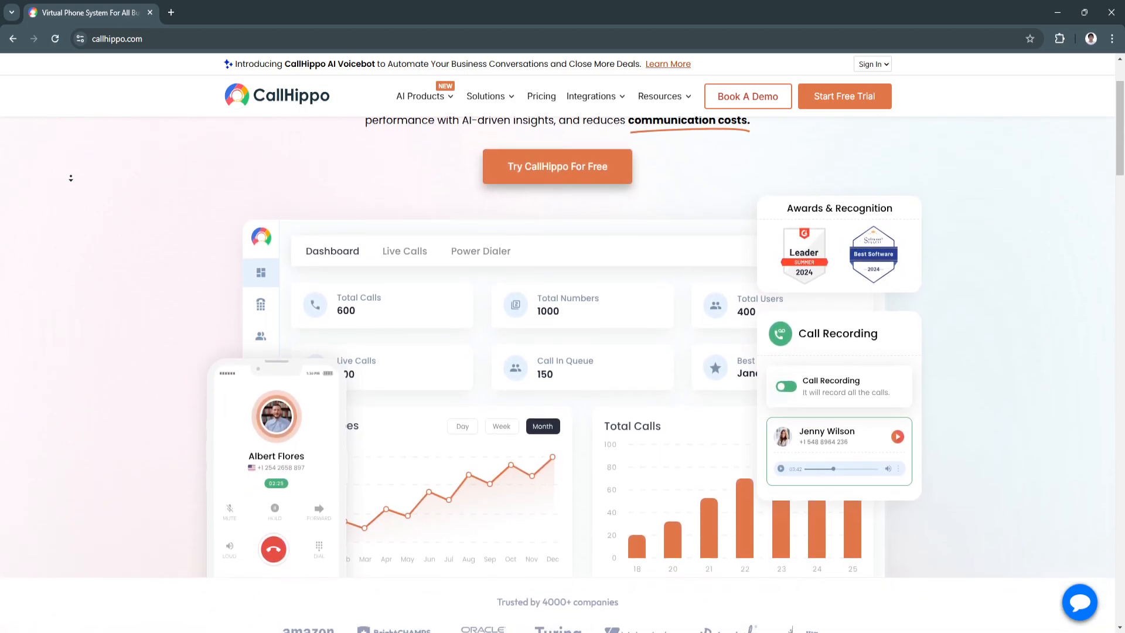
scroll("down", 3)
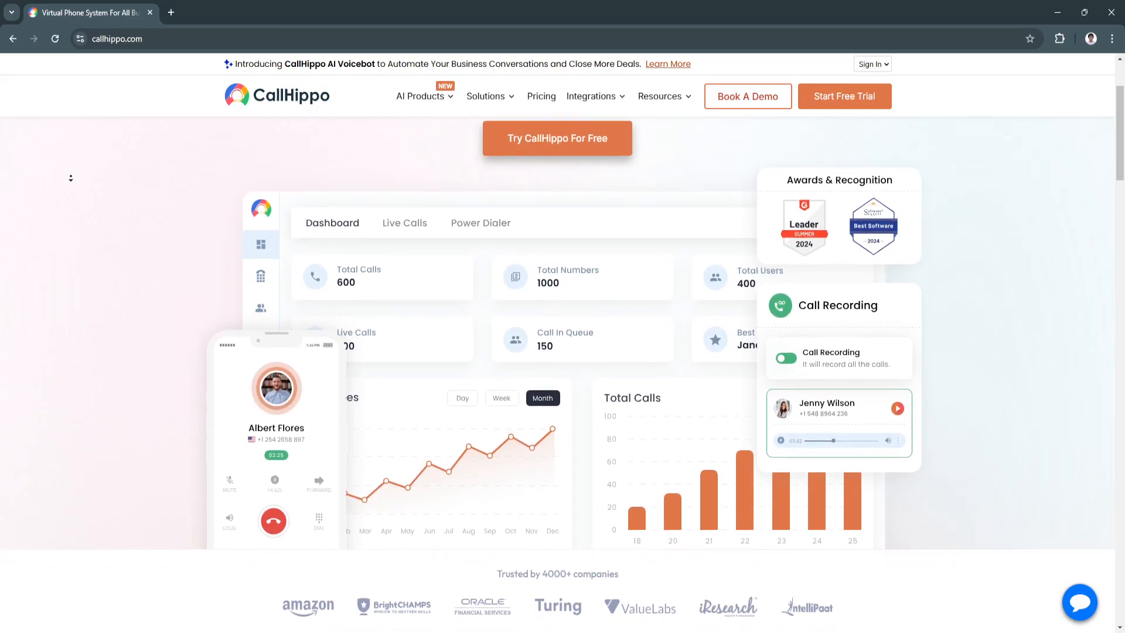
scroll("down", 3)
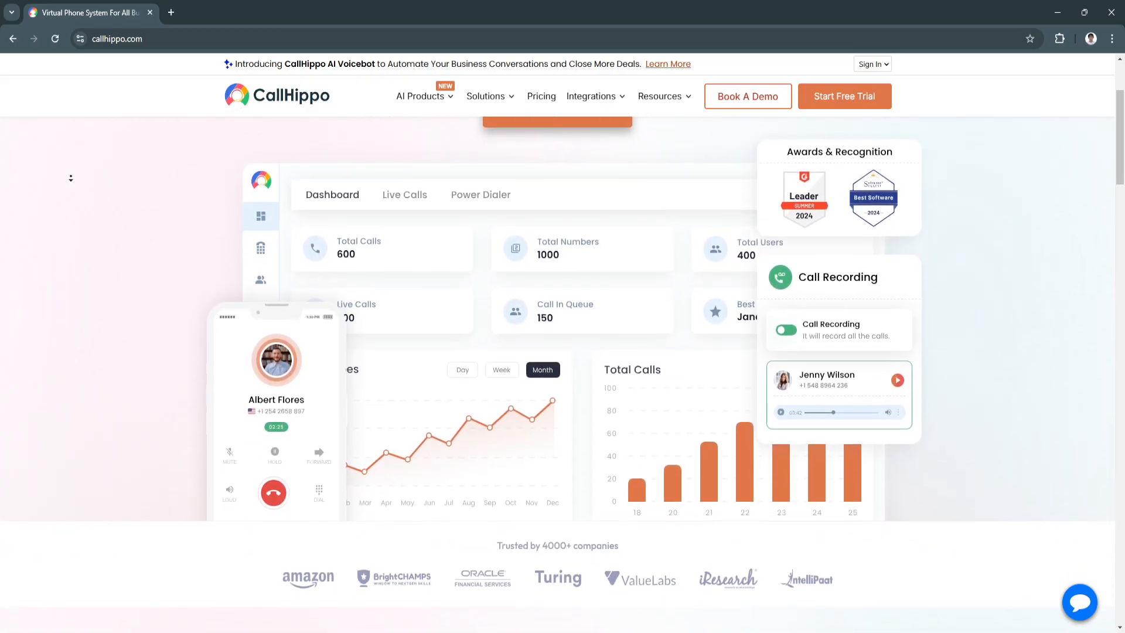
scroll("down", 3)
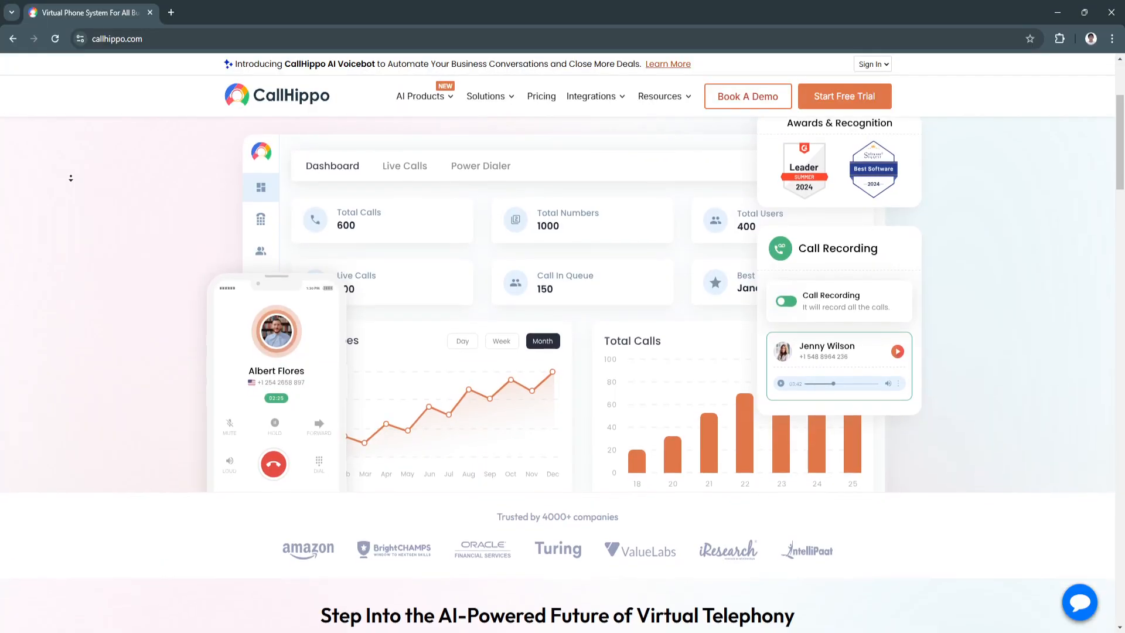
scroll("down", 3)
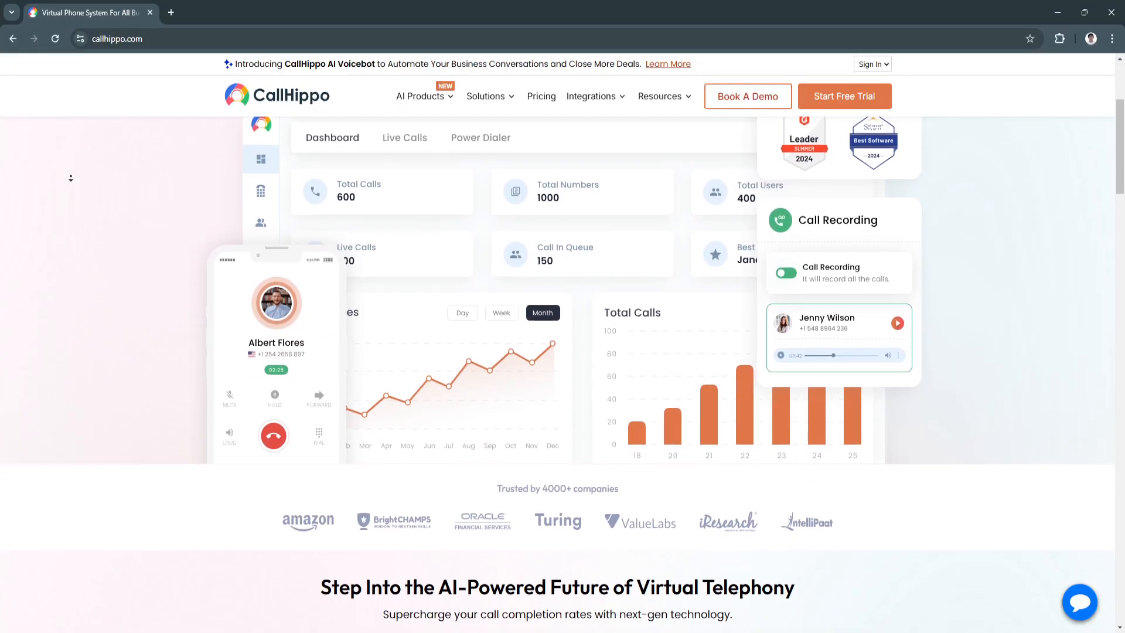
scroll("down", 3)
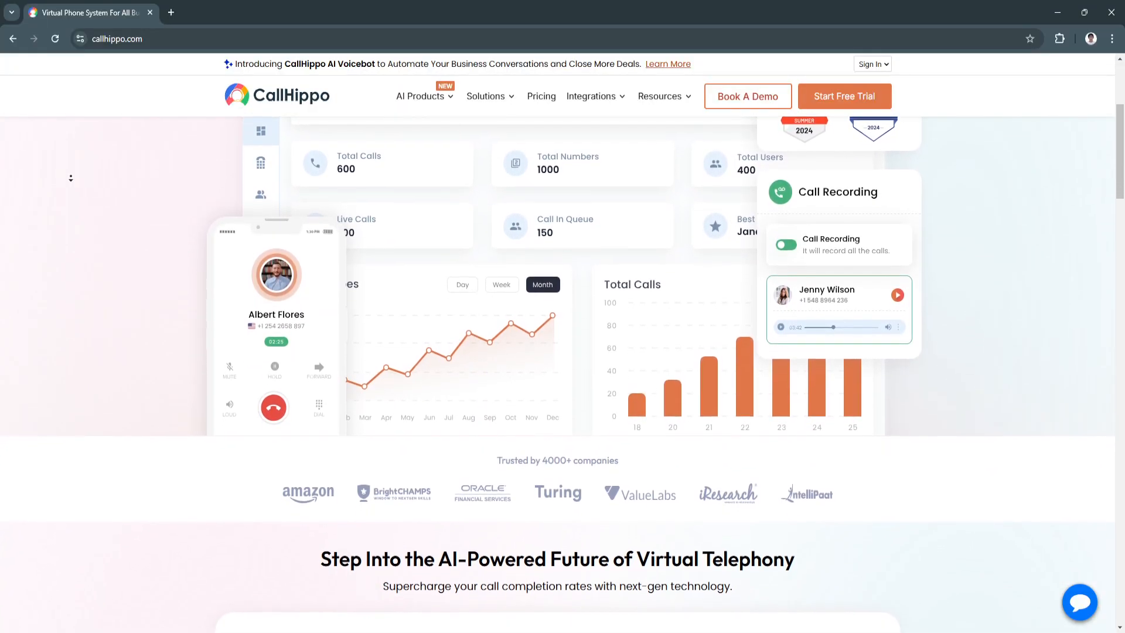
scroll("down", 3)
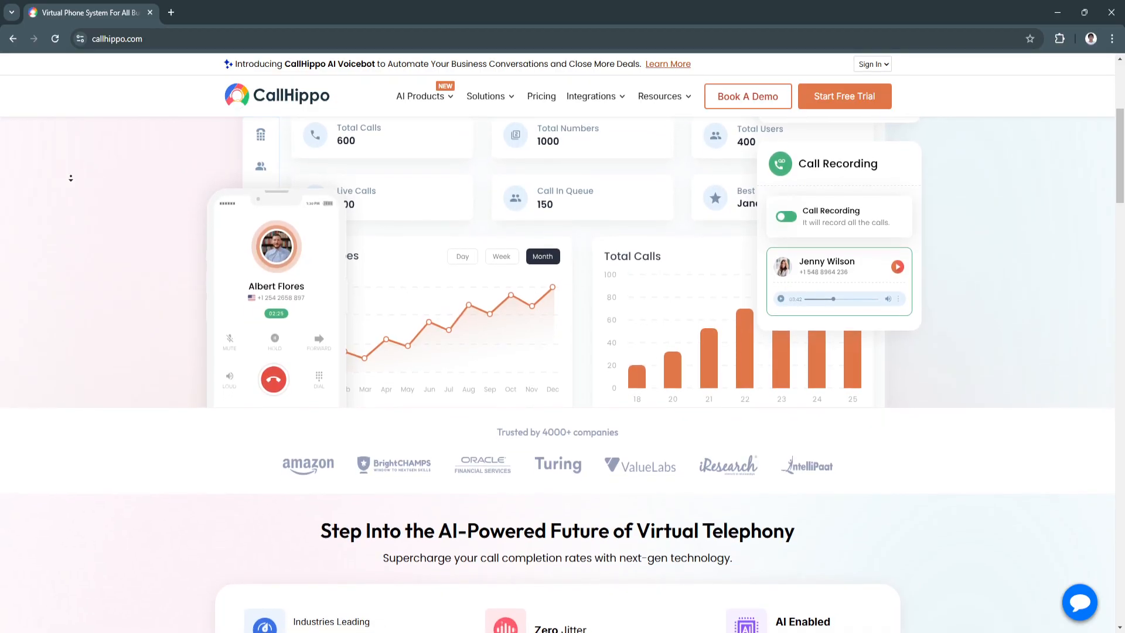
scroll("down", 3)
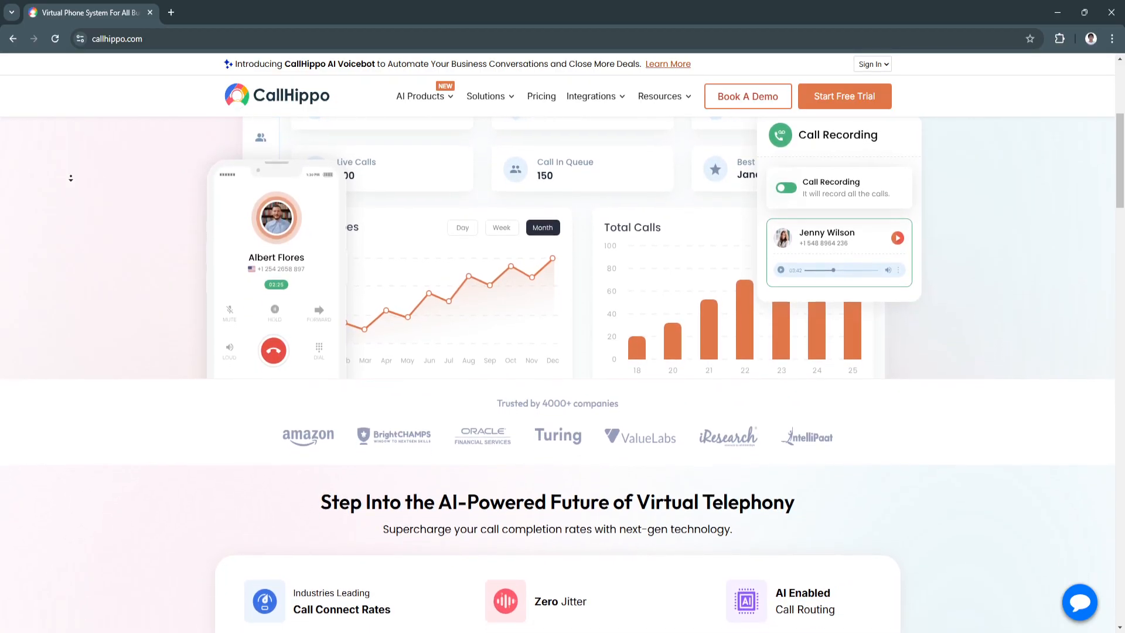
scroll("down", 3)
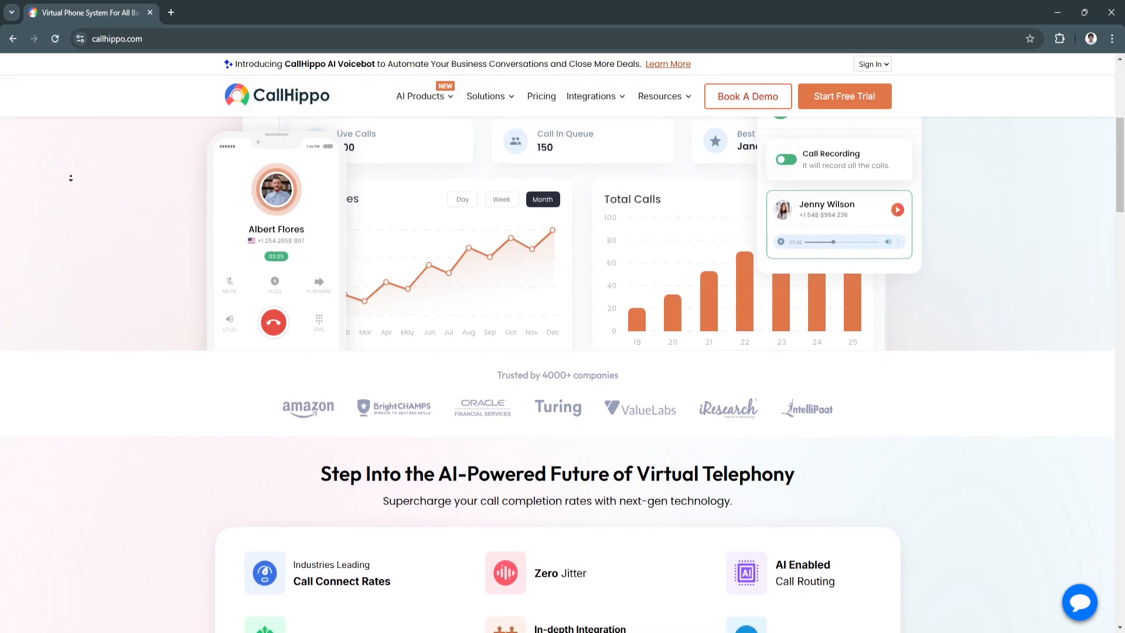
scroll("down", 3)
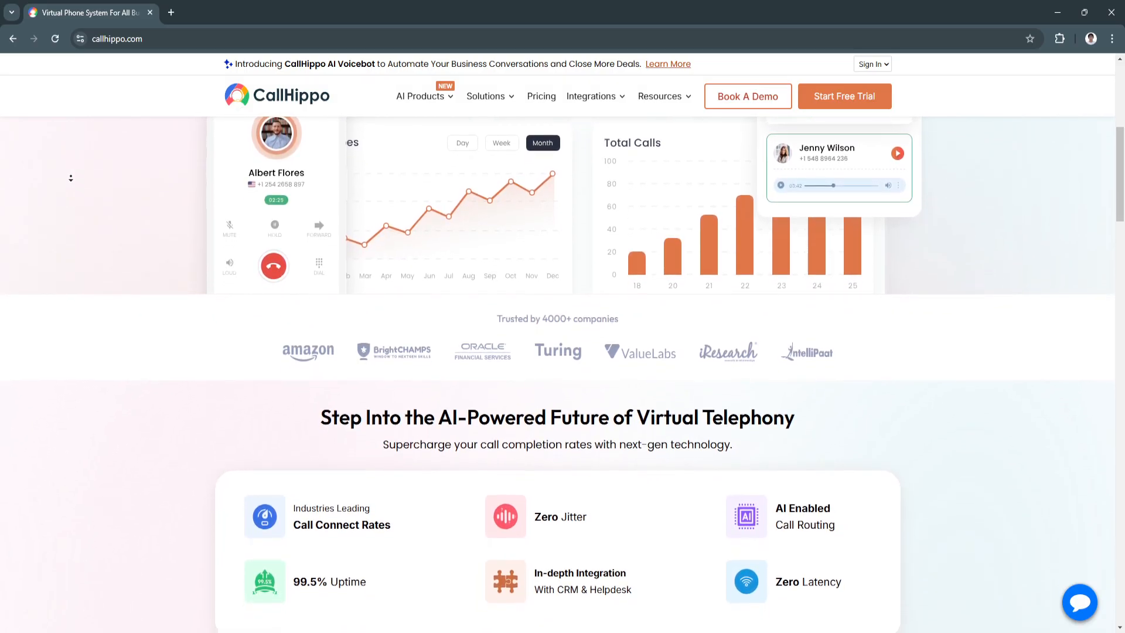
scroll("down", 3)
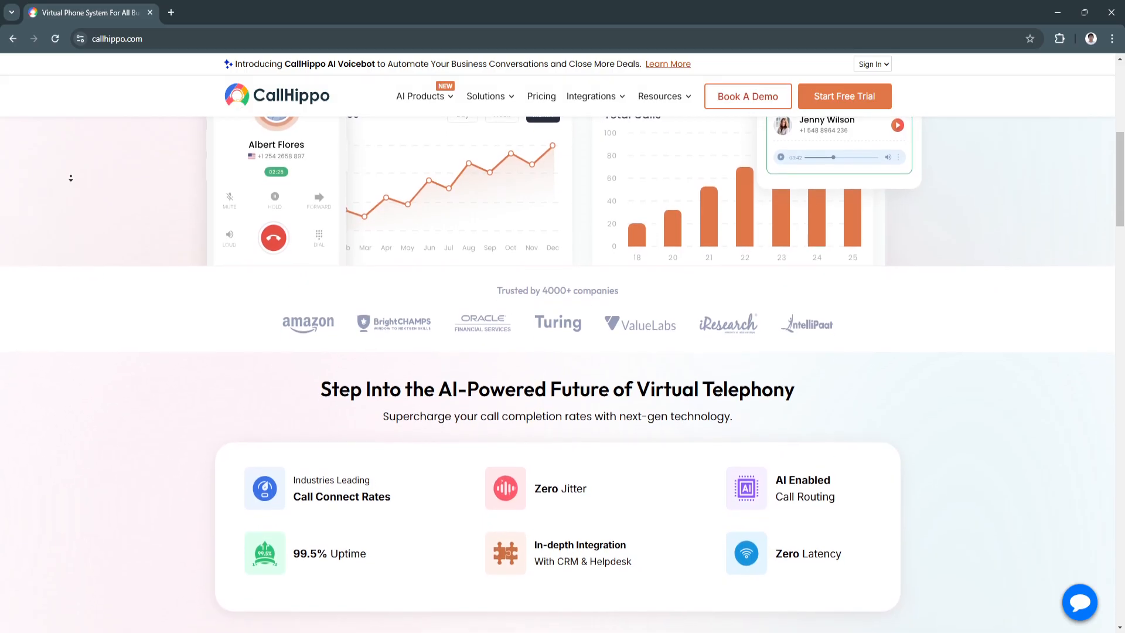
scroll("down", 3)
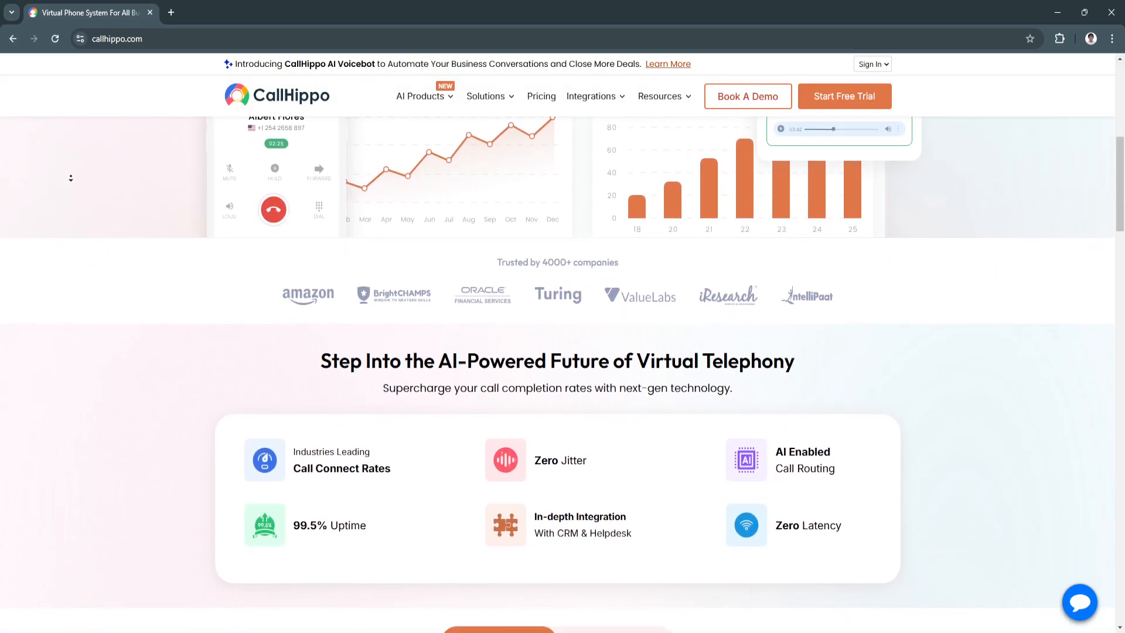
scroll("down", 3)
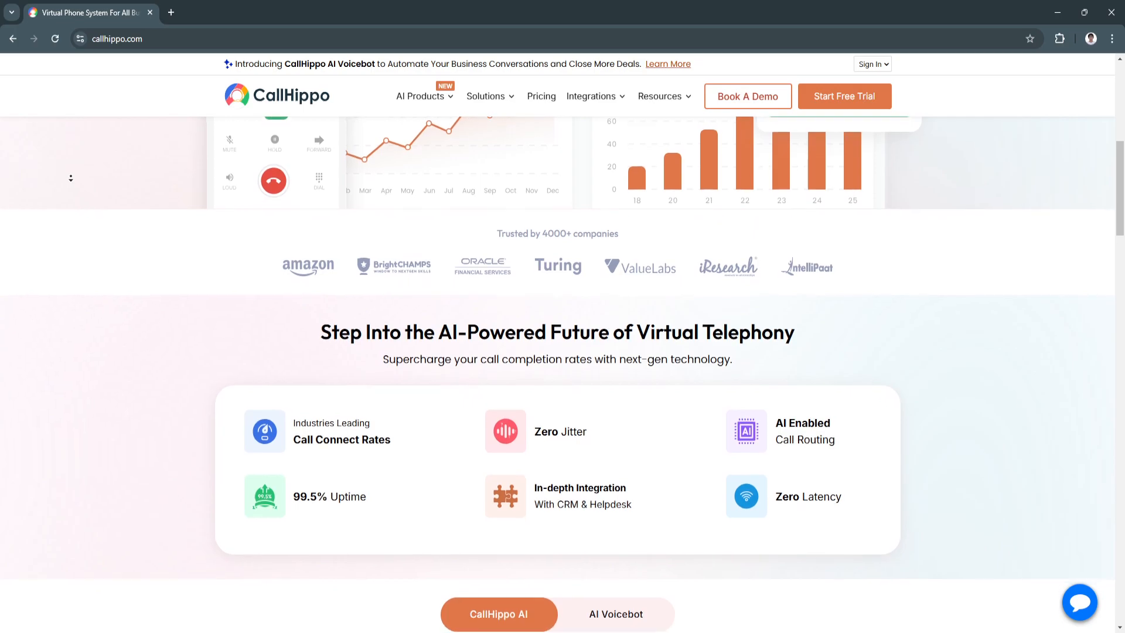
scroll("down", 3)
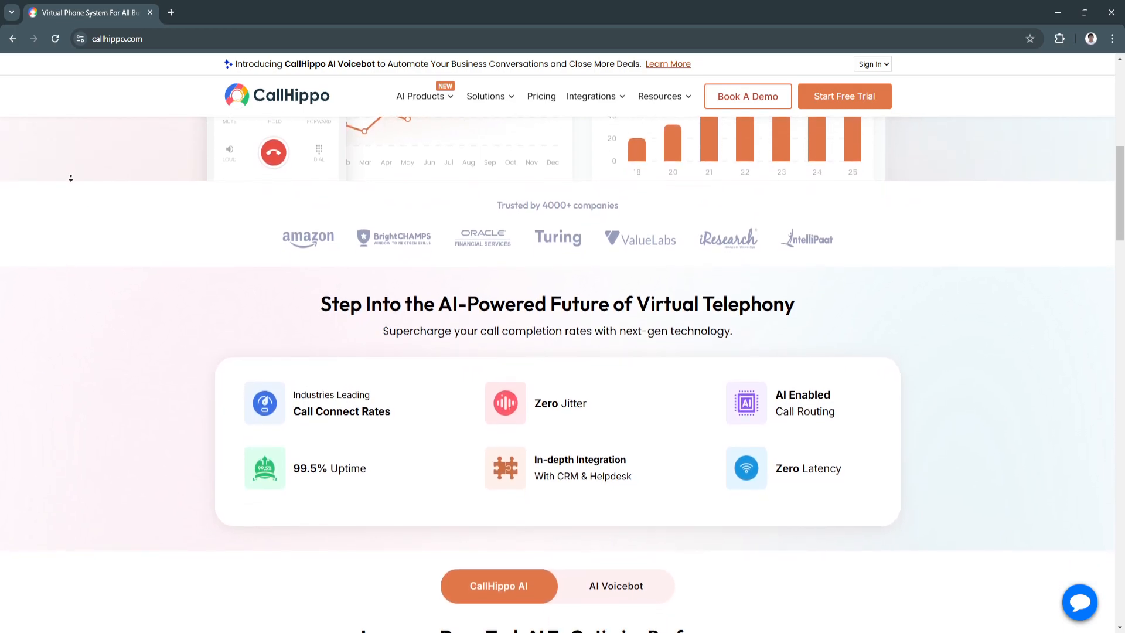
Scroll down through the remaining AI feature cards and the CallHippo AI section.
scroll("down", 3)
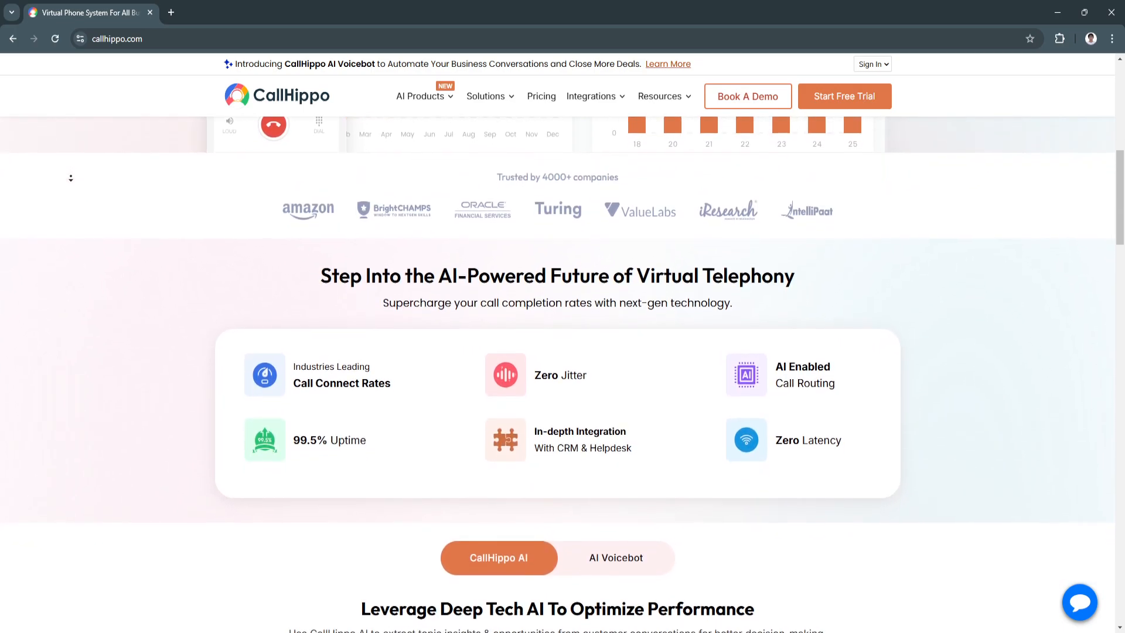
scroll("down", 3)
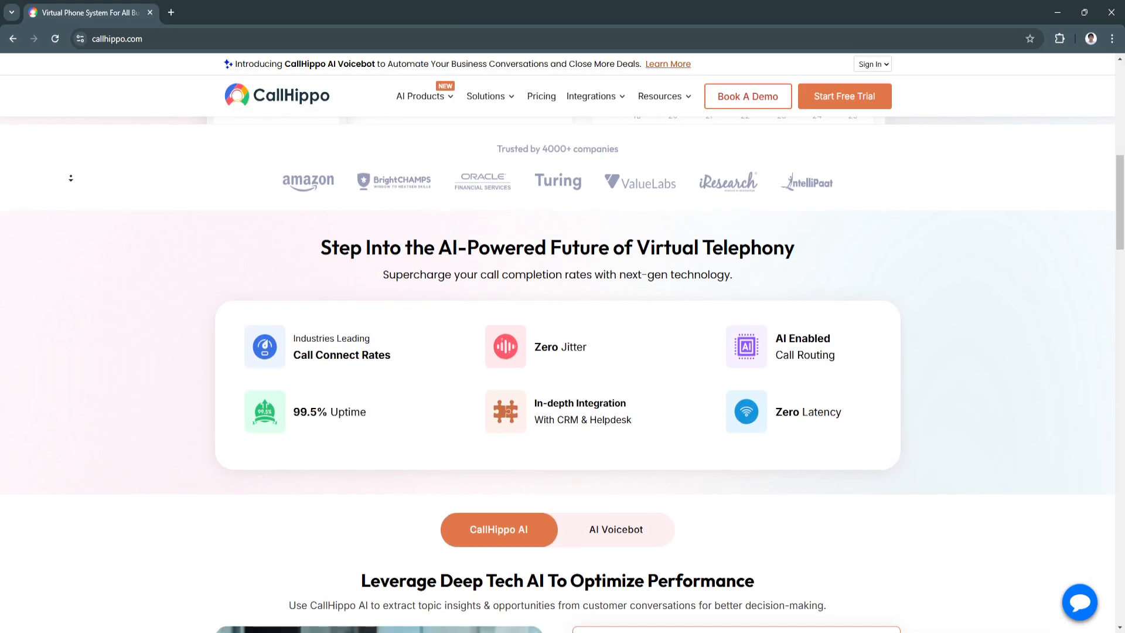
scroll("down", 3)
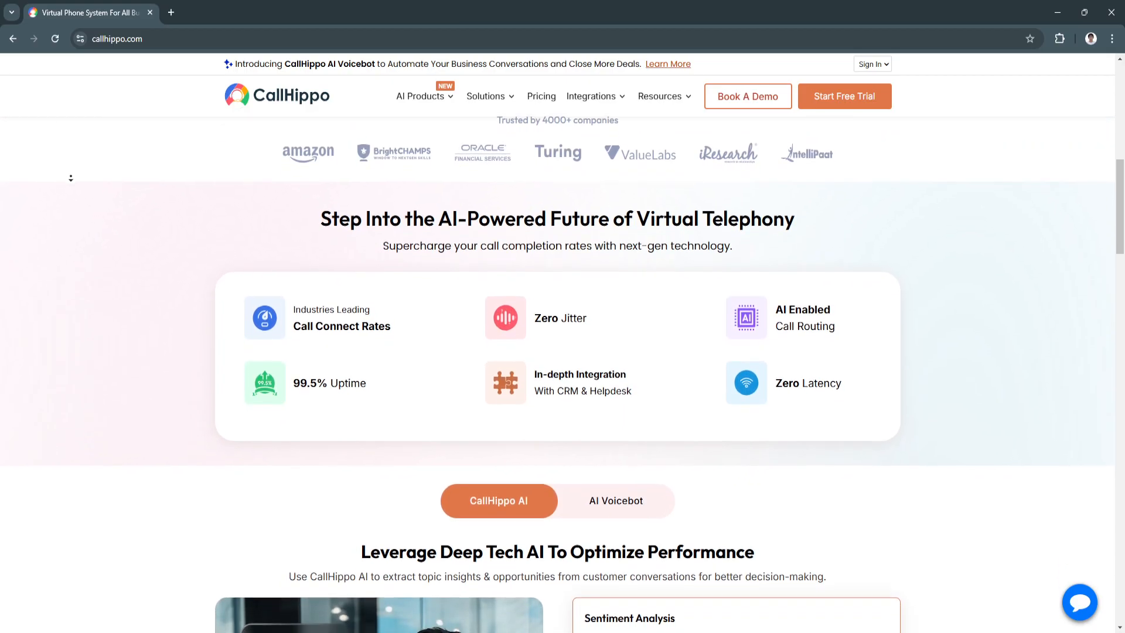
scroll("down", 3)
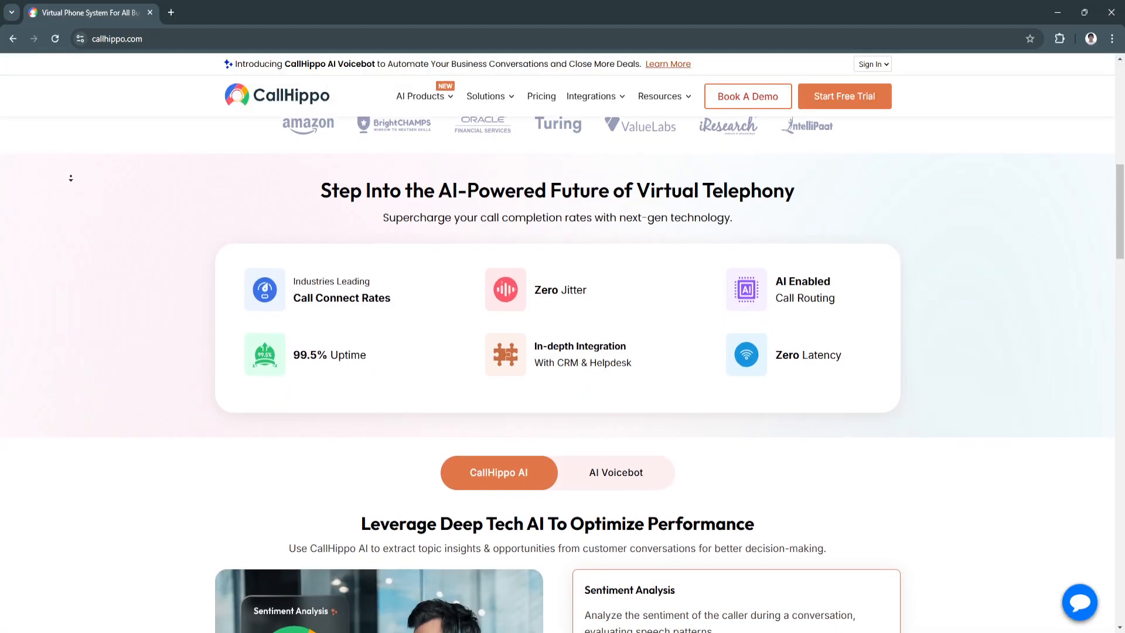
scroll("down", 3)
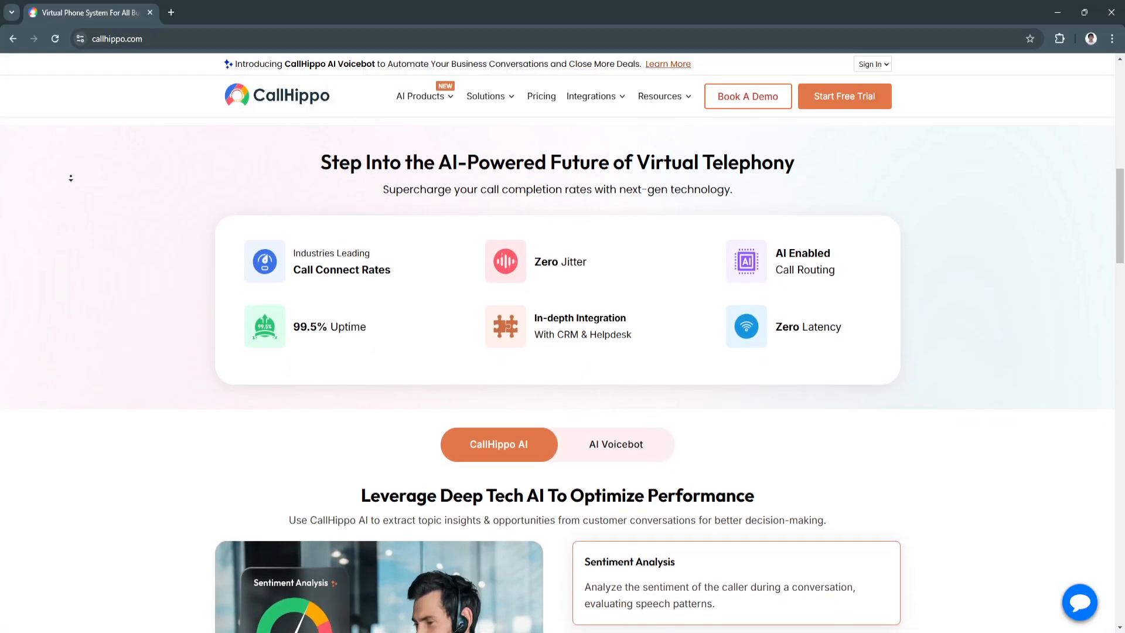
scroll("down", 3)
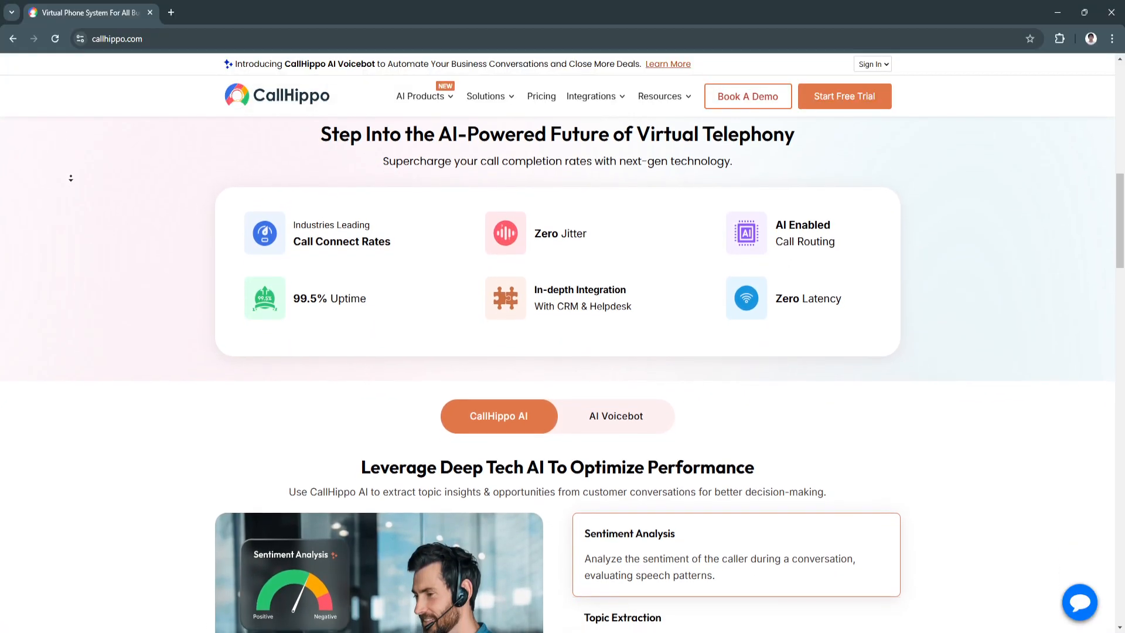
scroll("down", 3)
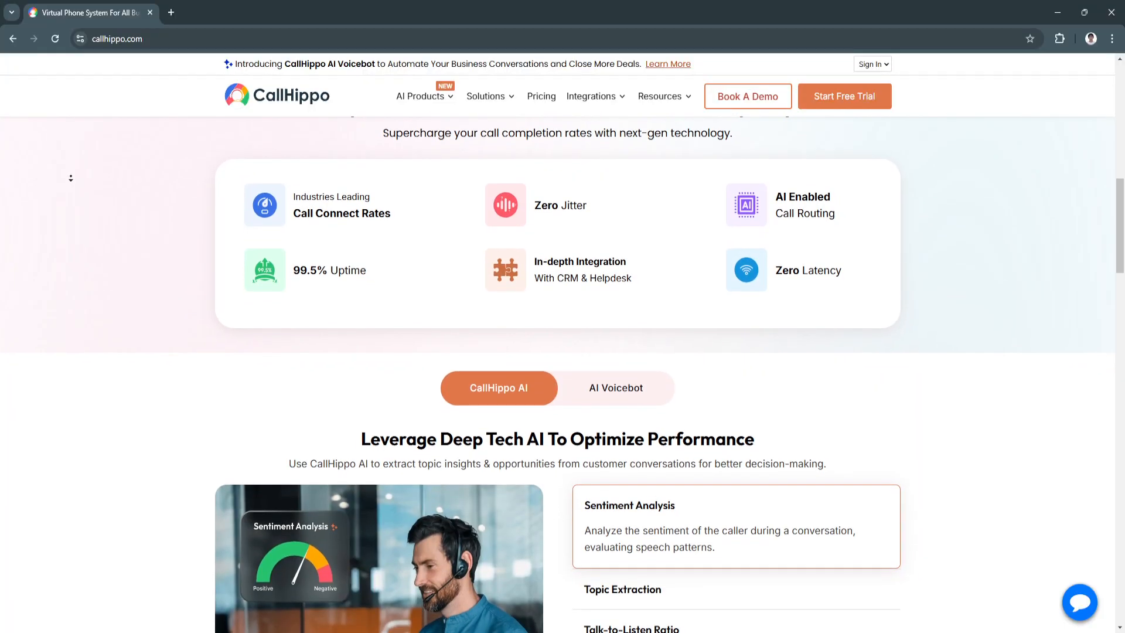
scroll("down", 3)
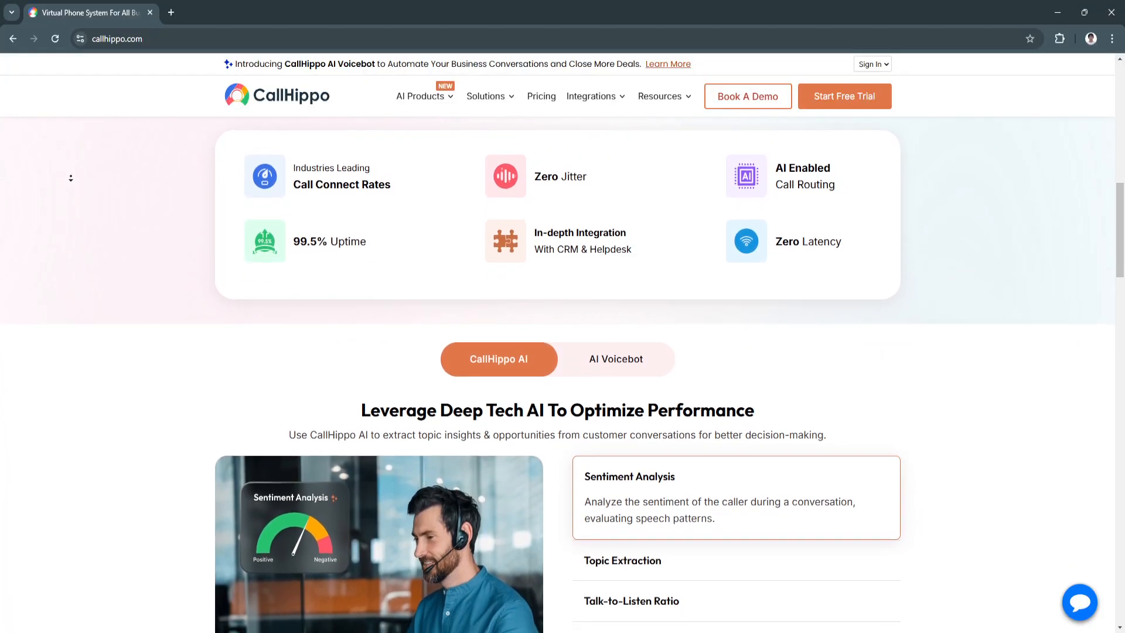
scroll("down", 3)
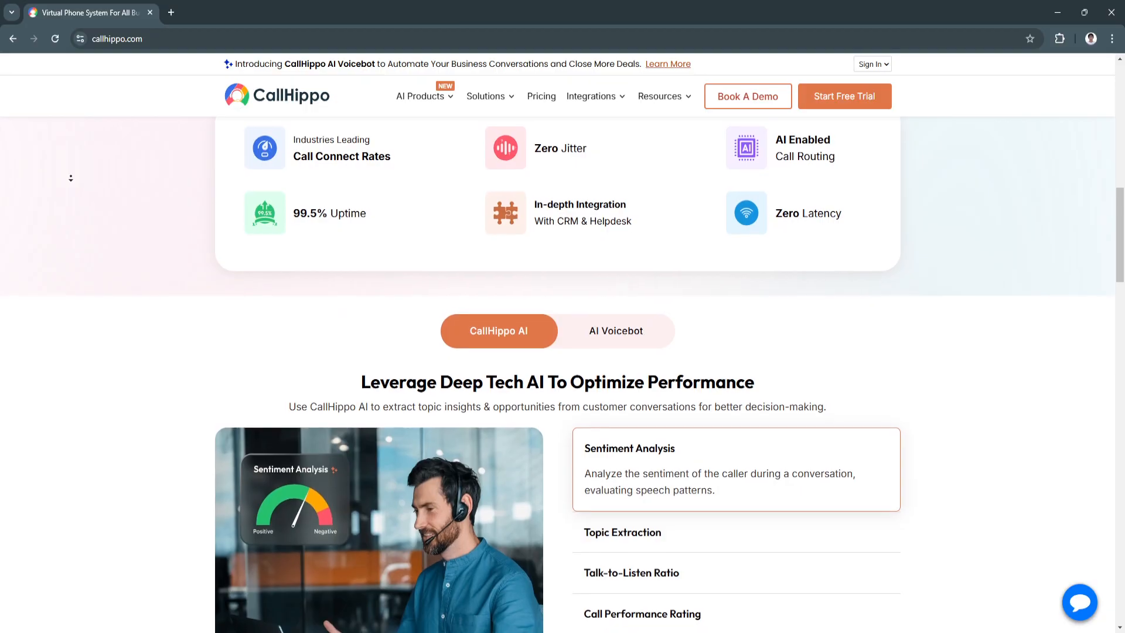
scroll("down", 3)
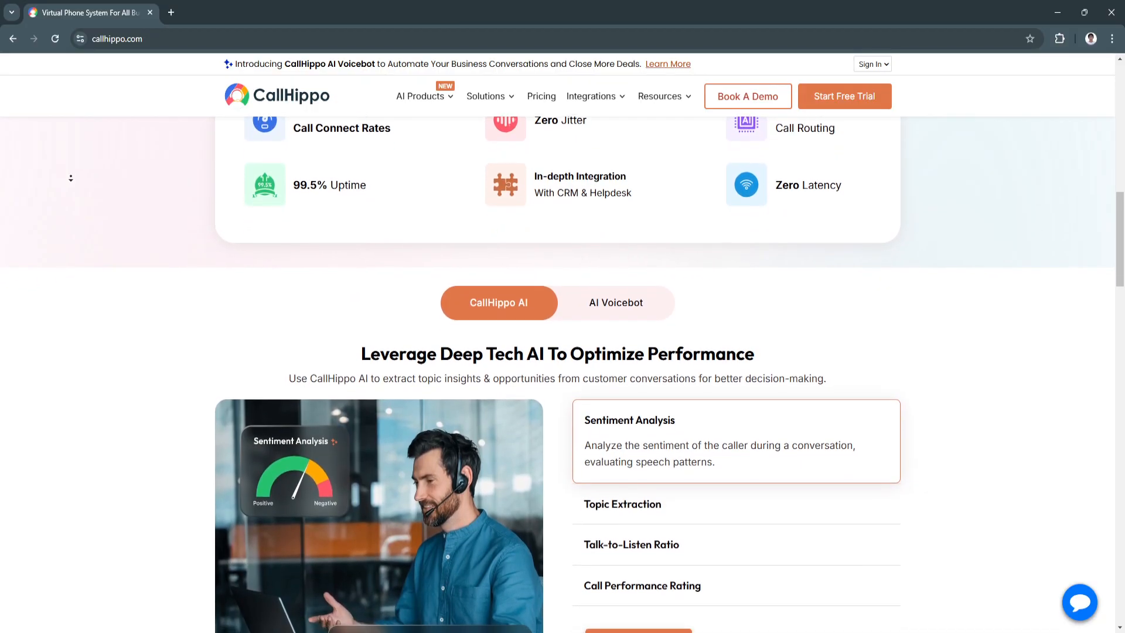
scroll("down", 3)
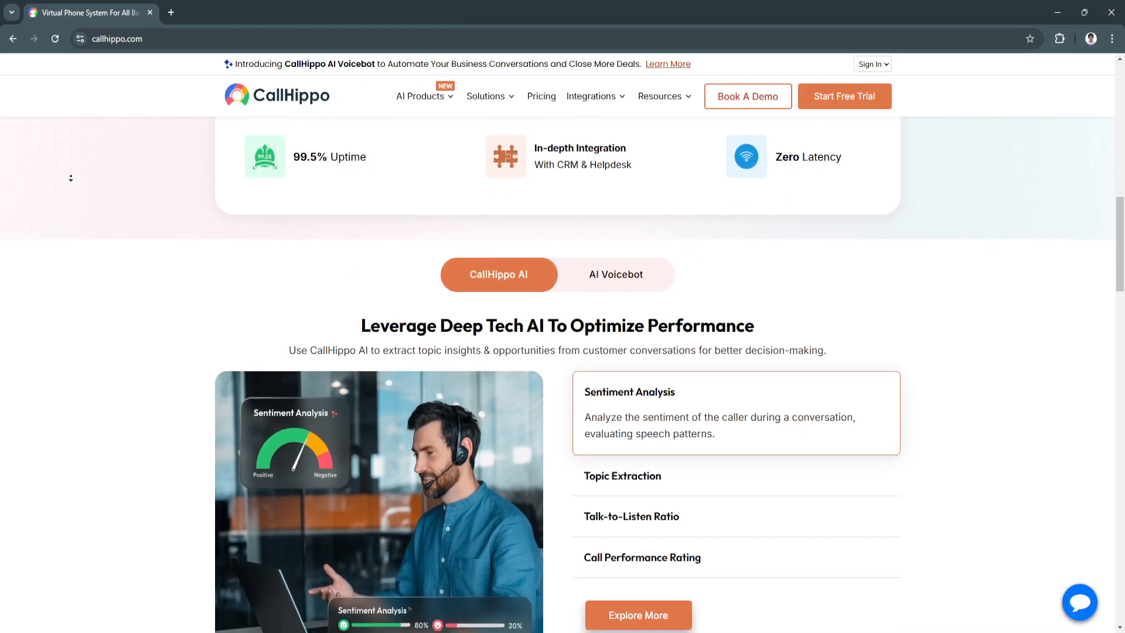
scroll("down", 3)
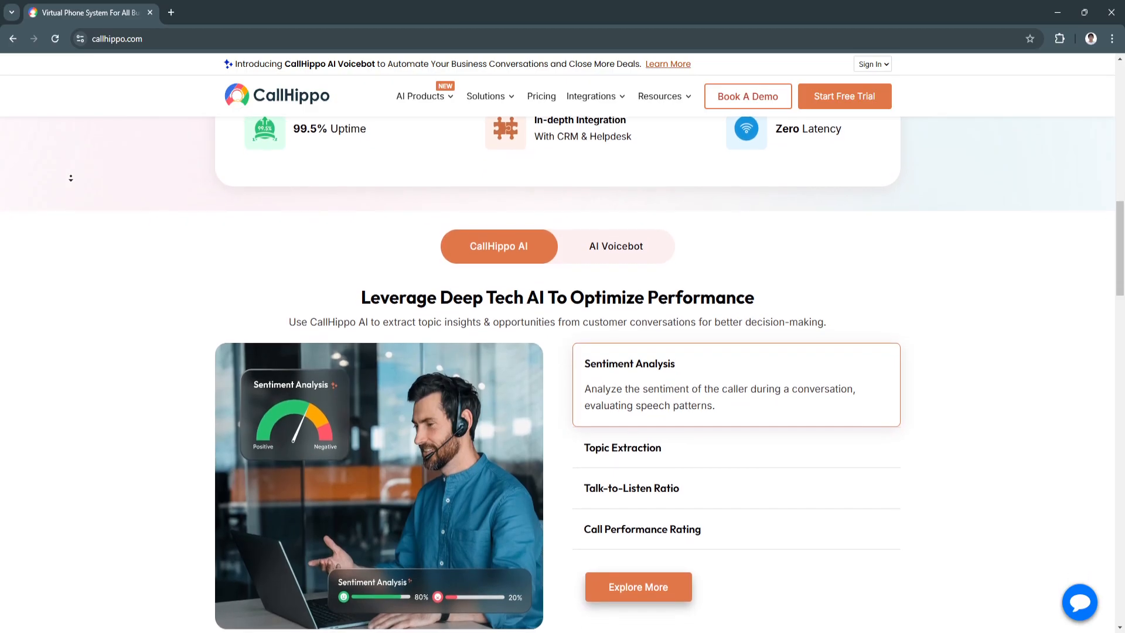
scroll("down", 3)
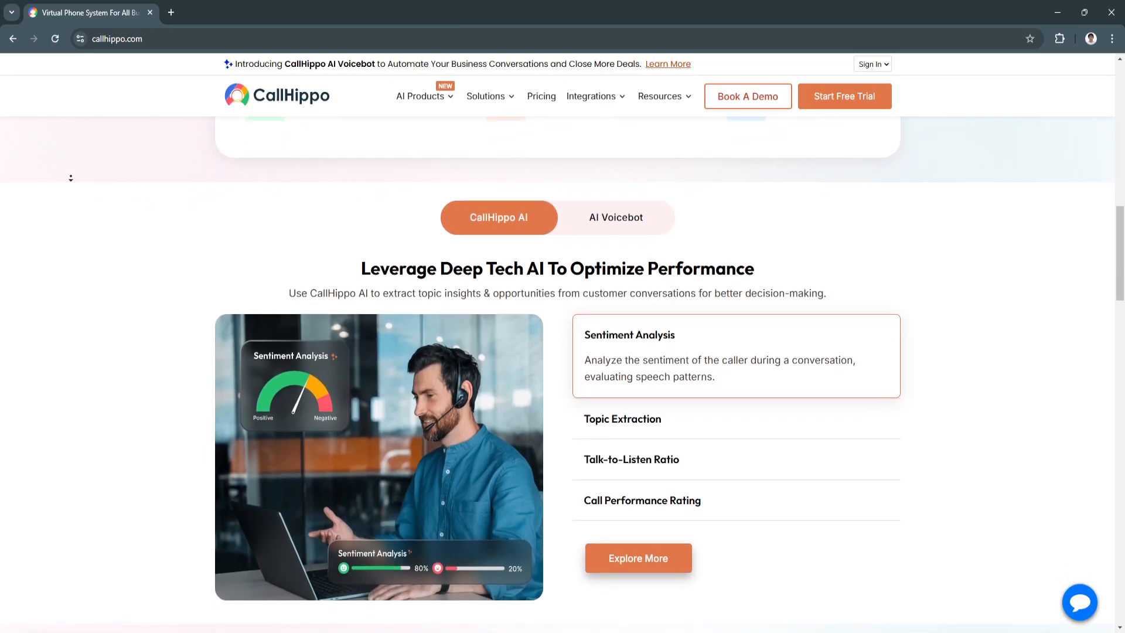
scroll("down", 3)
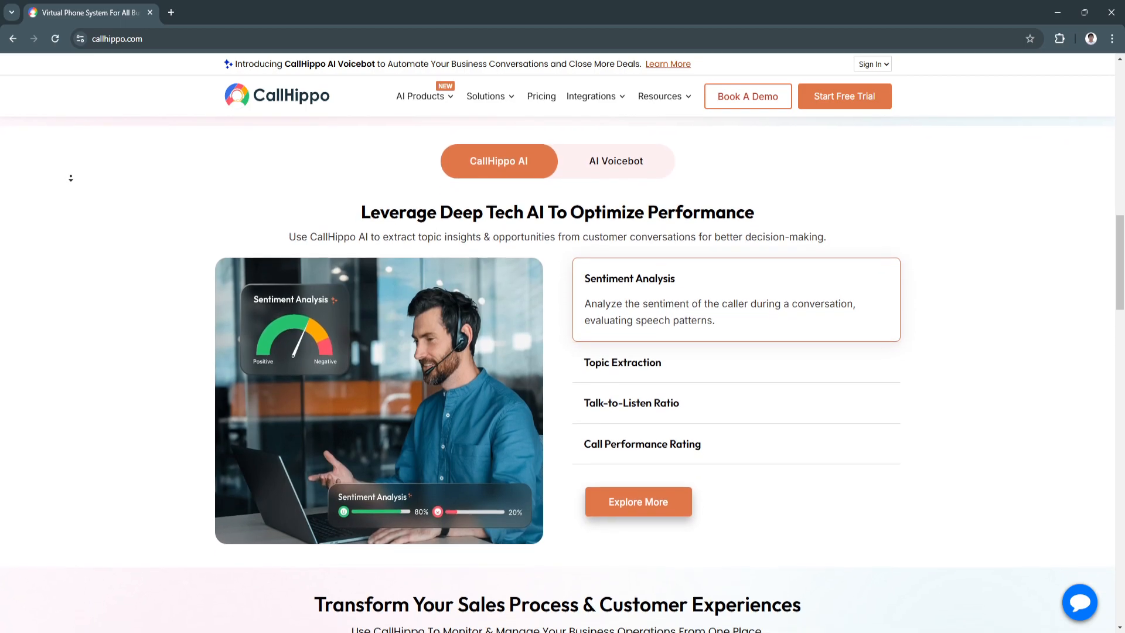
scroll("down", 3)
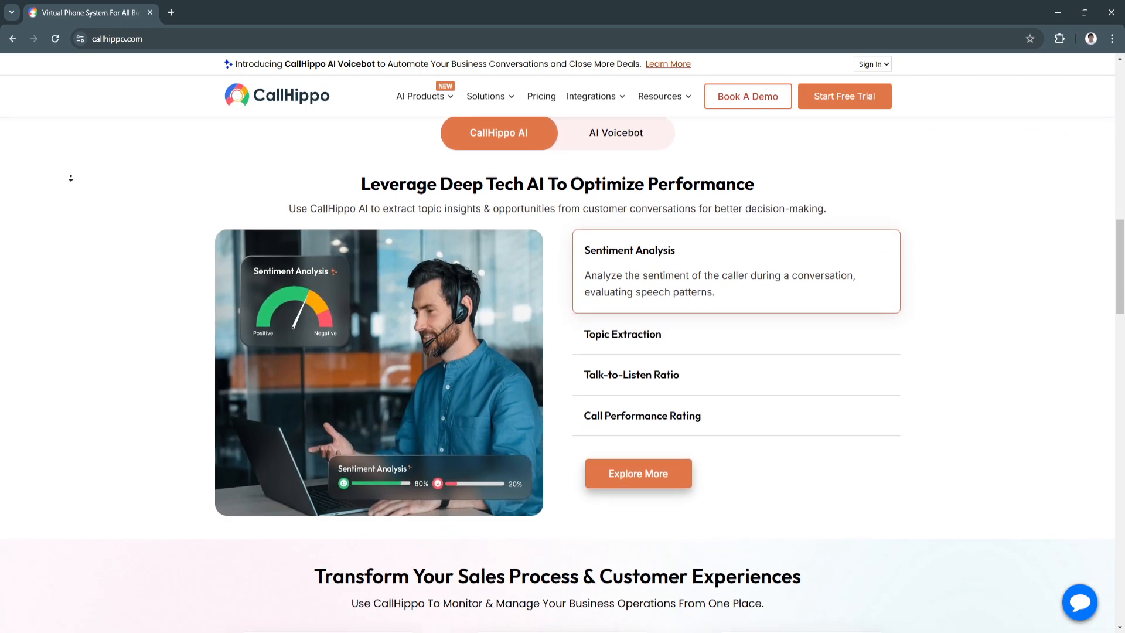
scroll("down", 3)
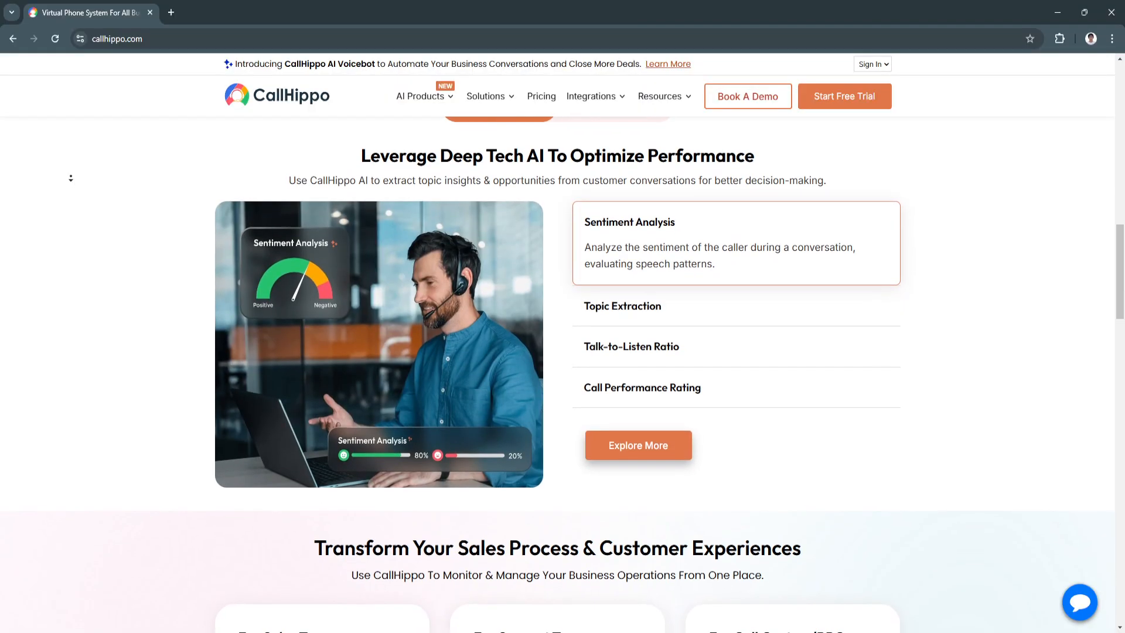
Continue down to the sales, support and call-center team cards and the 3-minute setup banner.
scroll("down", 3)
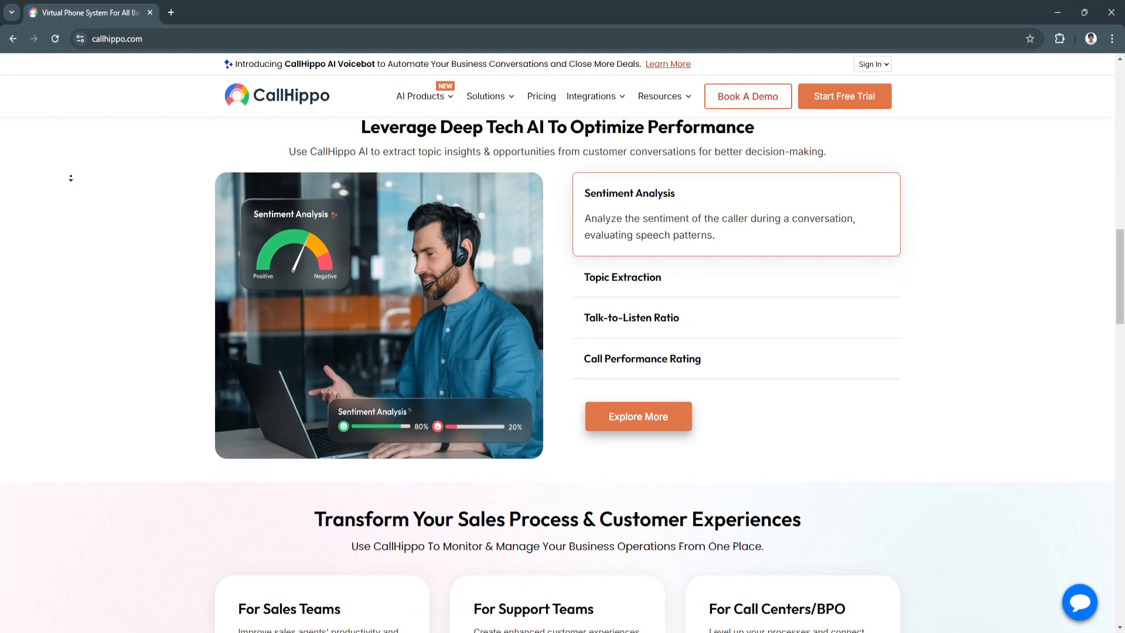
scroll("down", 3)
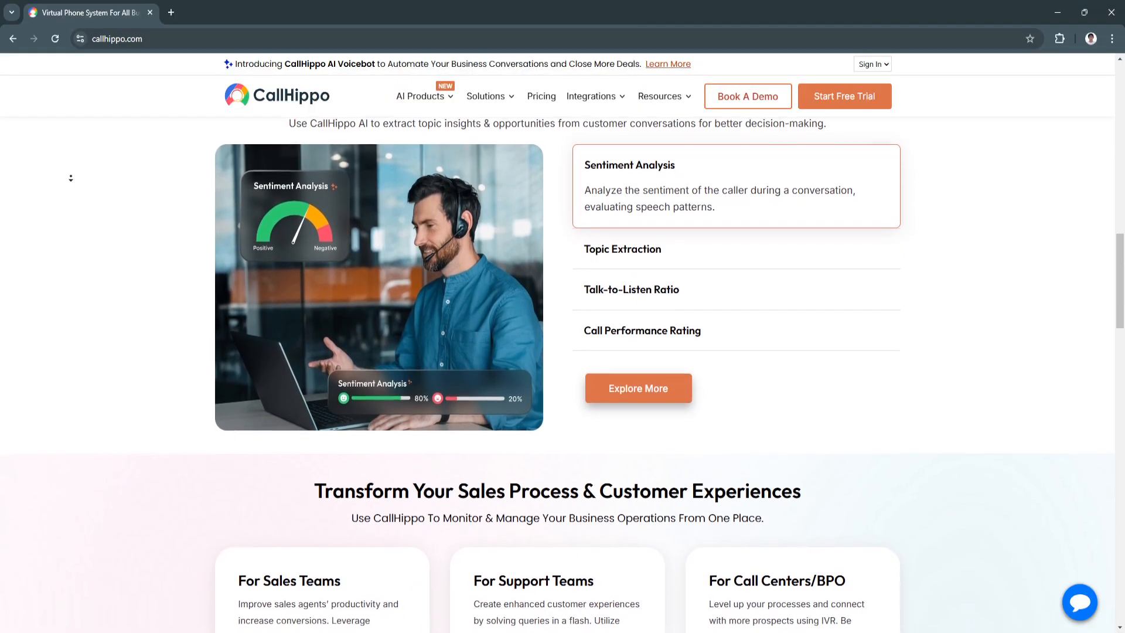
scroll("down", 3)
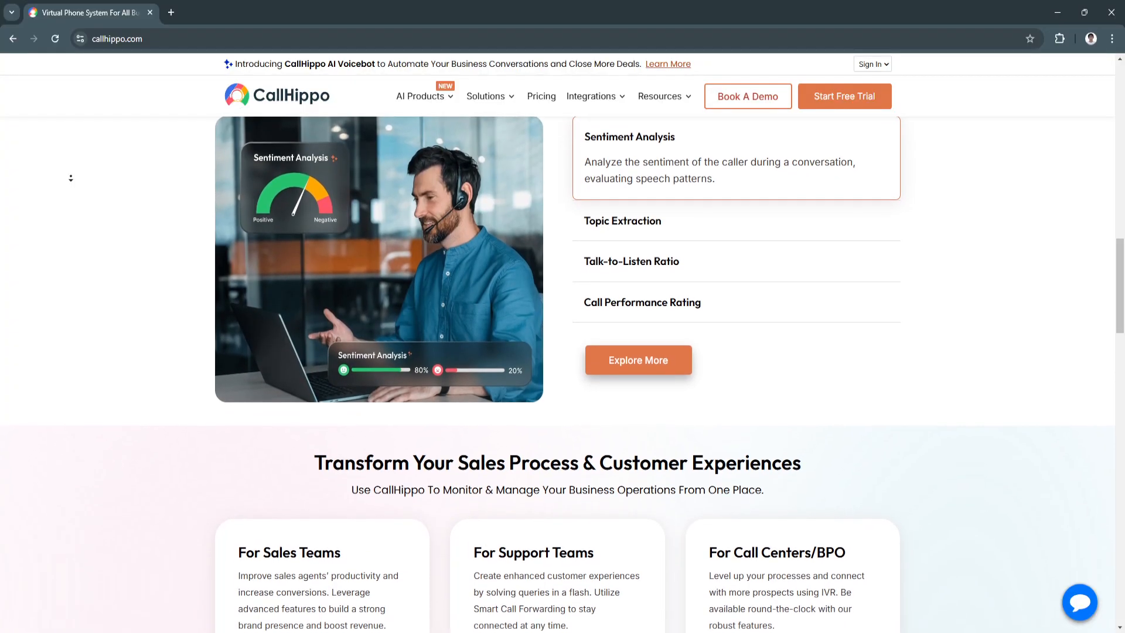
scroll("down", 3)
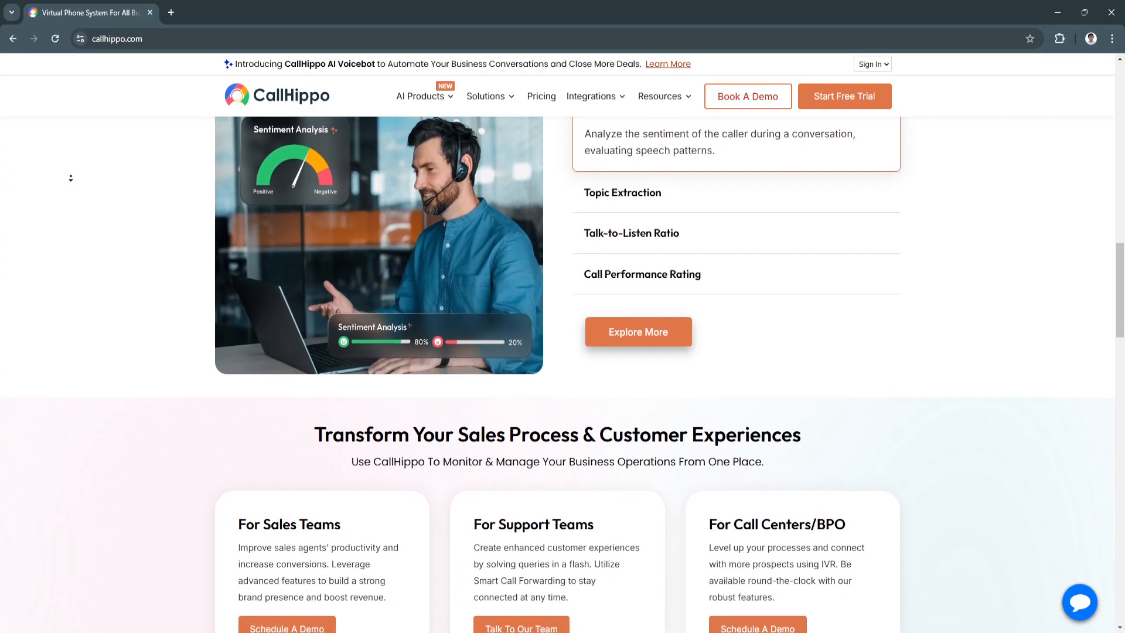
scroll("down", 3)
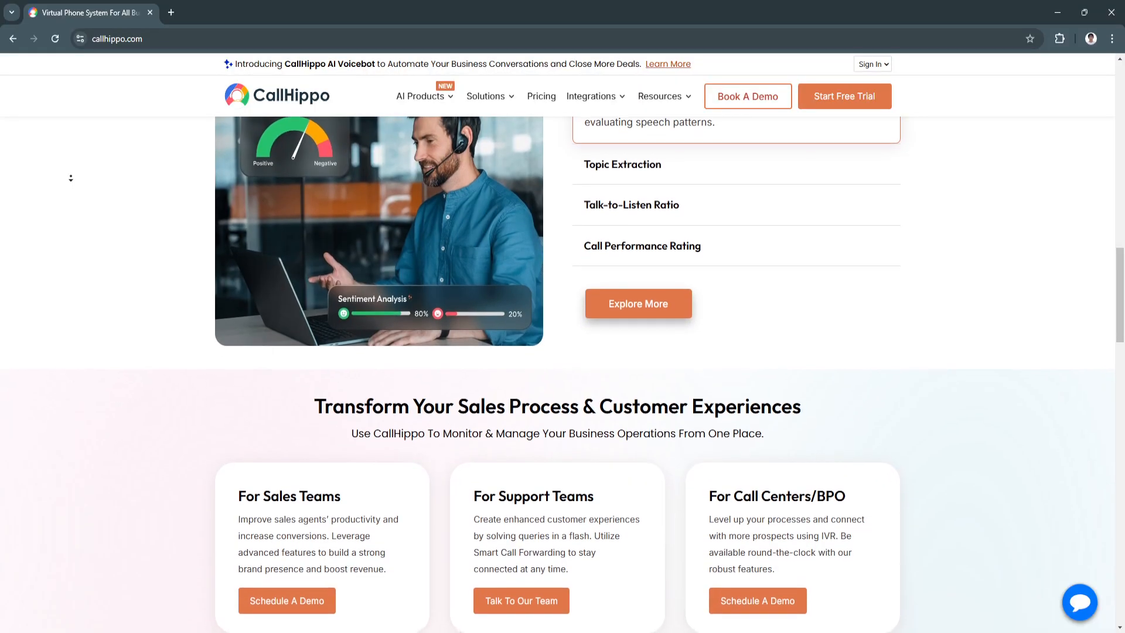
scroll("down", 3)
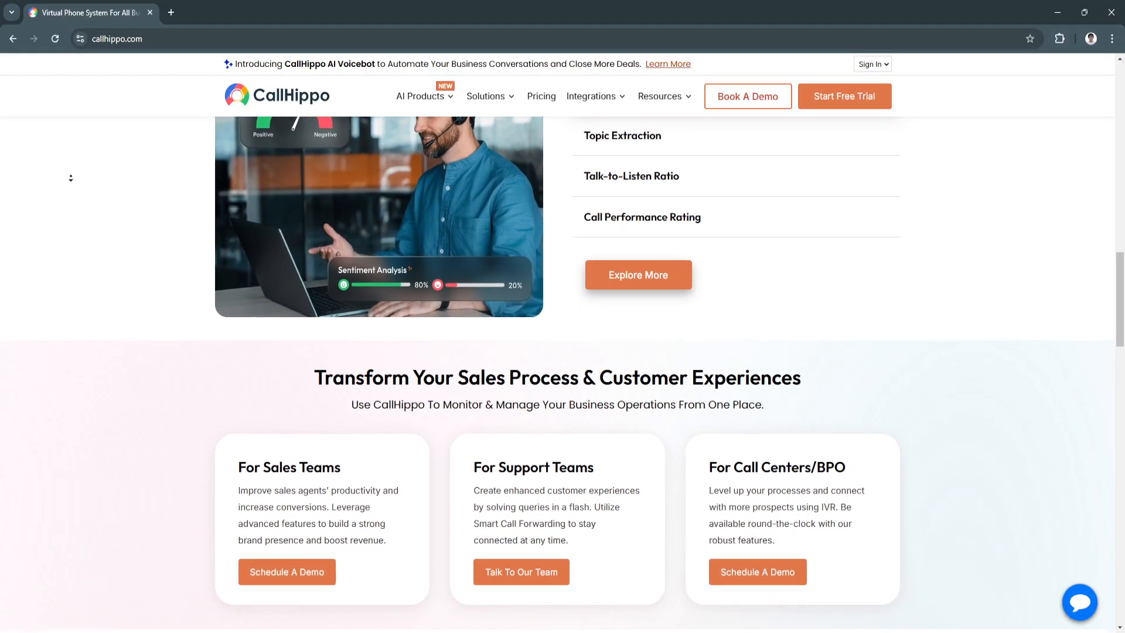
scroll("down", 3)
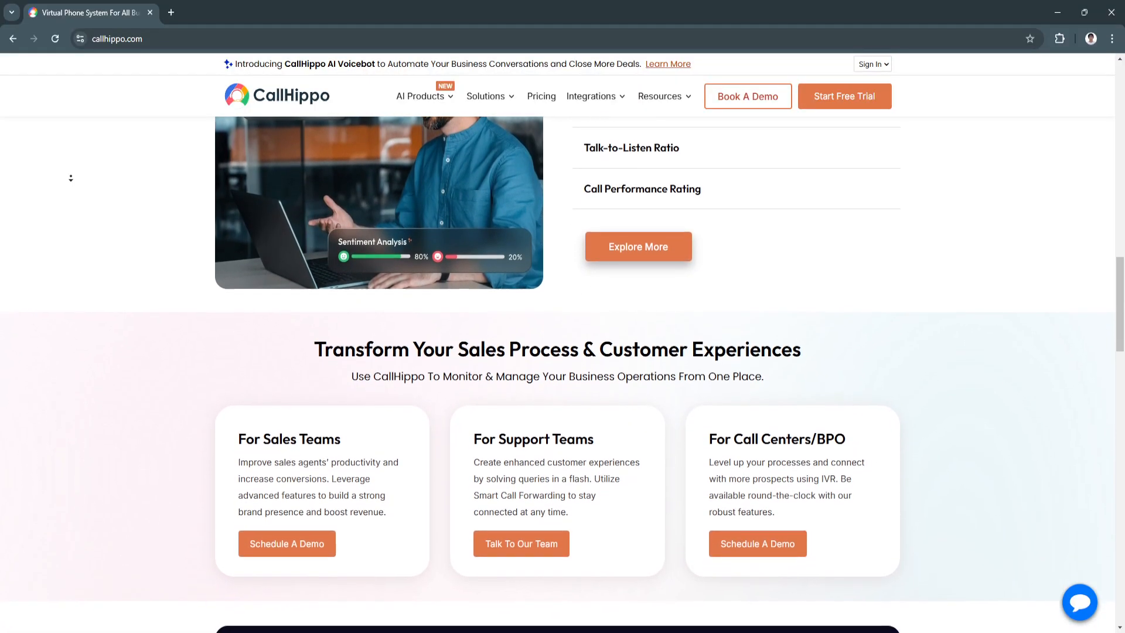
scroll("down", 3)
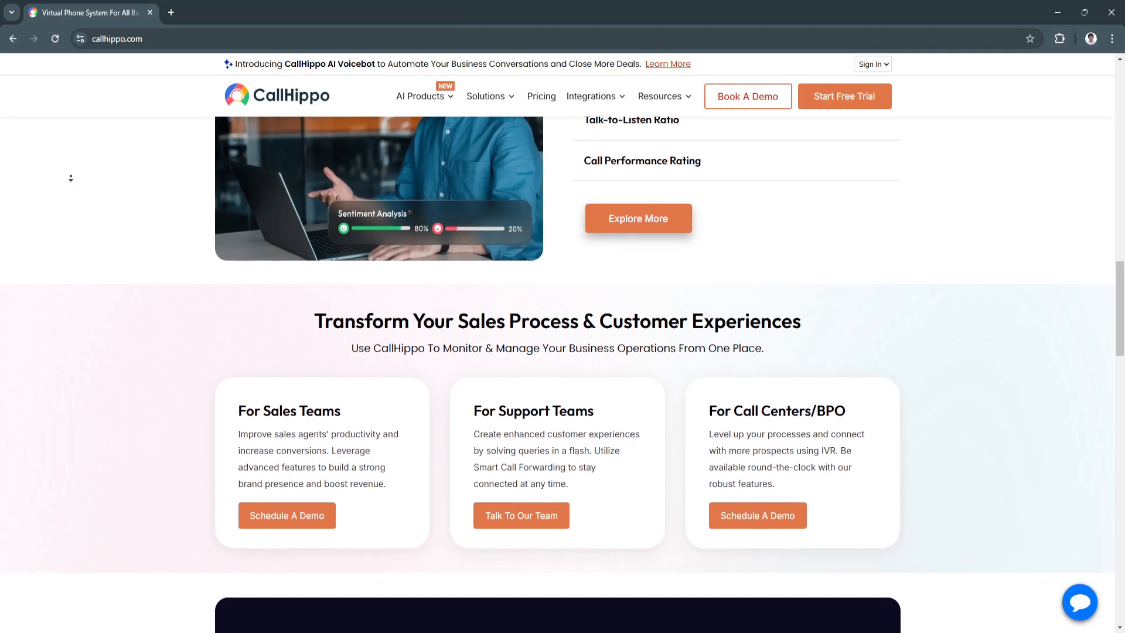
scroll("down", 3)
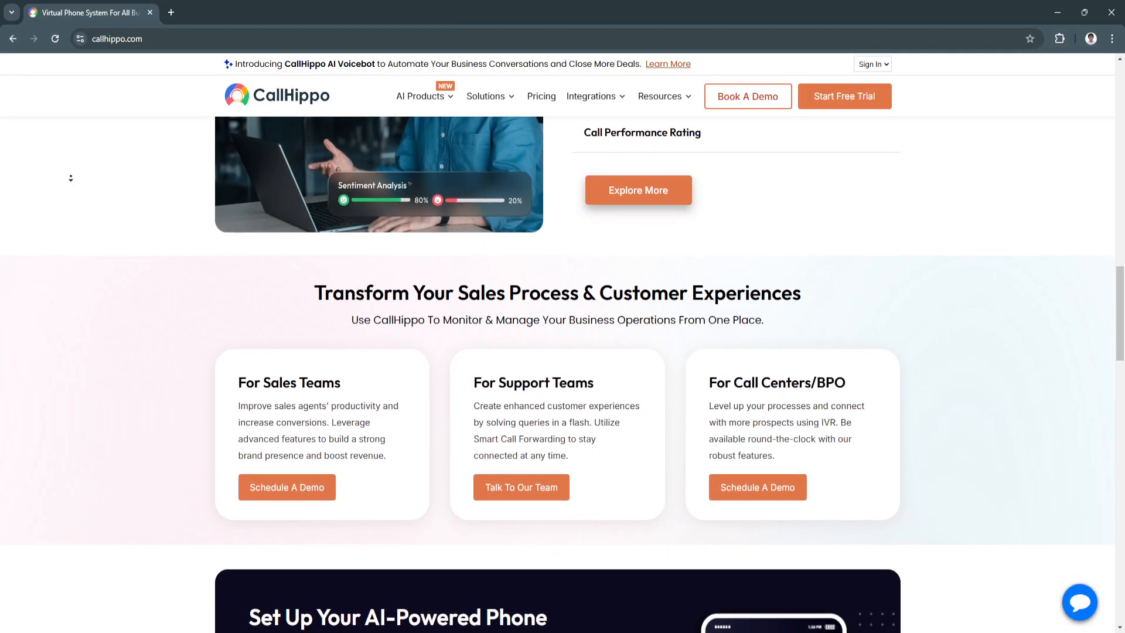
scroll("down", 3)
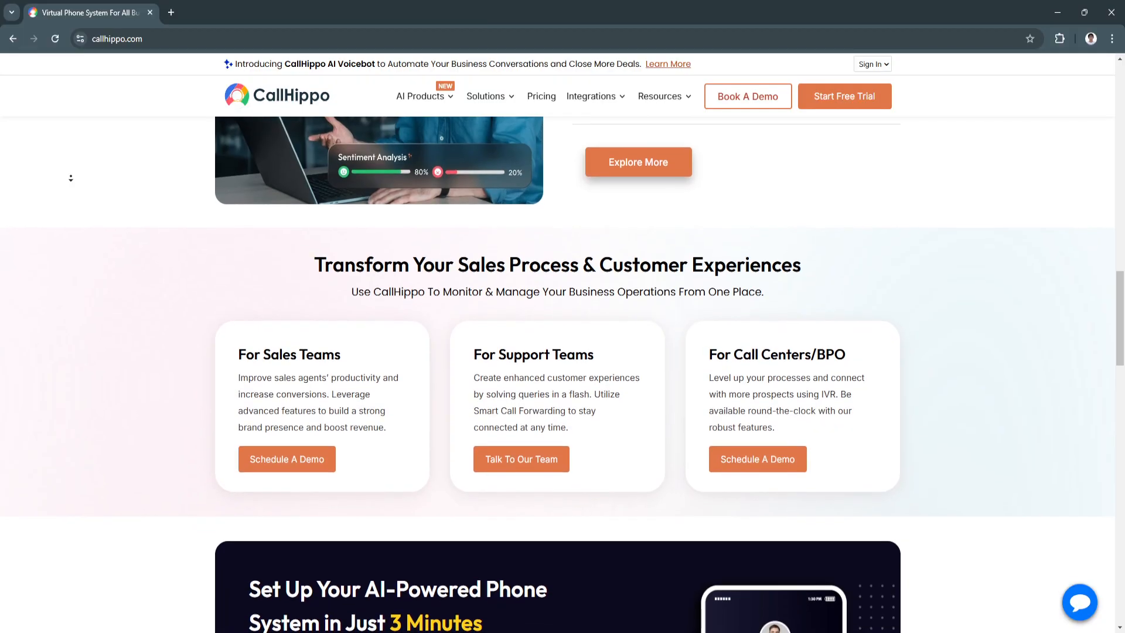
scroll("down", 3)
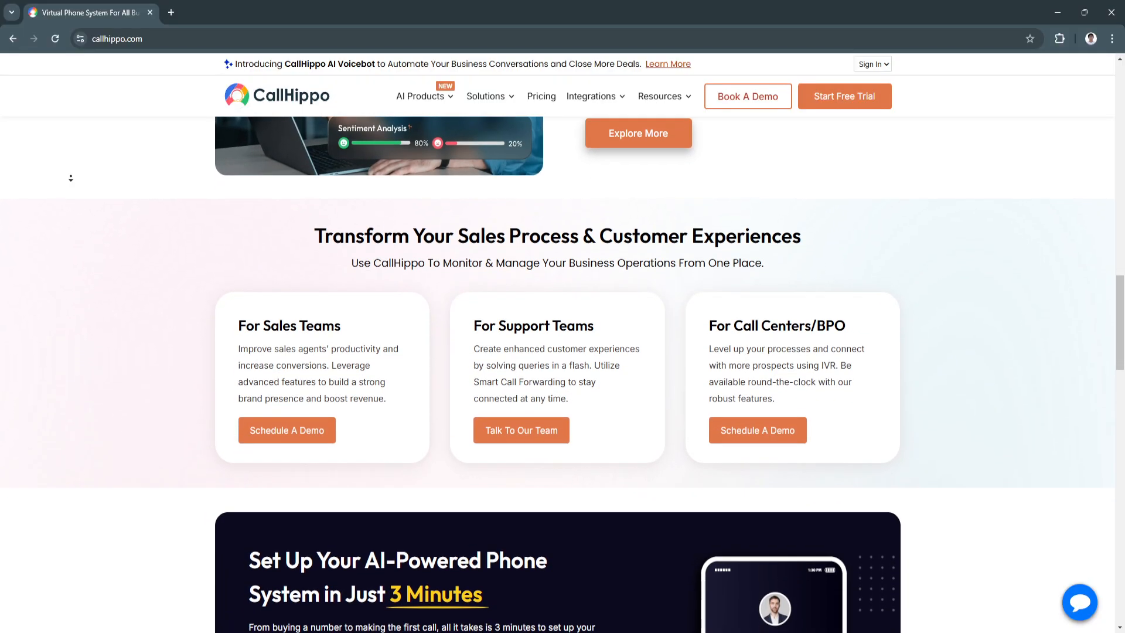
scroll("down", 3)
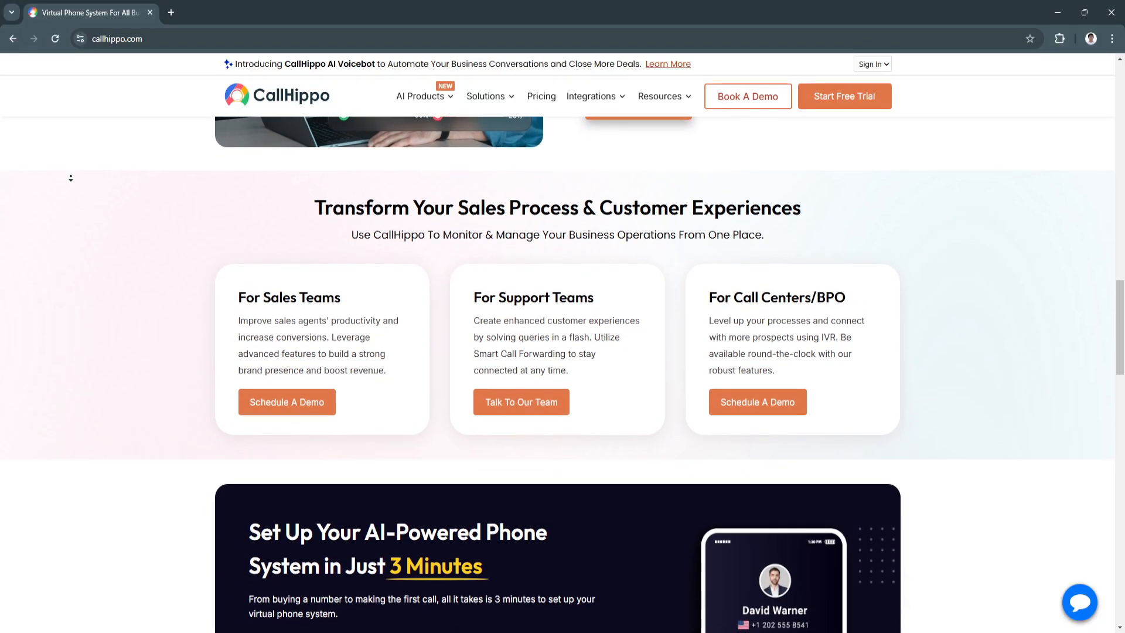
scroll("down", 3)
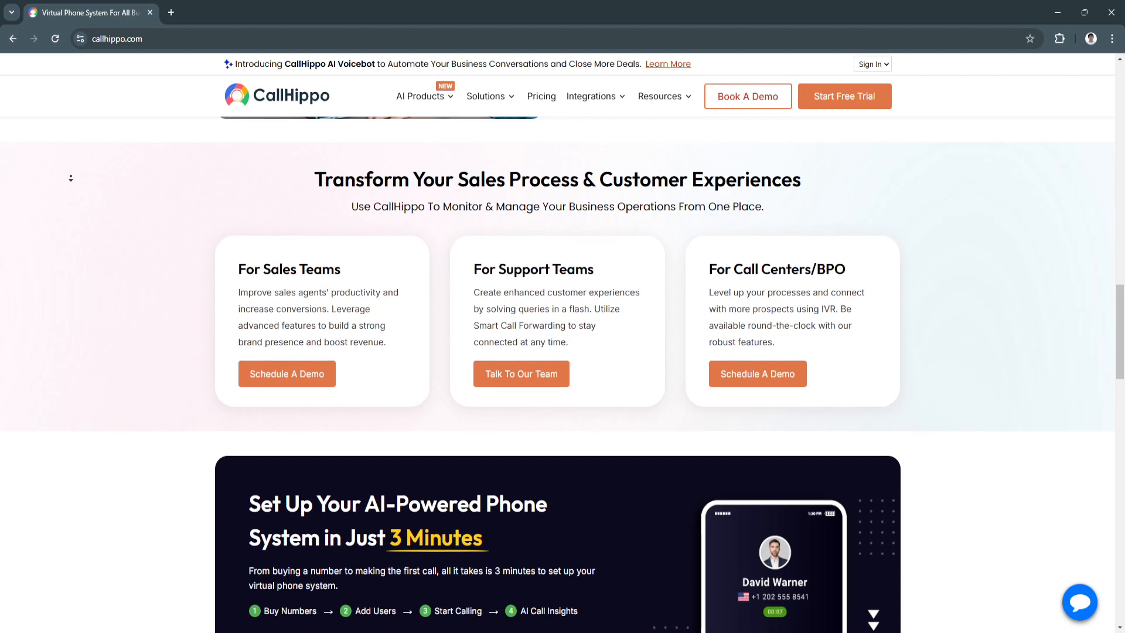
scroll("down", 3)
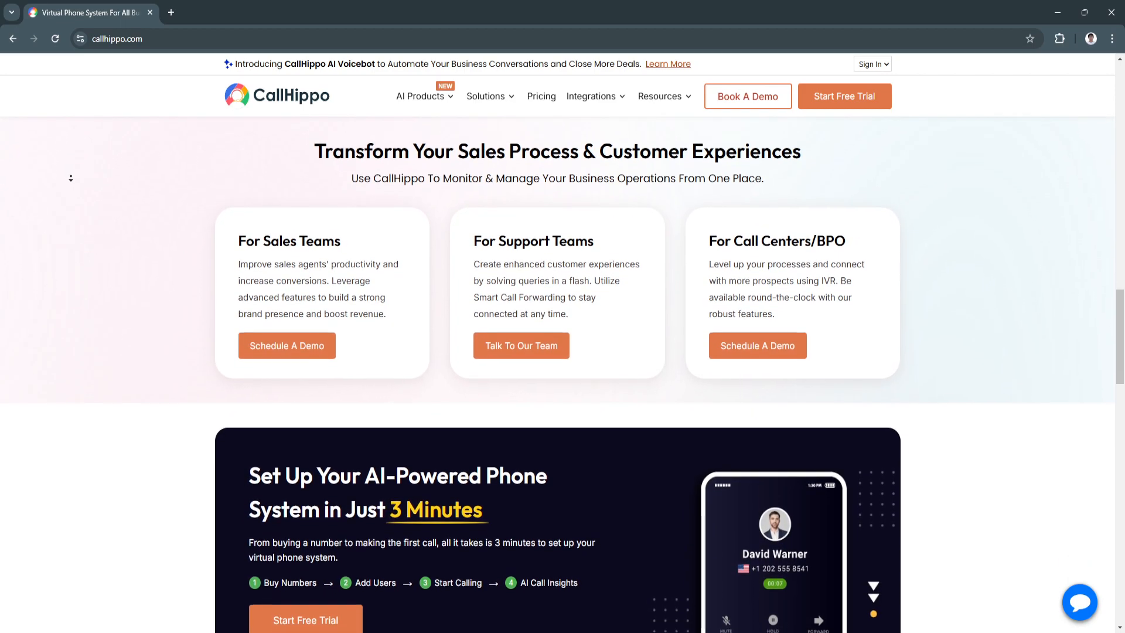
scroll("down", 3)
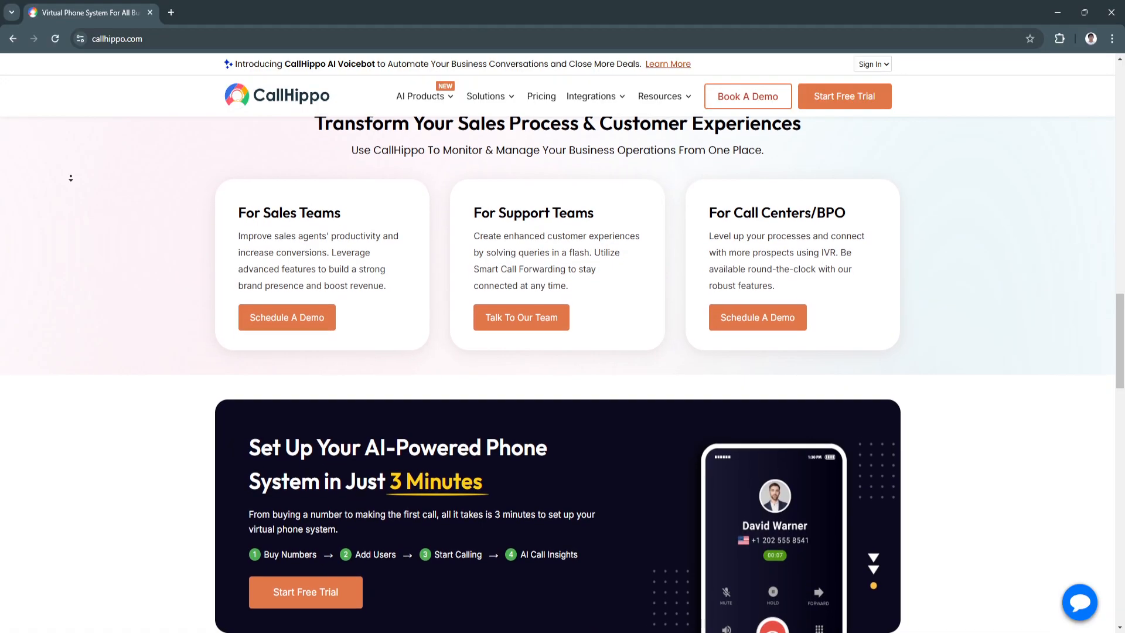
scroll("down", 3)
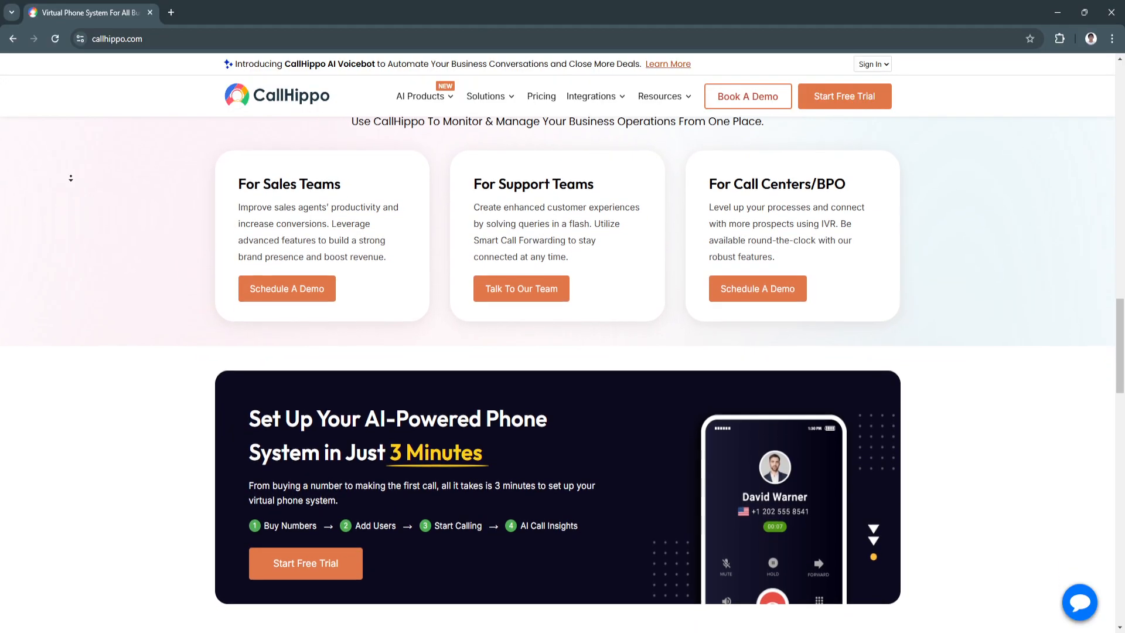
Scroll past the setup banner to the 'Meet the Unsung Heroes of Your Business' YouTube video section.
scroll("down", 3)
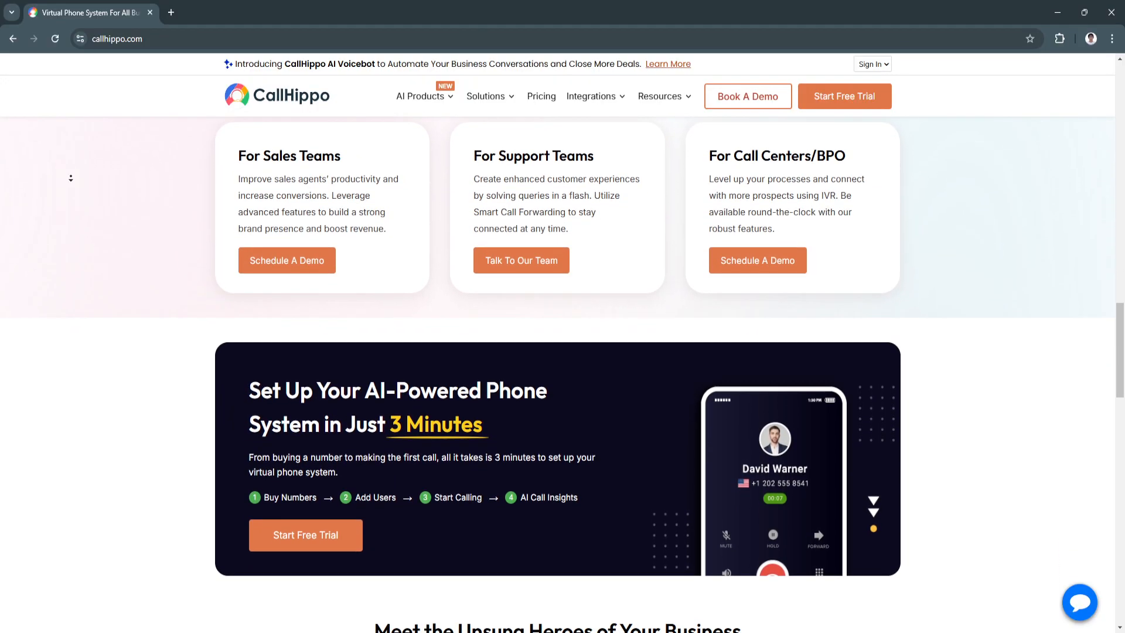
scroll("down", 3)
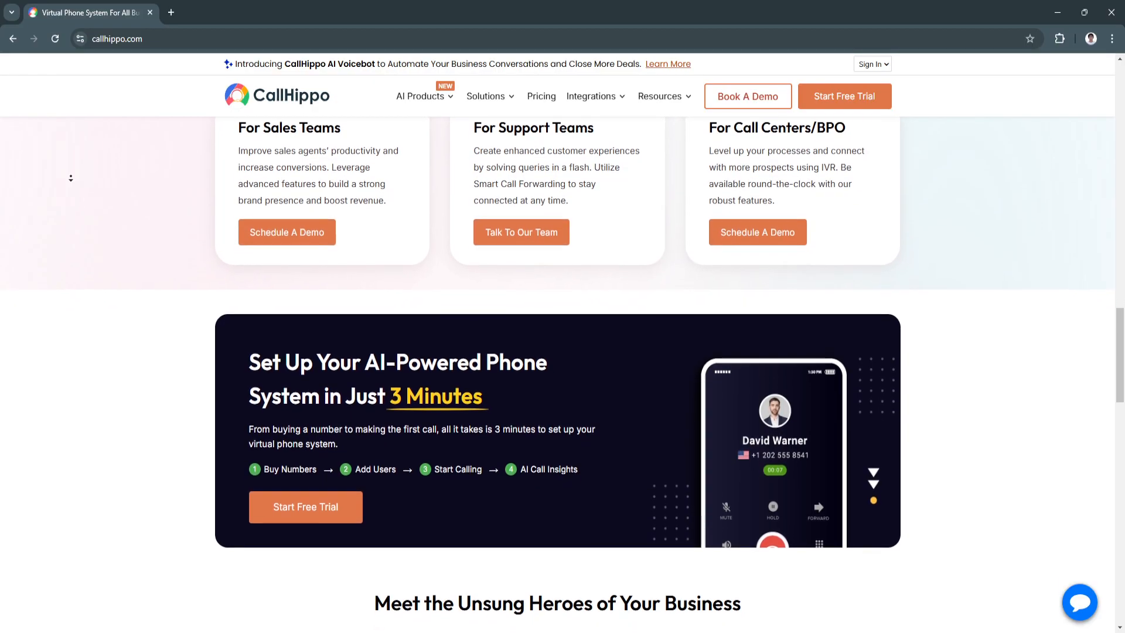
scroll("down", 3)
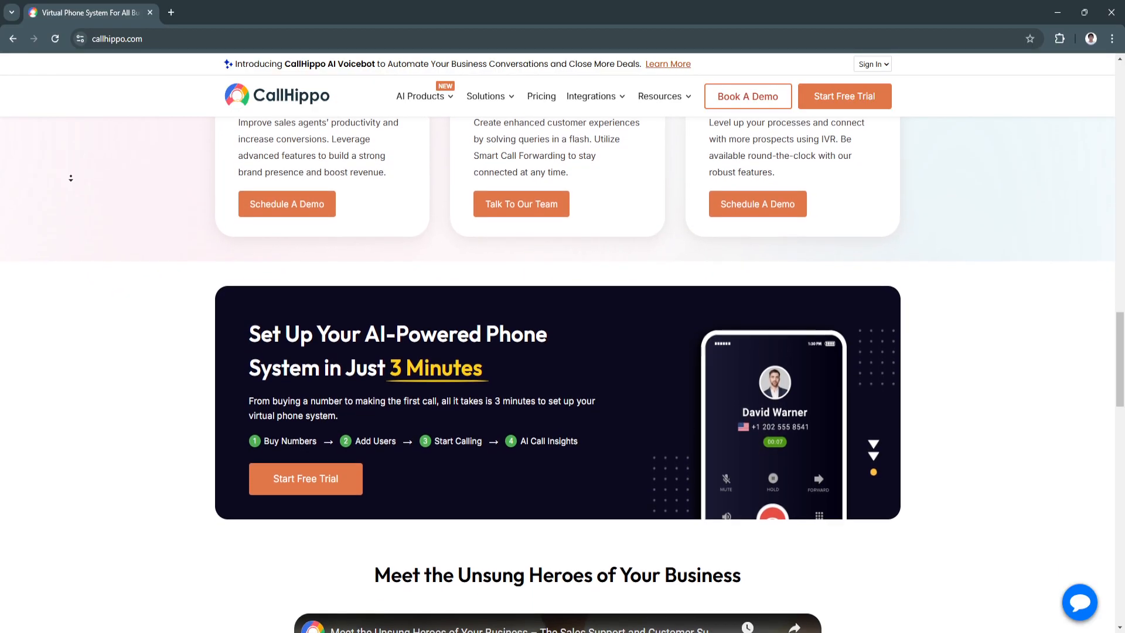
scroll("down", 3)
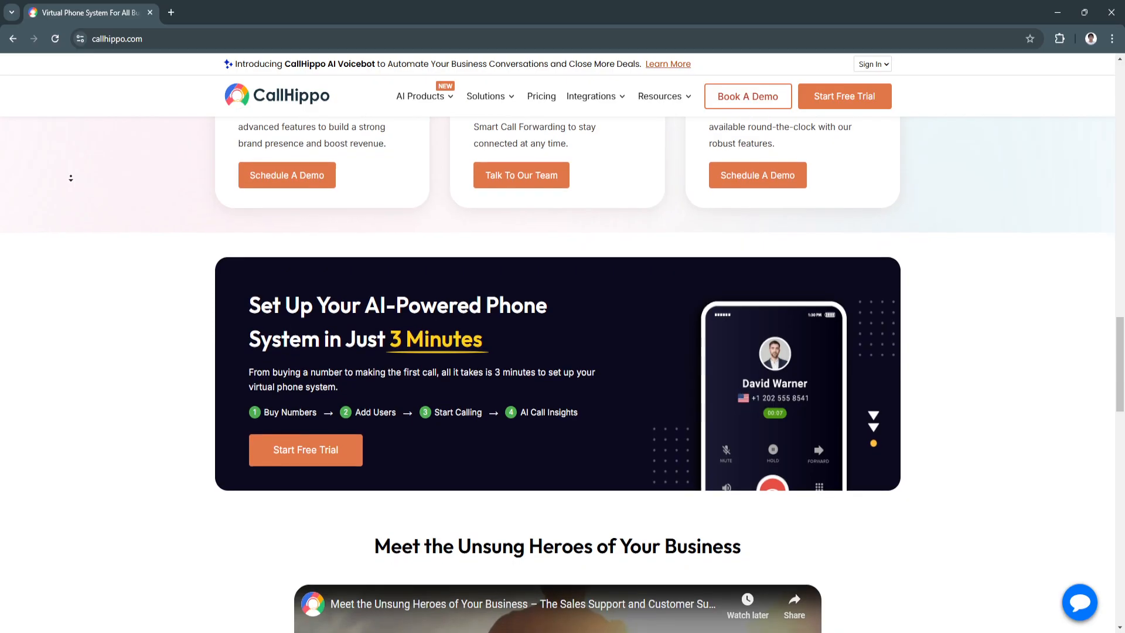
scroll("down", 3)
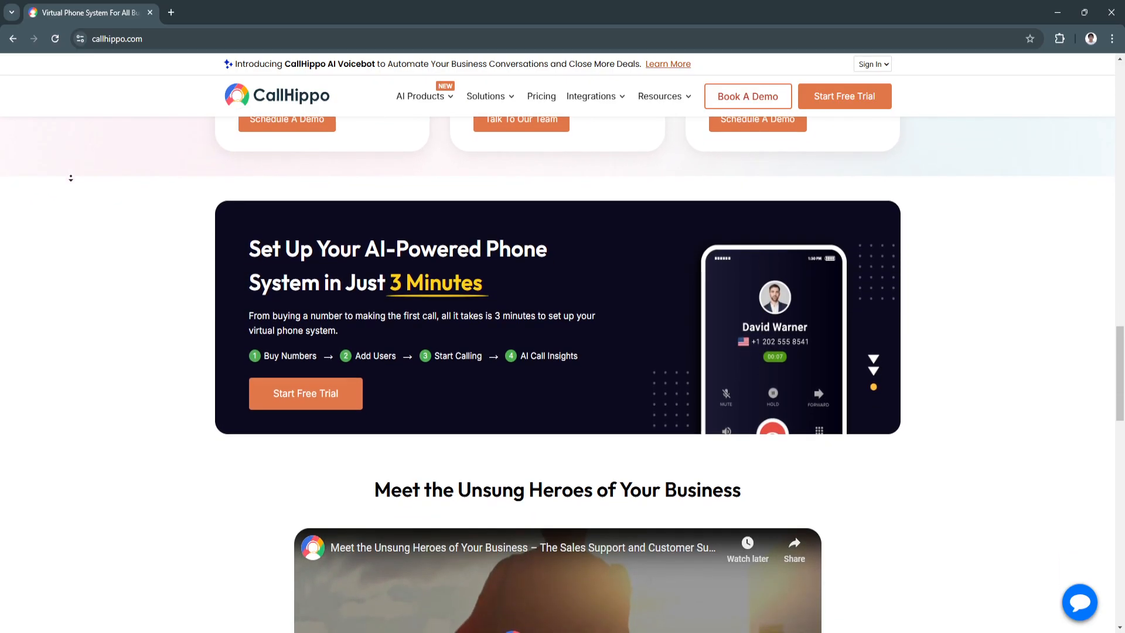
scroll("down", 3)
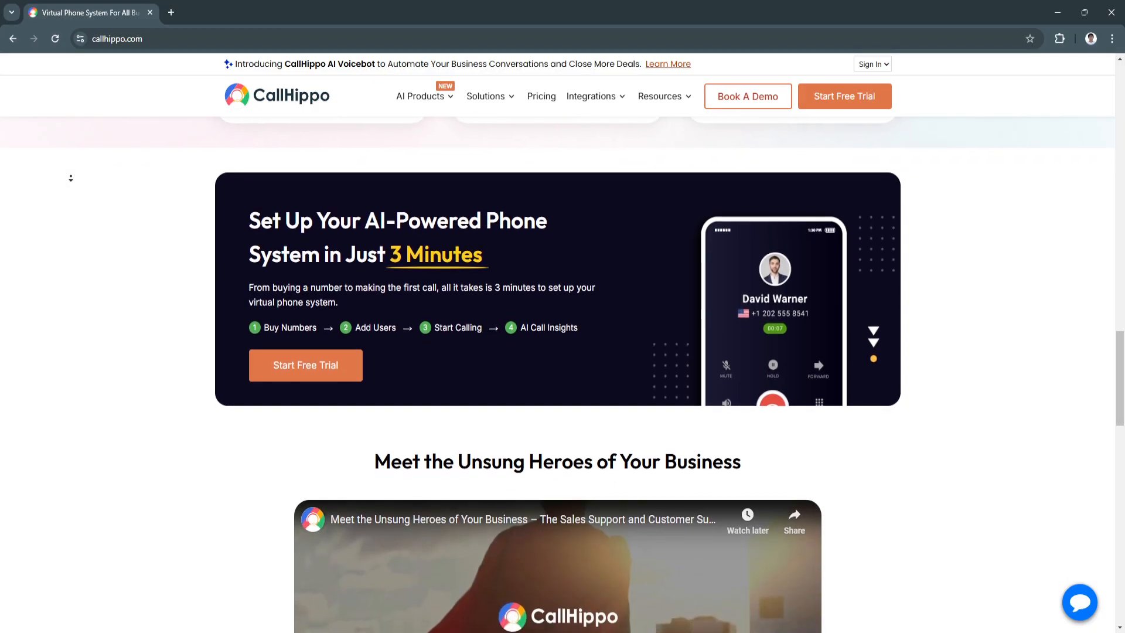
scroll("down", 3)
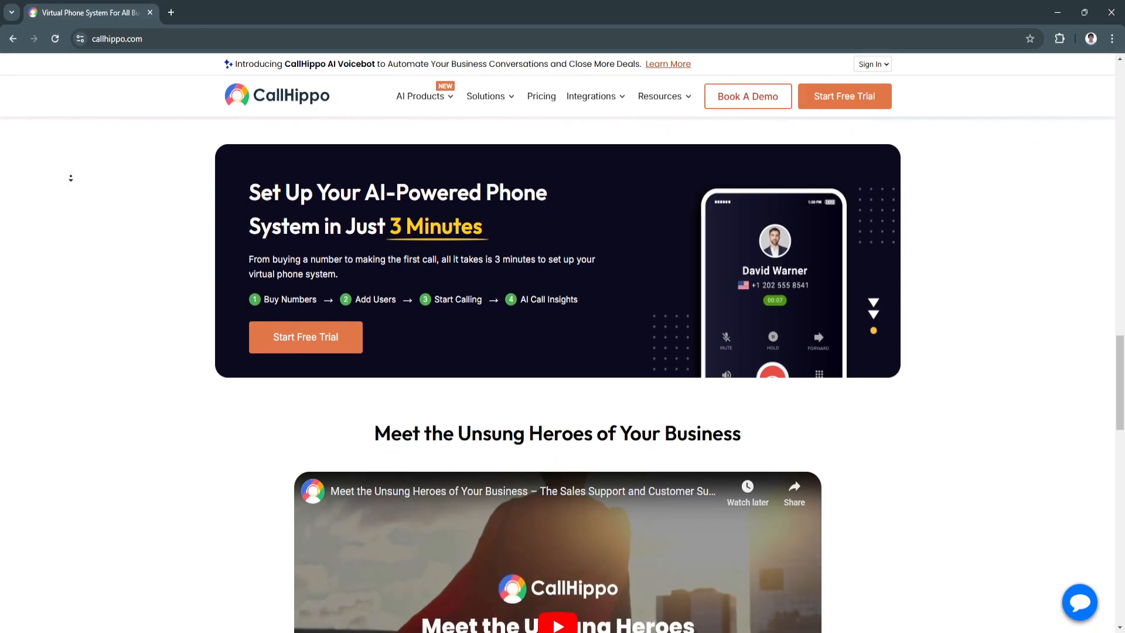
scroll("down", 3)
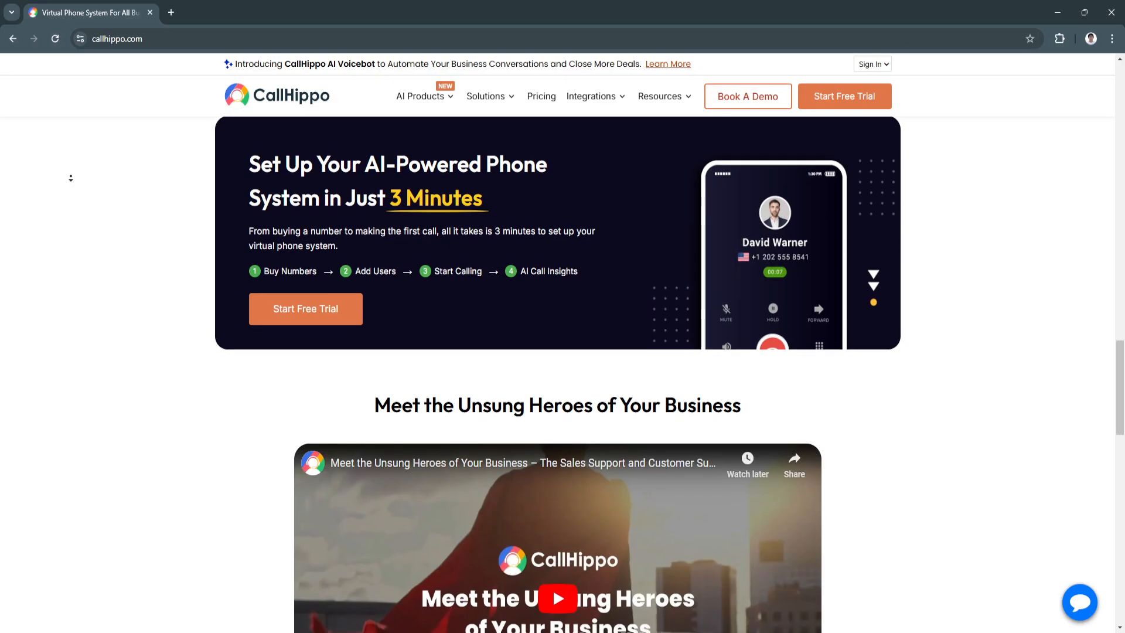
scroll("down", 3)
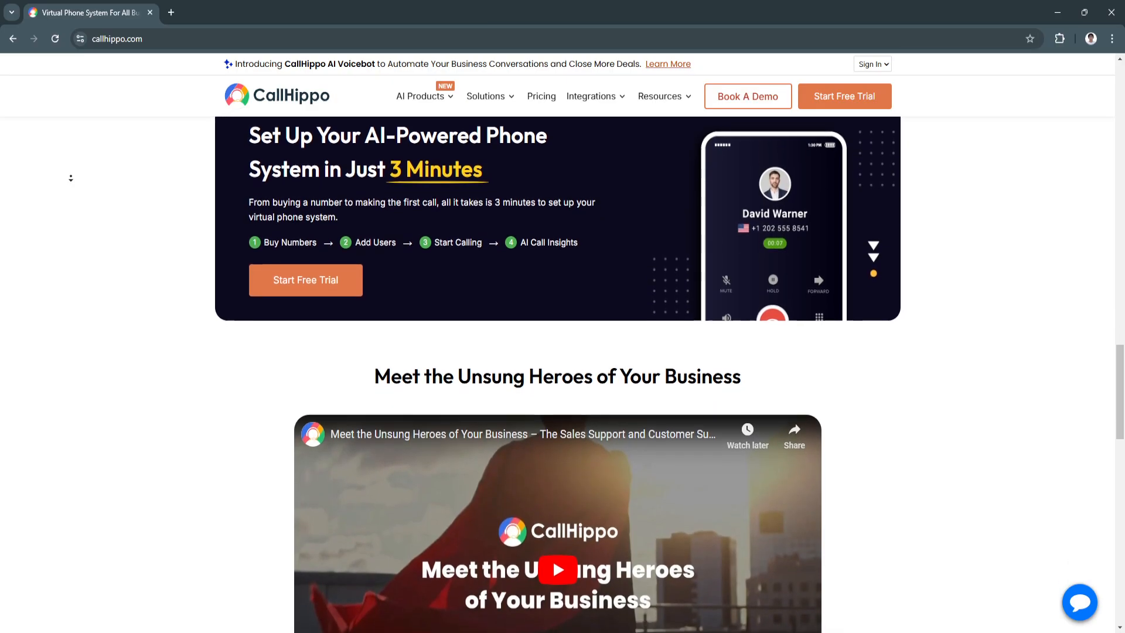
scroll("down", 3)
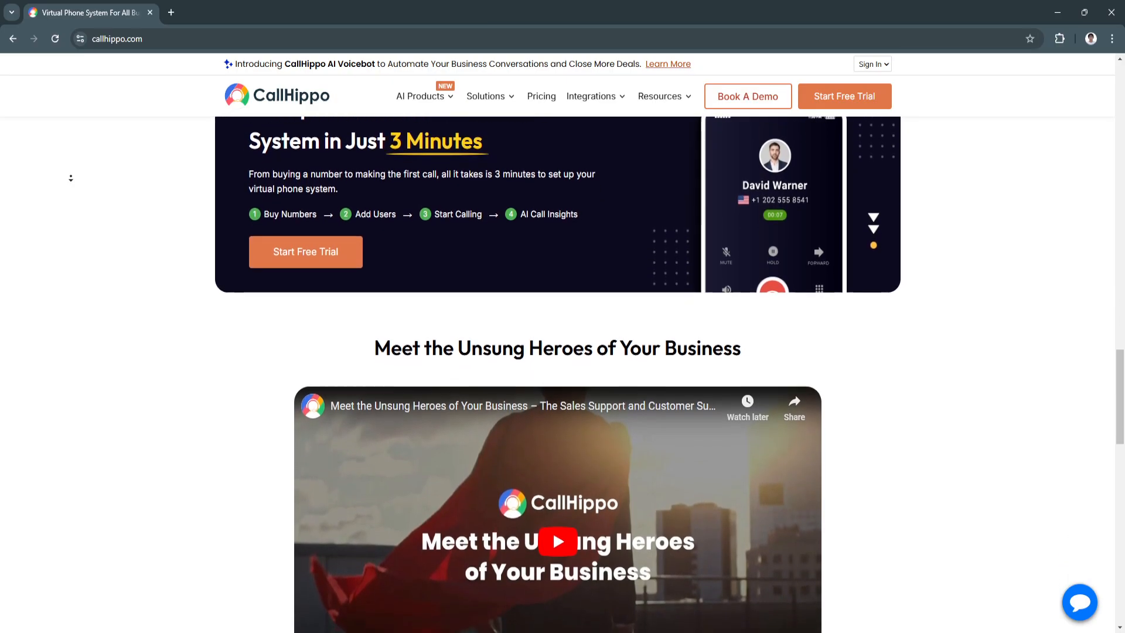
scroll("down", 3)
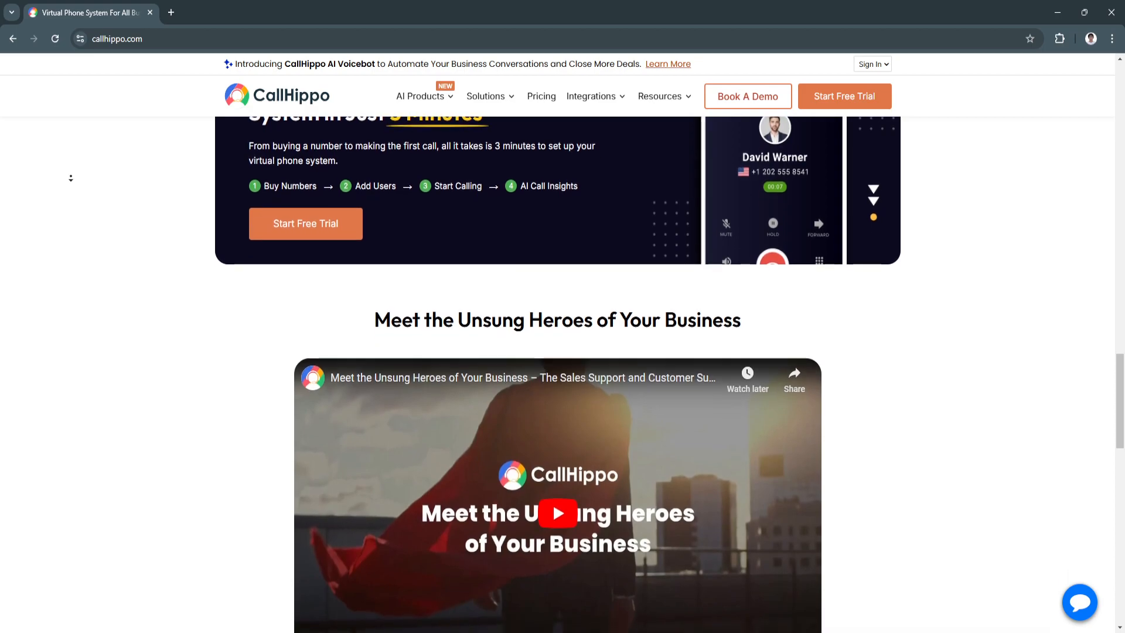
scroll("down", 3)
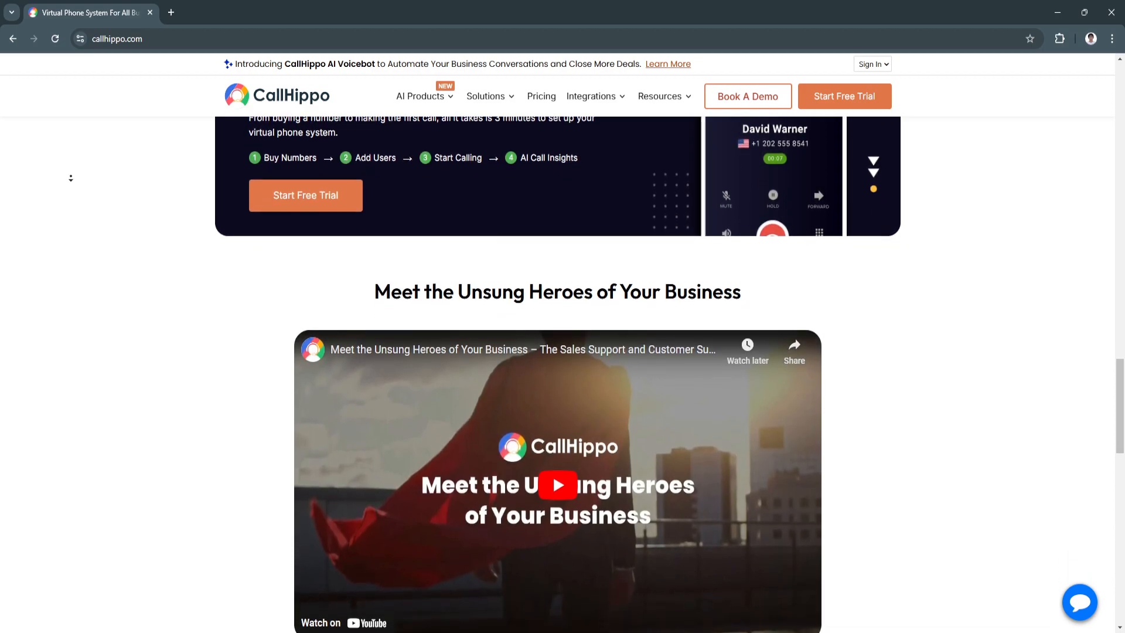
Scroll down through the platforms section to the customer testimonial.
scroll("down", 3)
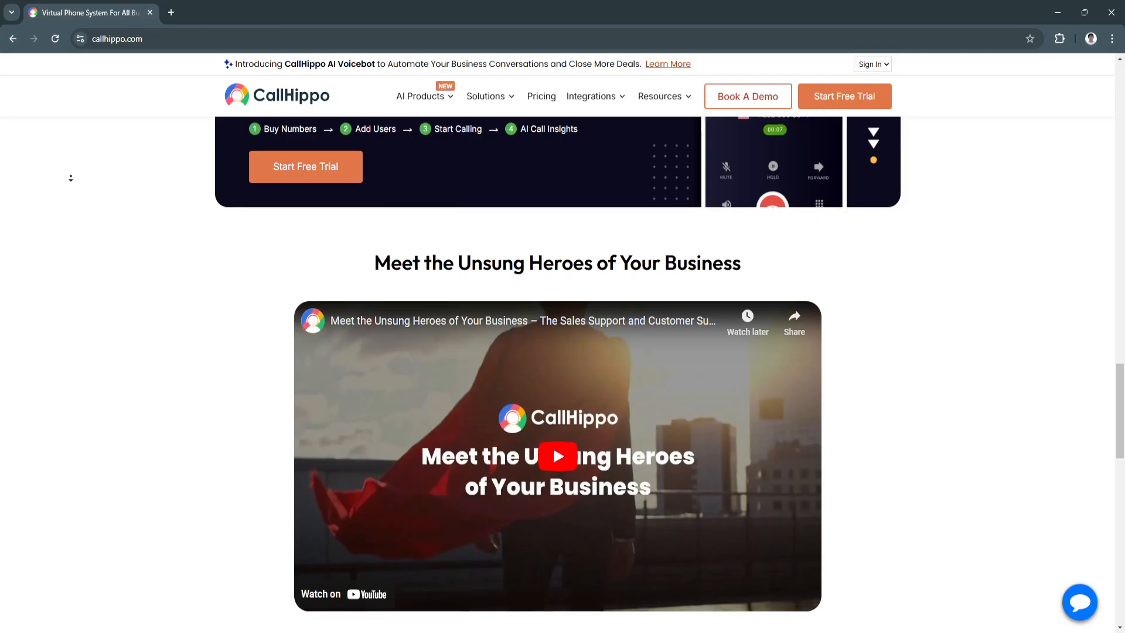
scroll("down", 3)
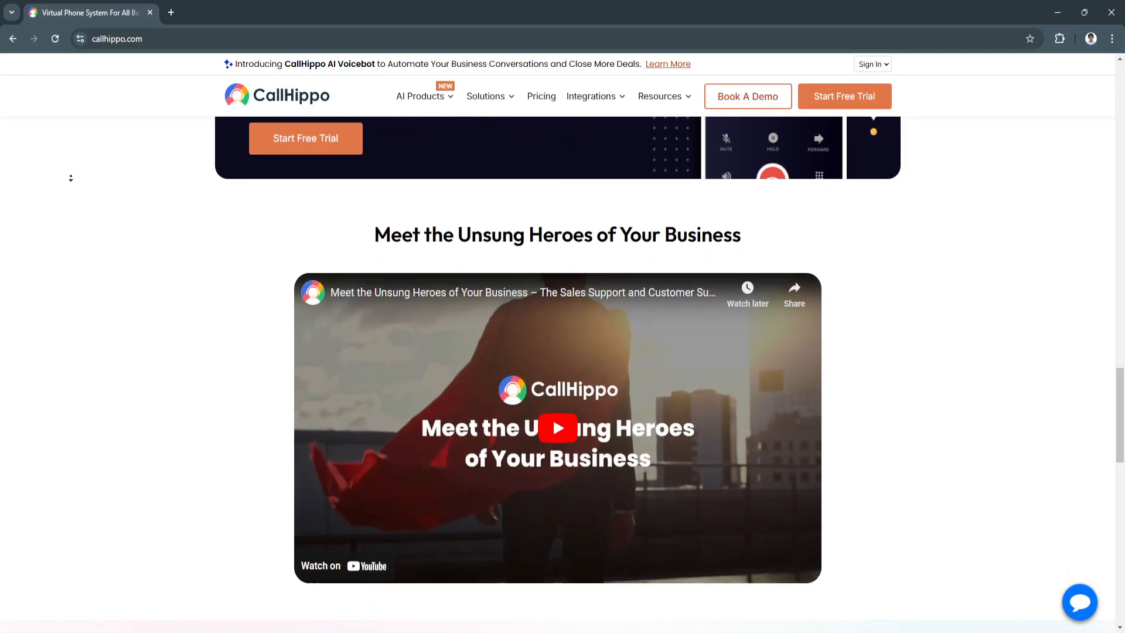
scroll("down", 3)
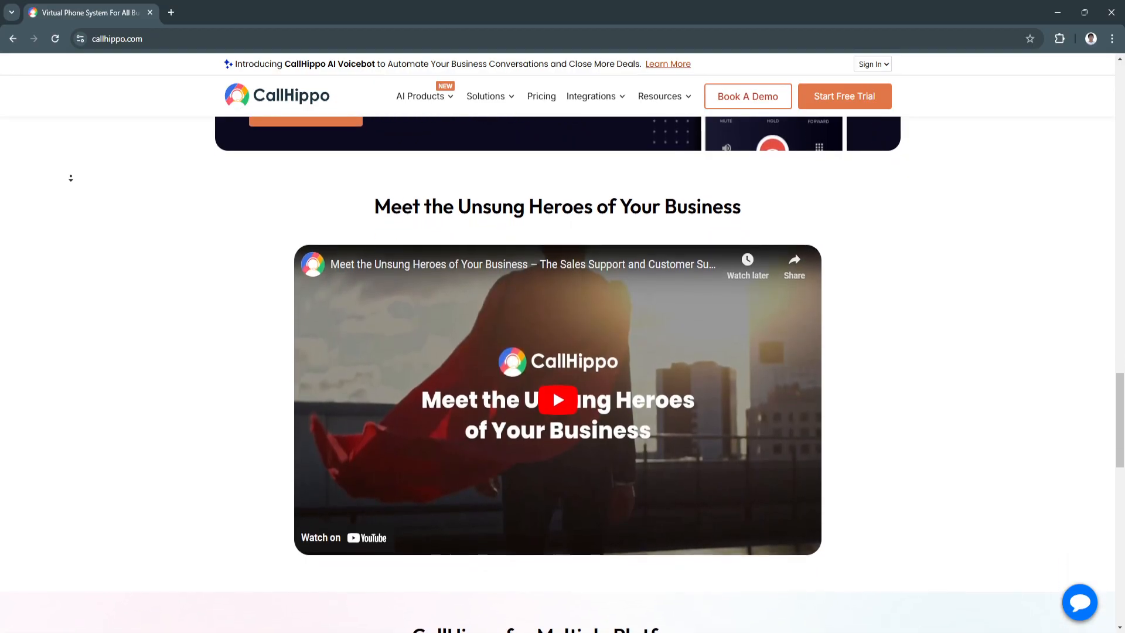
scroll("down", 3)
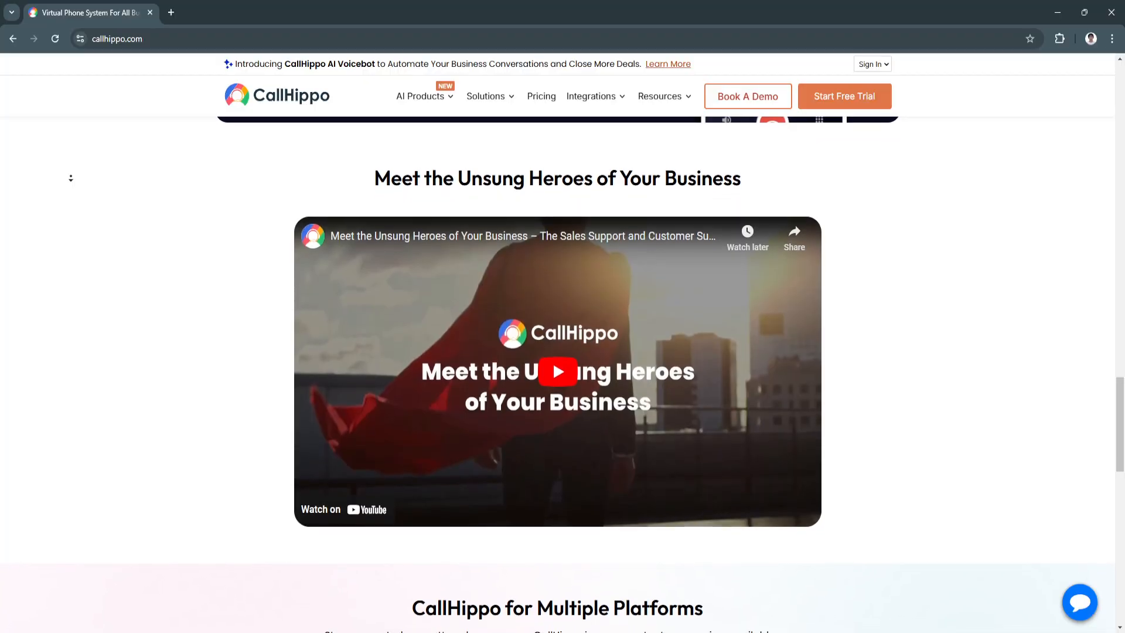
scroll("down", 3)
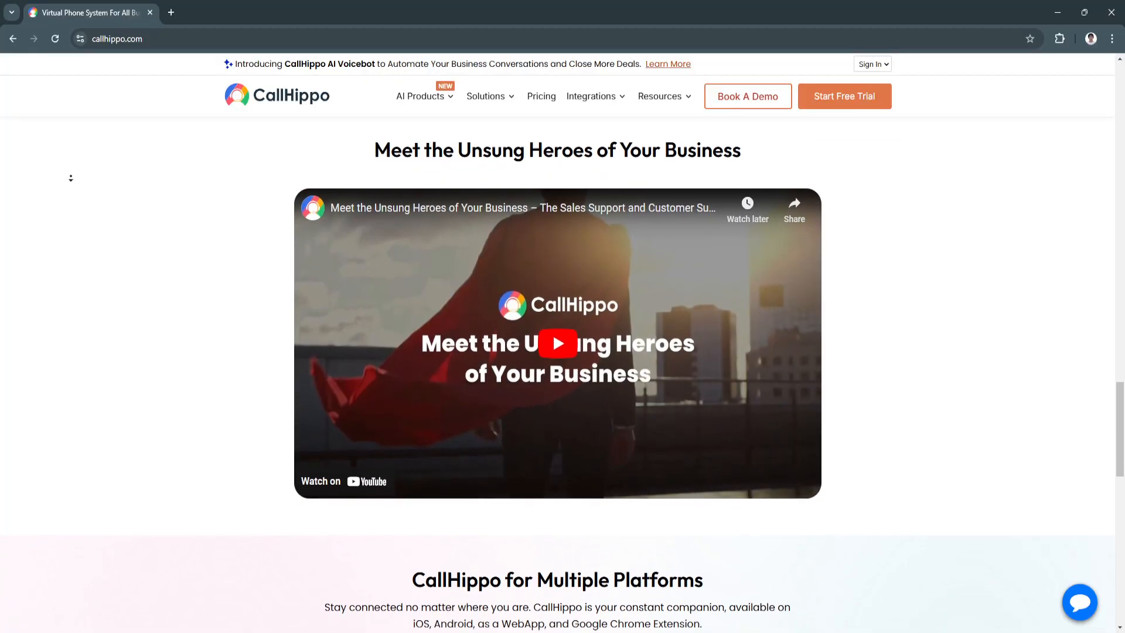
scroll("down", 3)
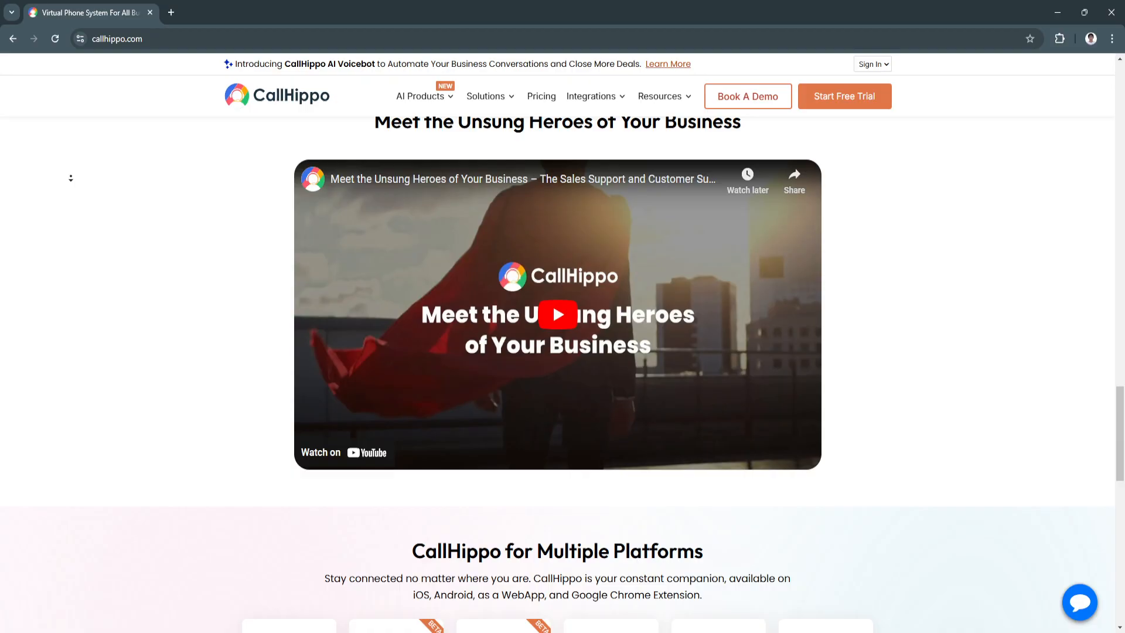
scroll("down", 3)
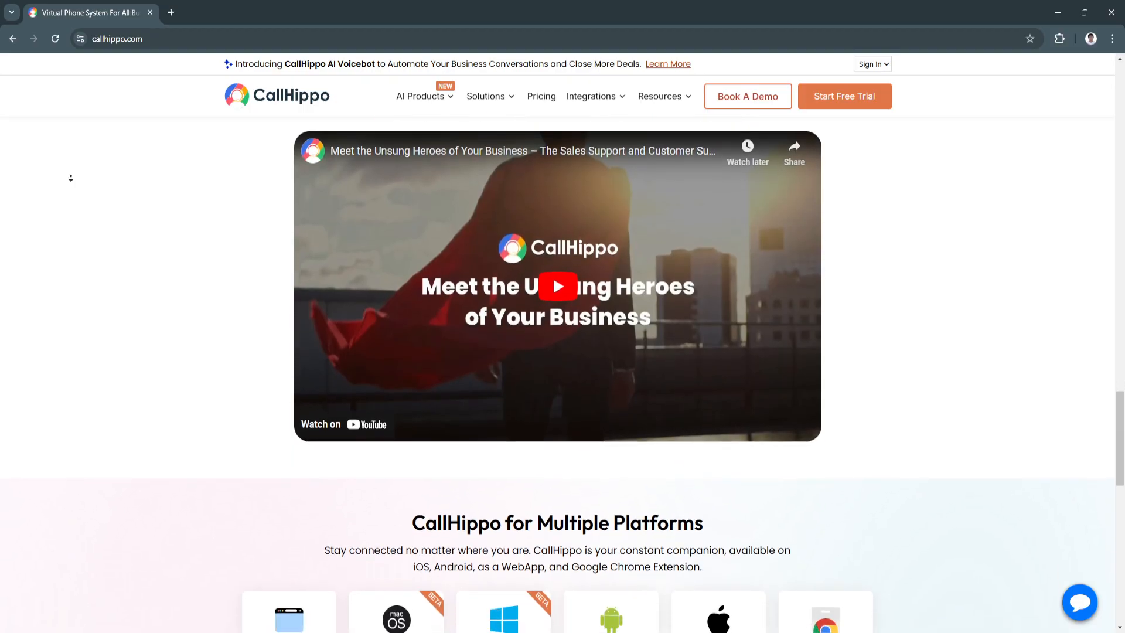
scroll("down", 3)
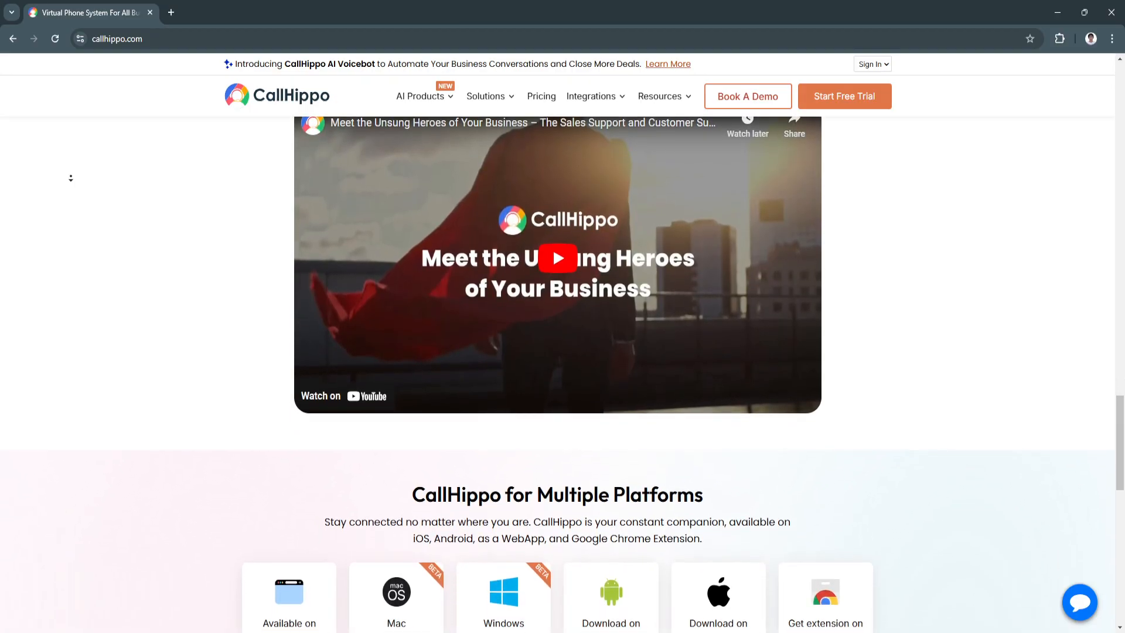
scroll("down", 3)
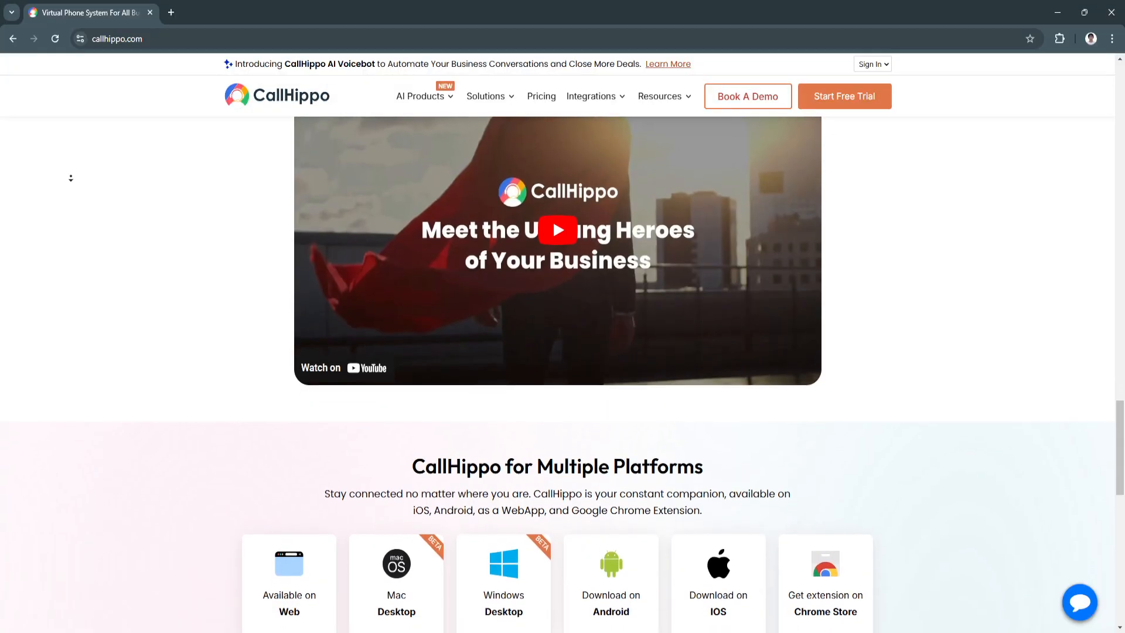
scroll("down", 3)
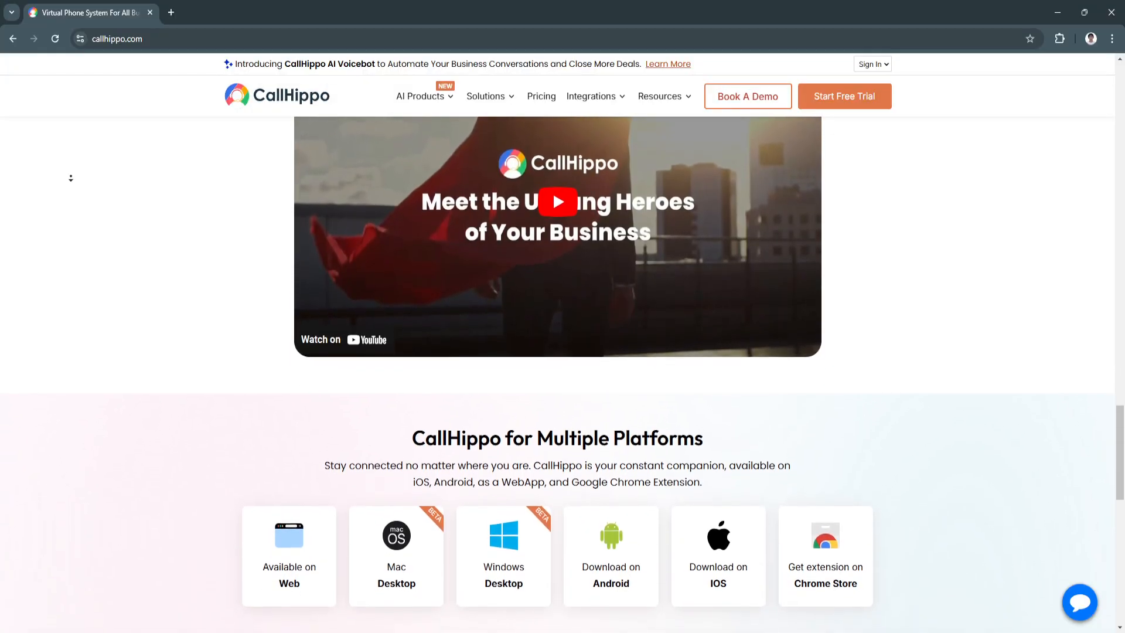
scroll("down", 3)
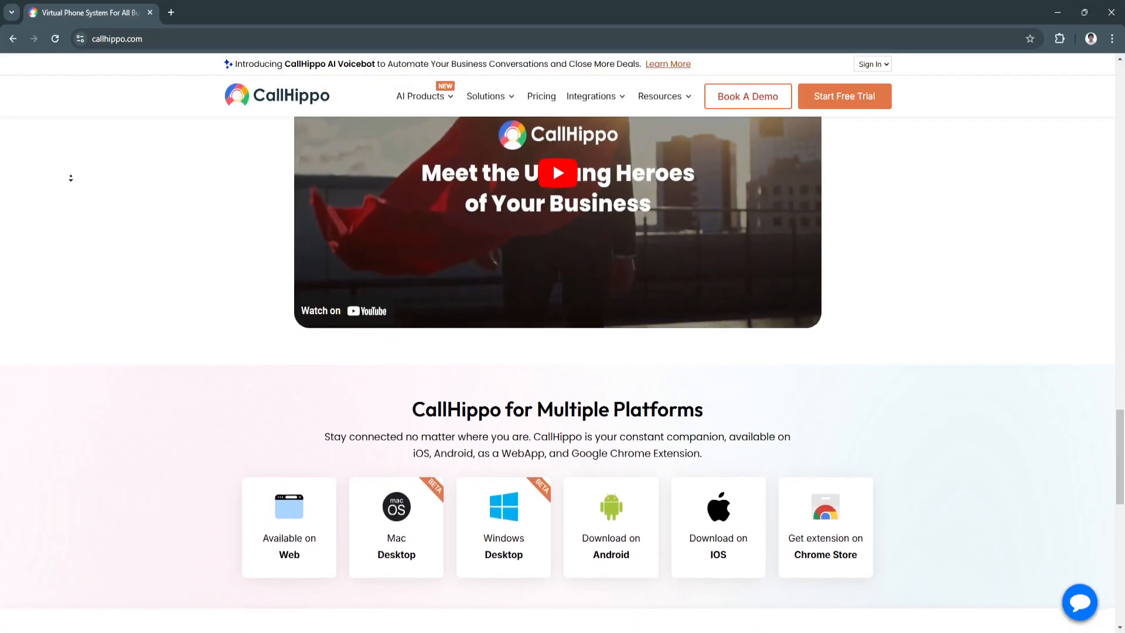
scroll("down", 3)
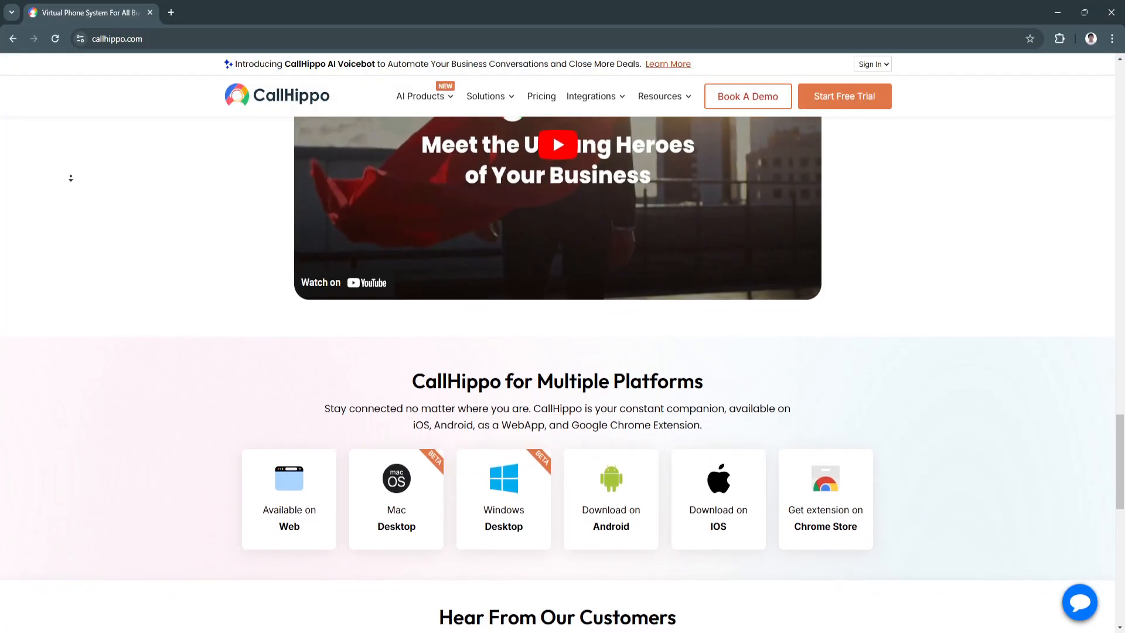
scroll("down", 3)
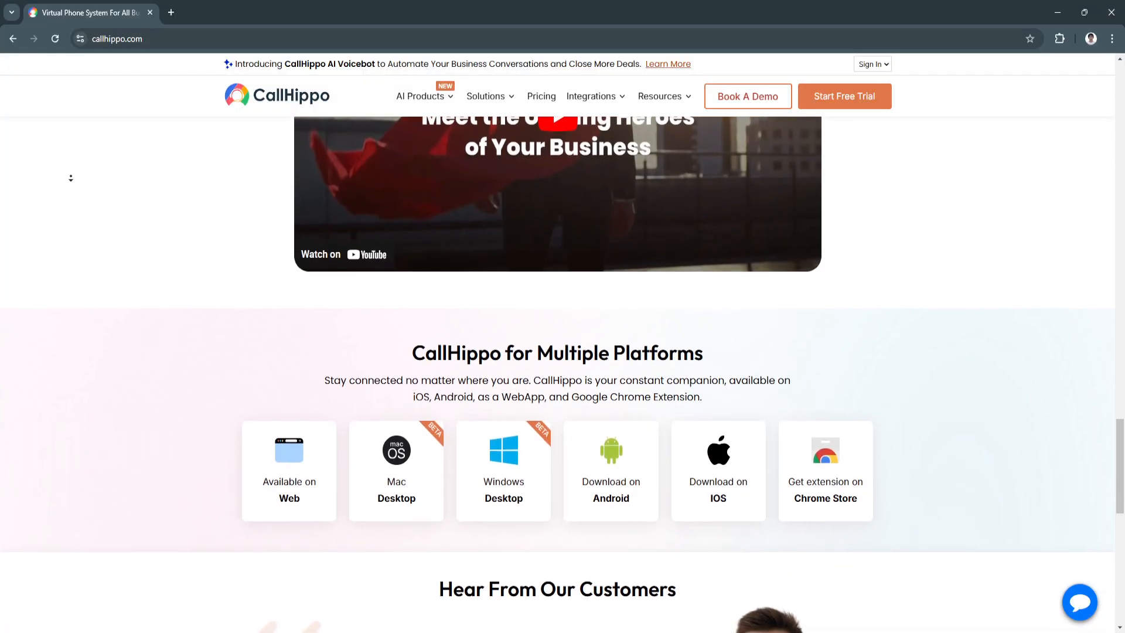
scroll("down", 3)
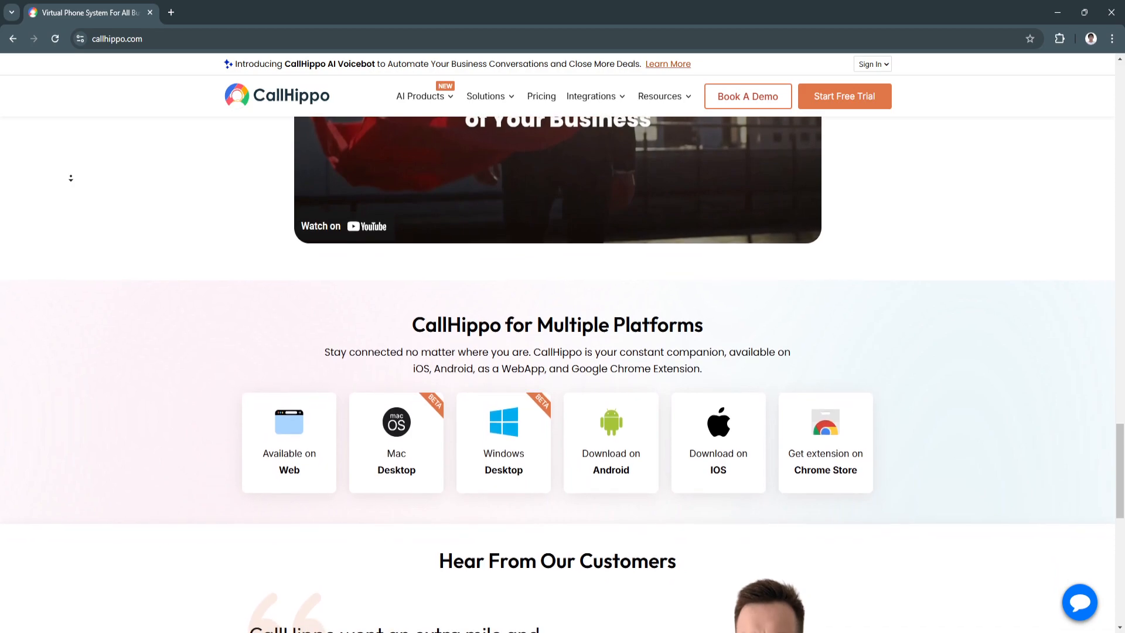
scroll("down", 3)
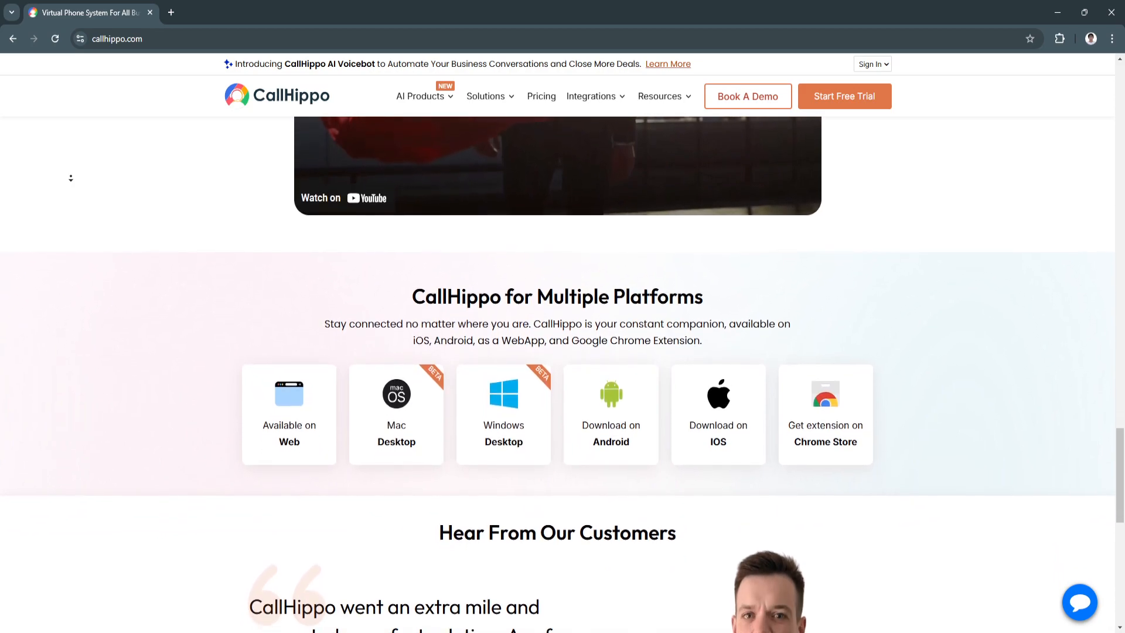
scroll("down", 3)
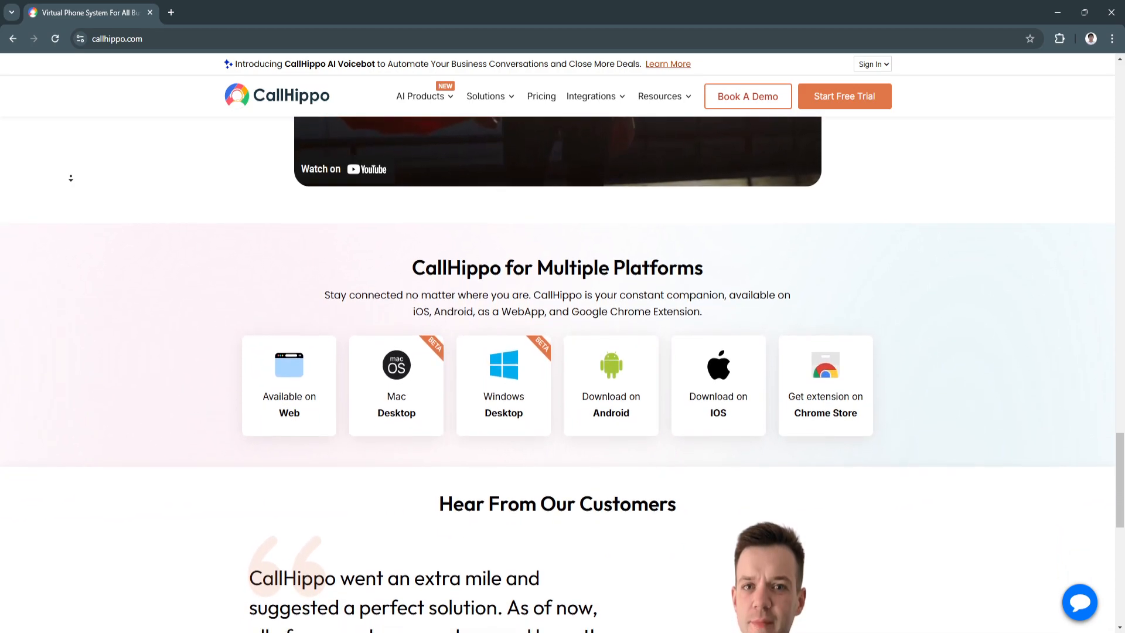
Continue down to the Get International Phone Numbers strip and the footer link columns.
scroll("down", 3)
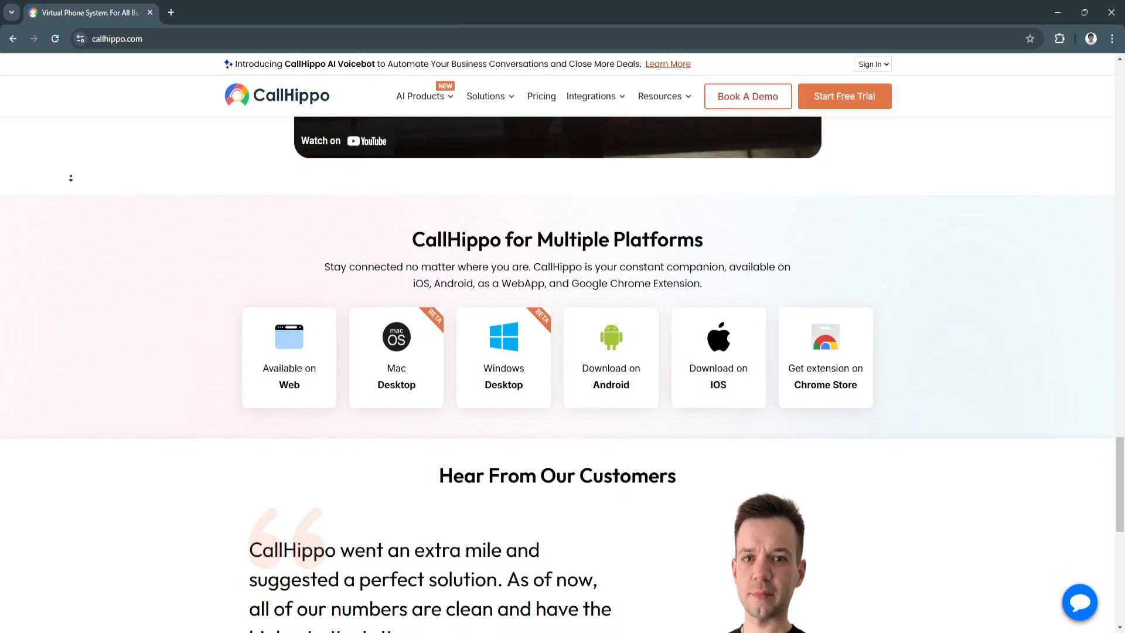
scroll("down", 3)
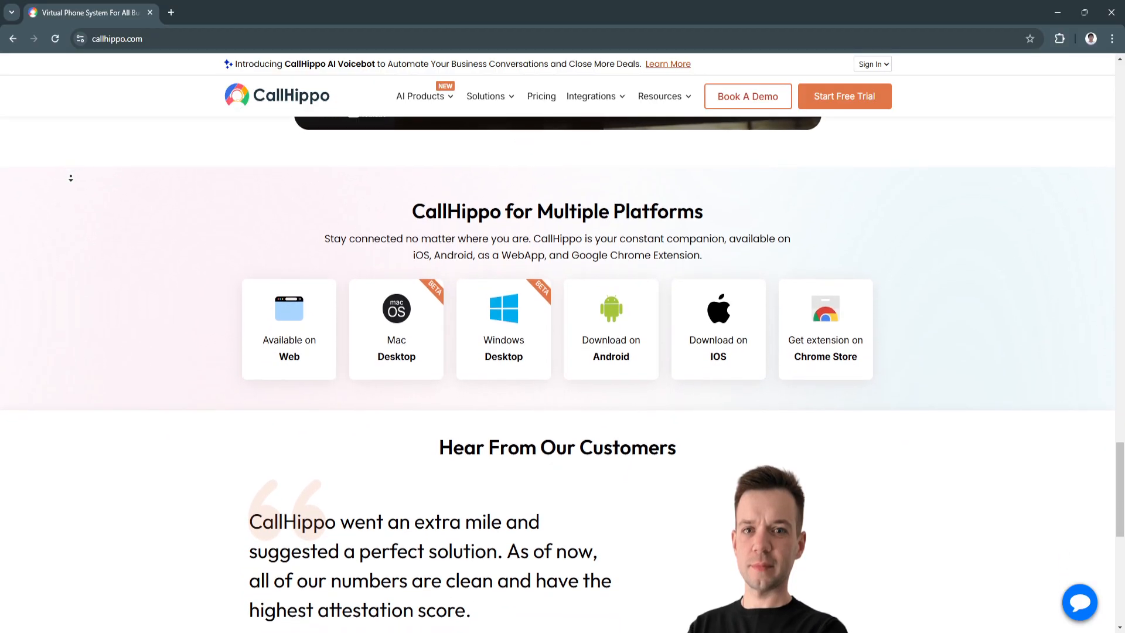
scroll("down", 3)
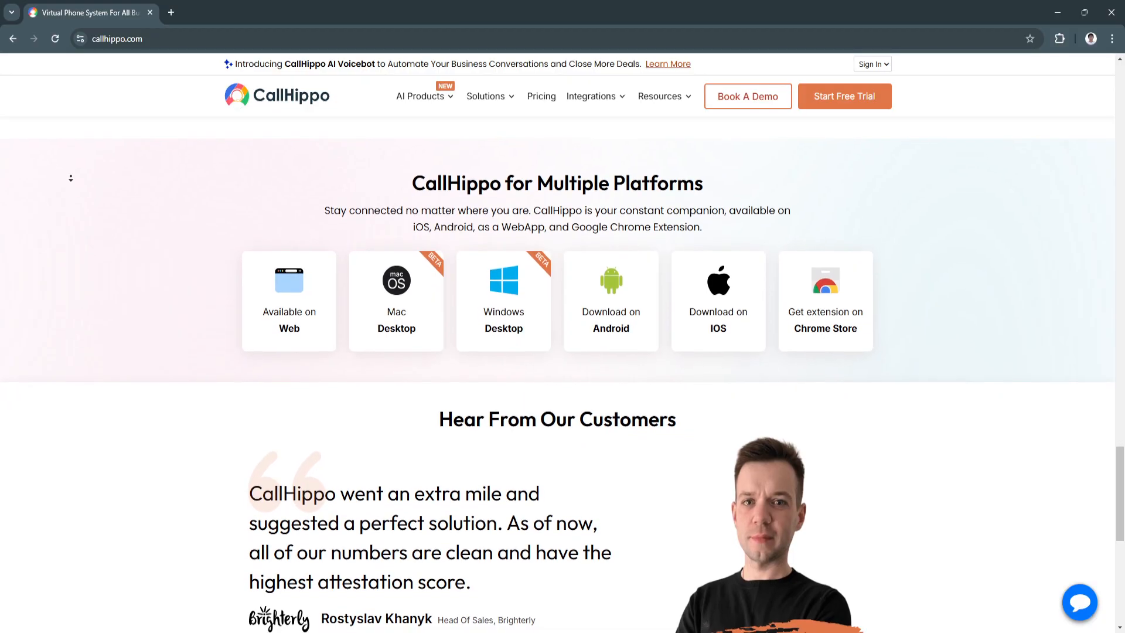
scroll("down", 3)
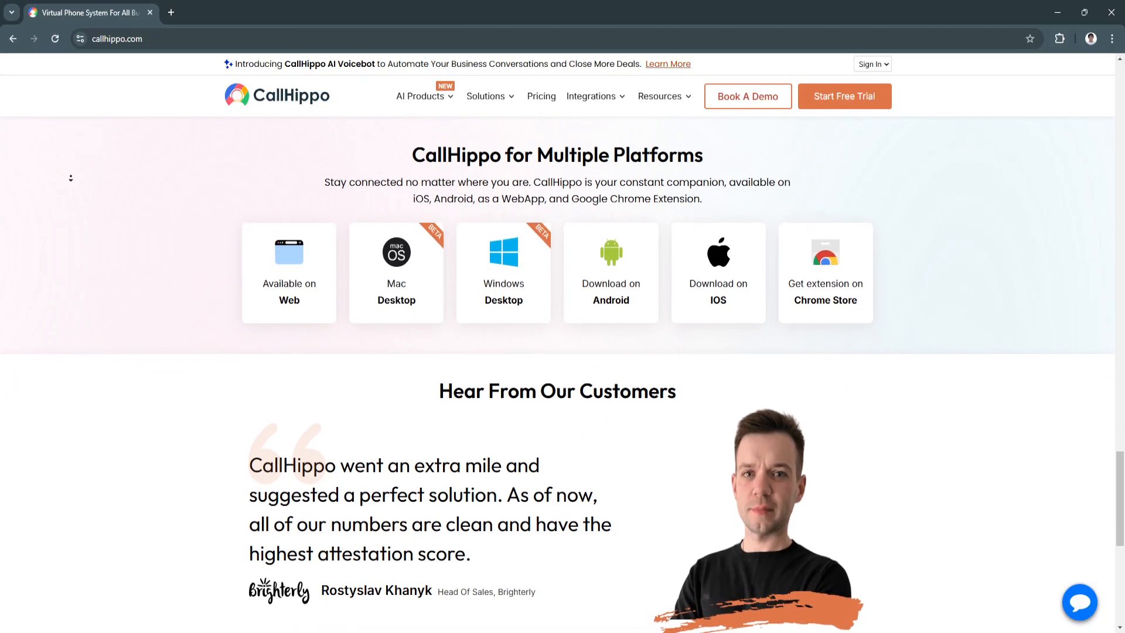
scroll("down", 3)
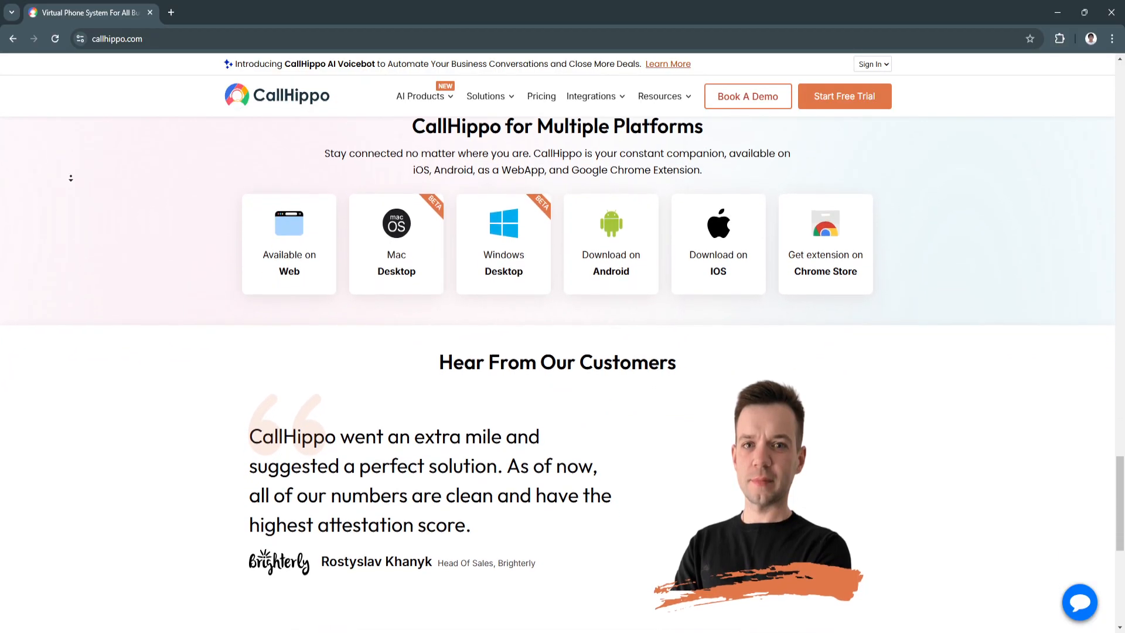
scroll("down", 3)
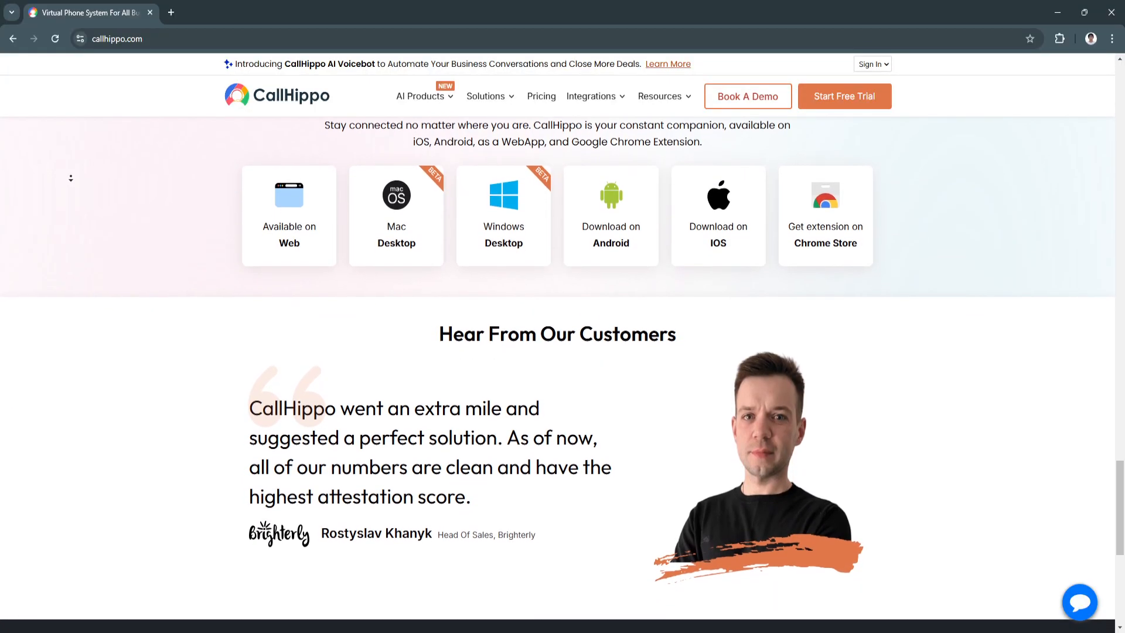
scroll("down", 3)
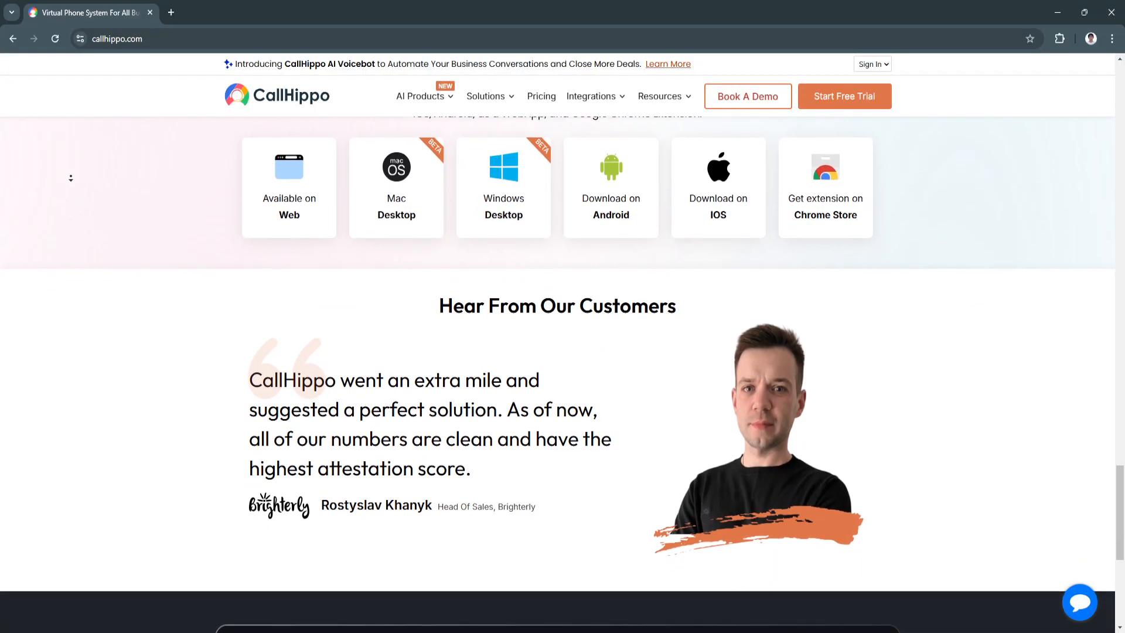
scroll("down", 3)
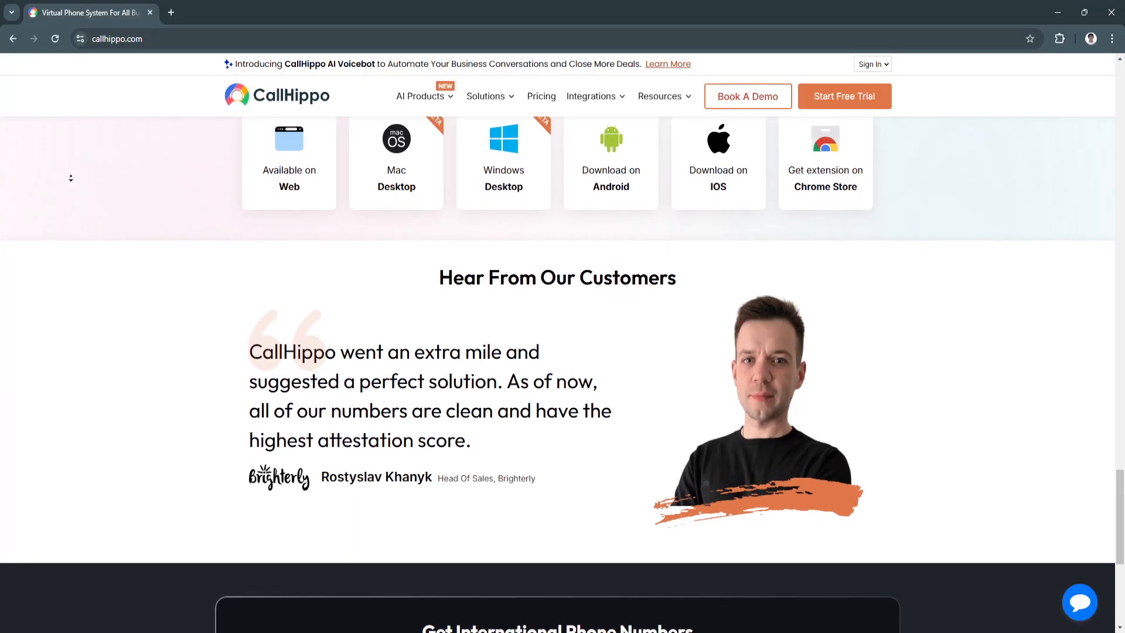
scroll("down", 3)
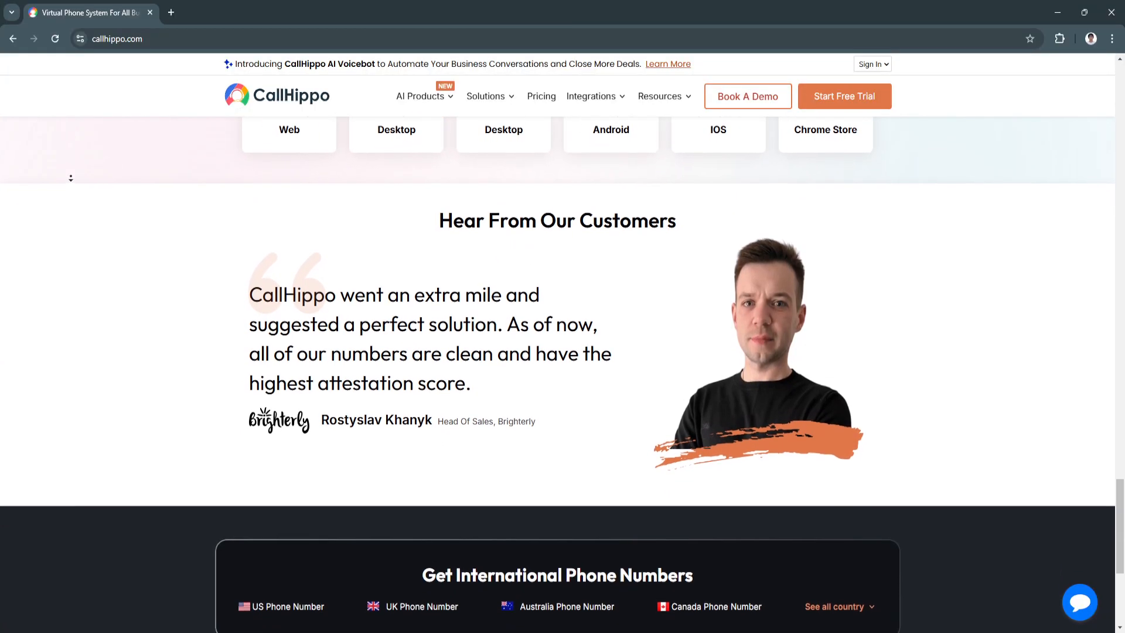
scroll("down", 3)
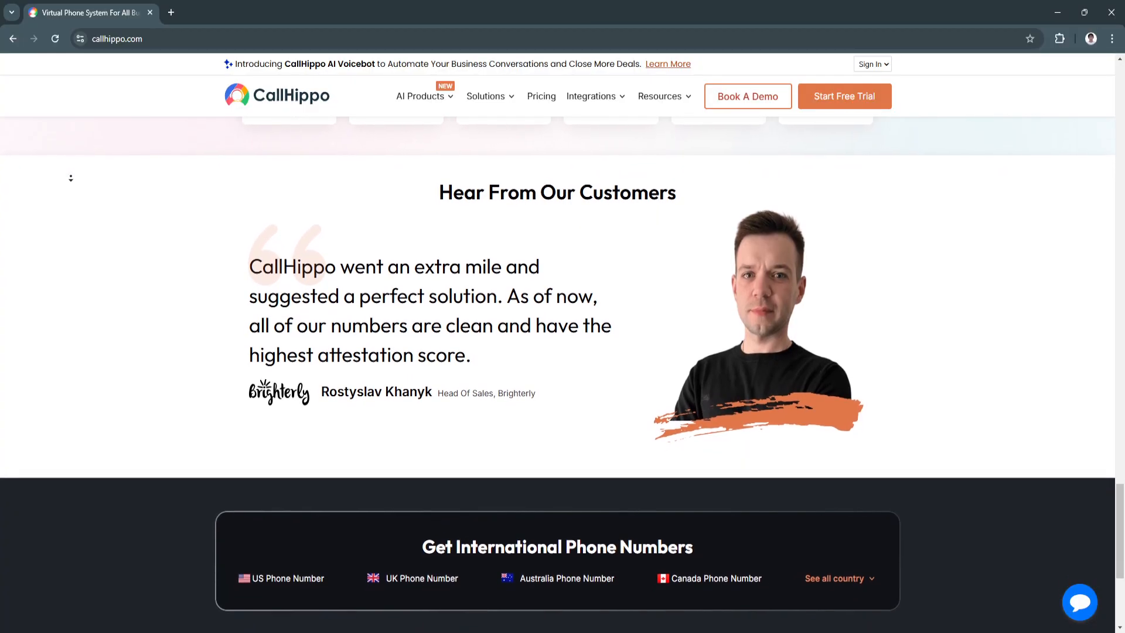
scroll("down", 3)
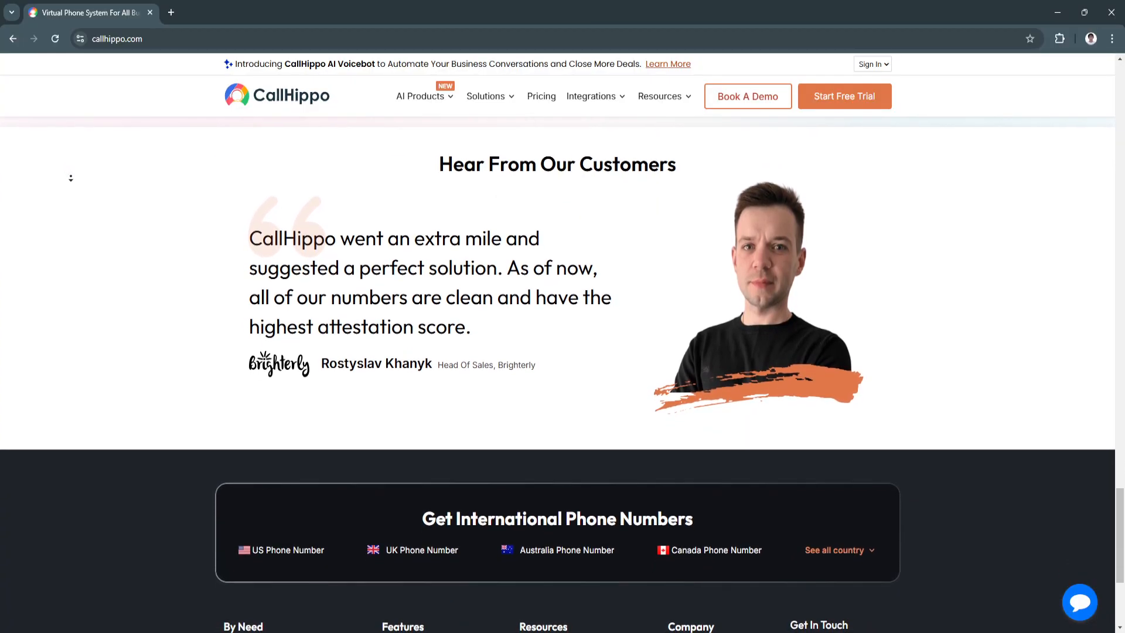
scroll("down", 3)
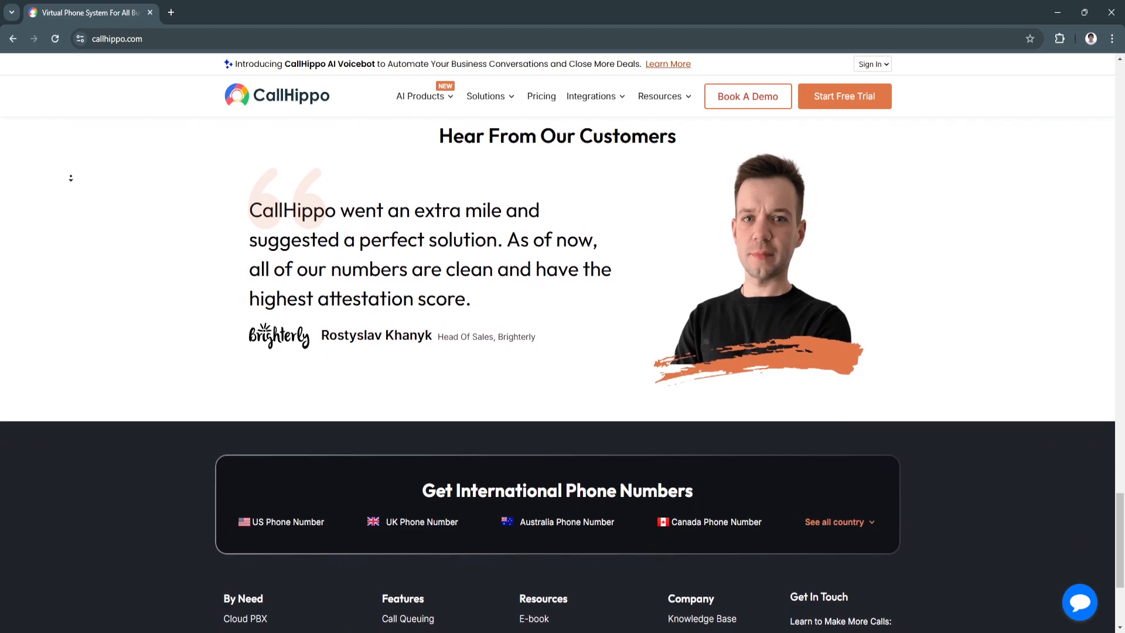
scroll("down", 3)
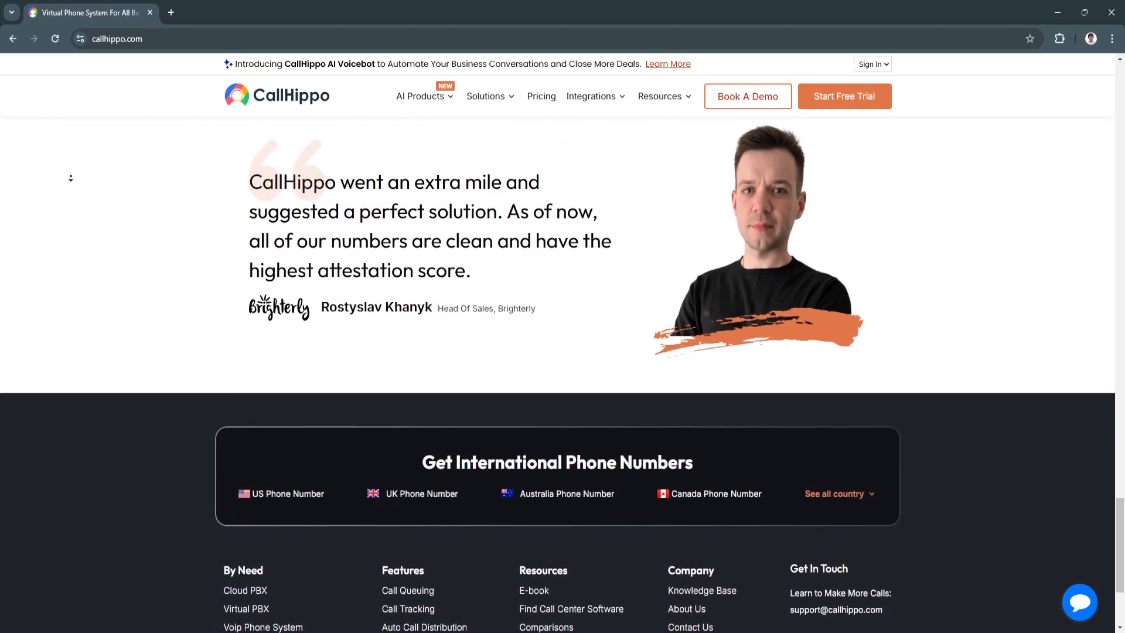
scroll("down", 3)
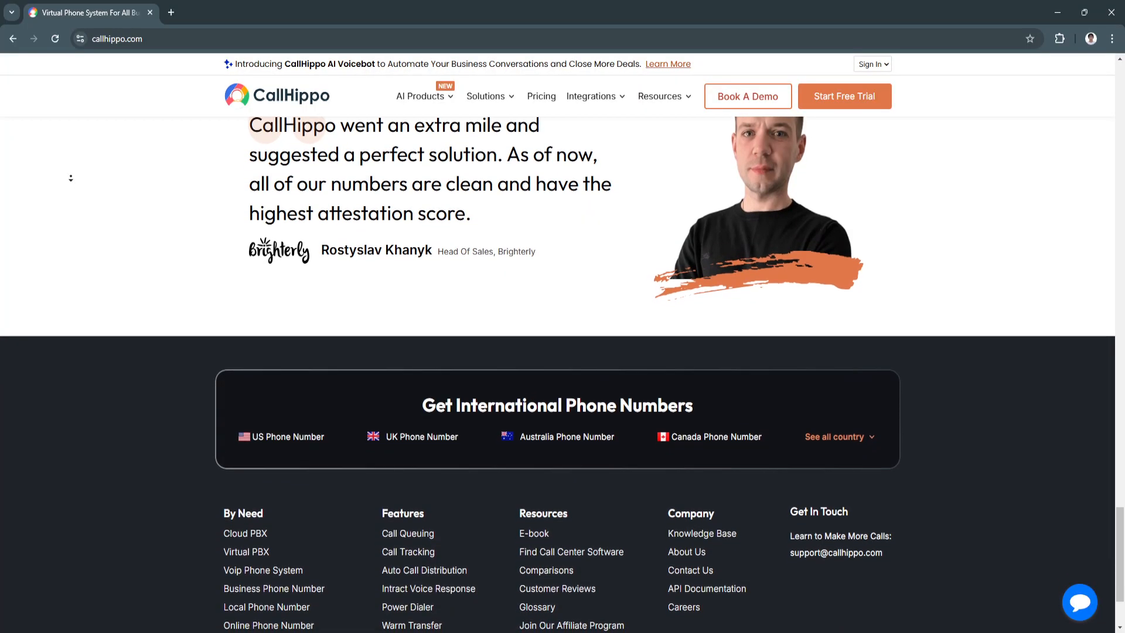
scroll("down", 3)
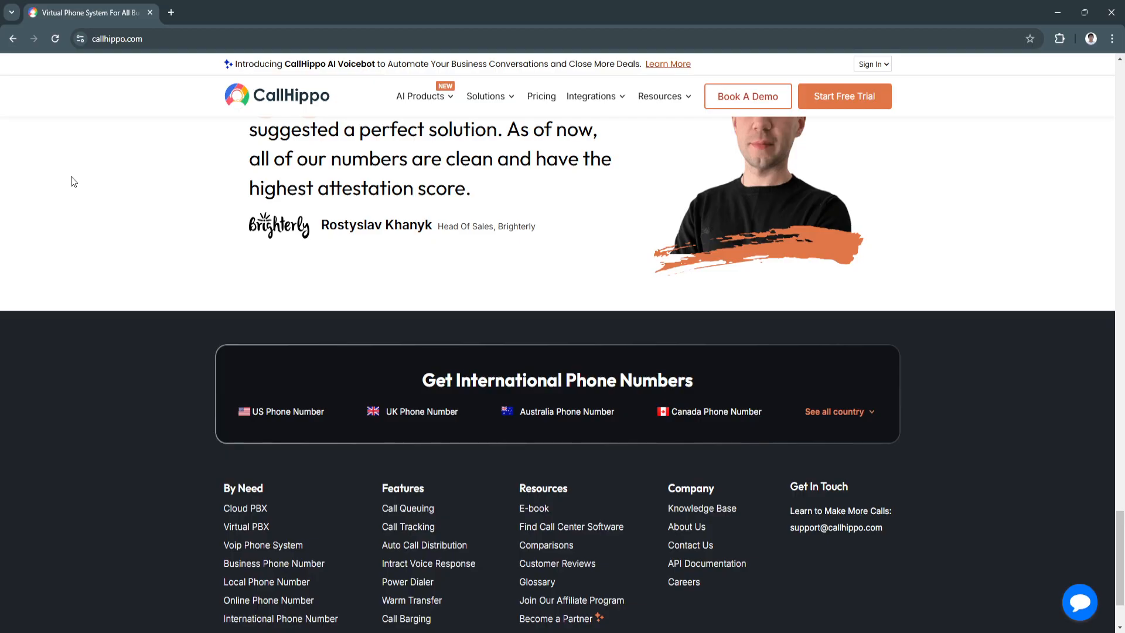
Scroll back through the AI features and CallHippo AI section toward the Transform Your Sales Process cards.
scroll("up", 3)
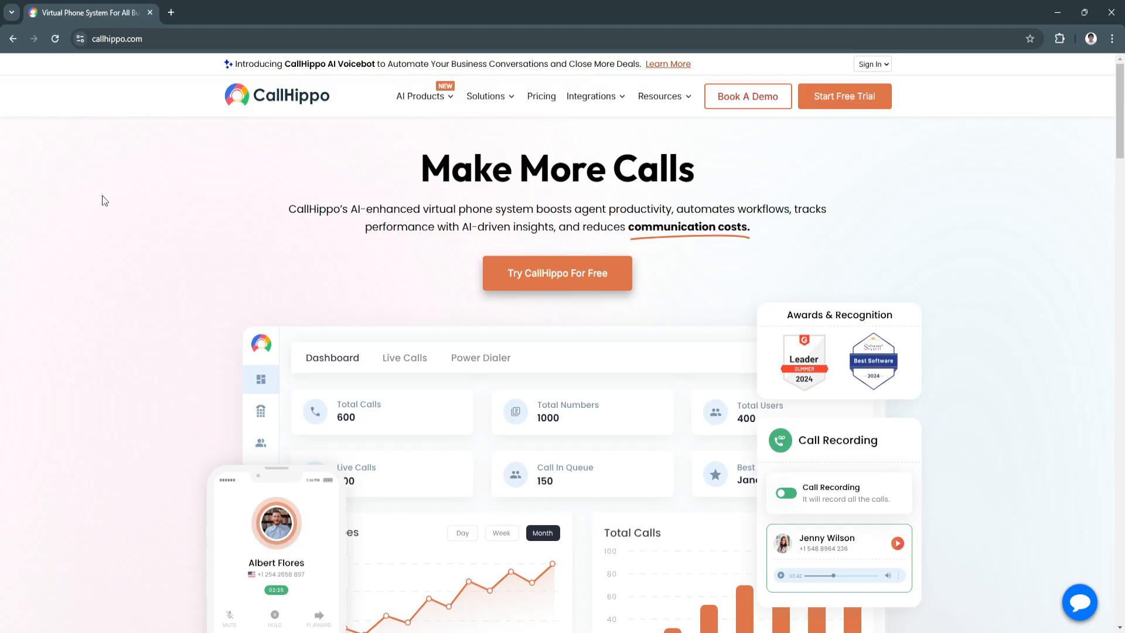
mouse_move(97, 194)
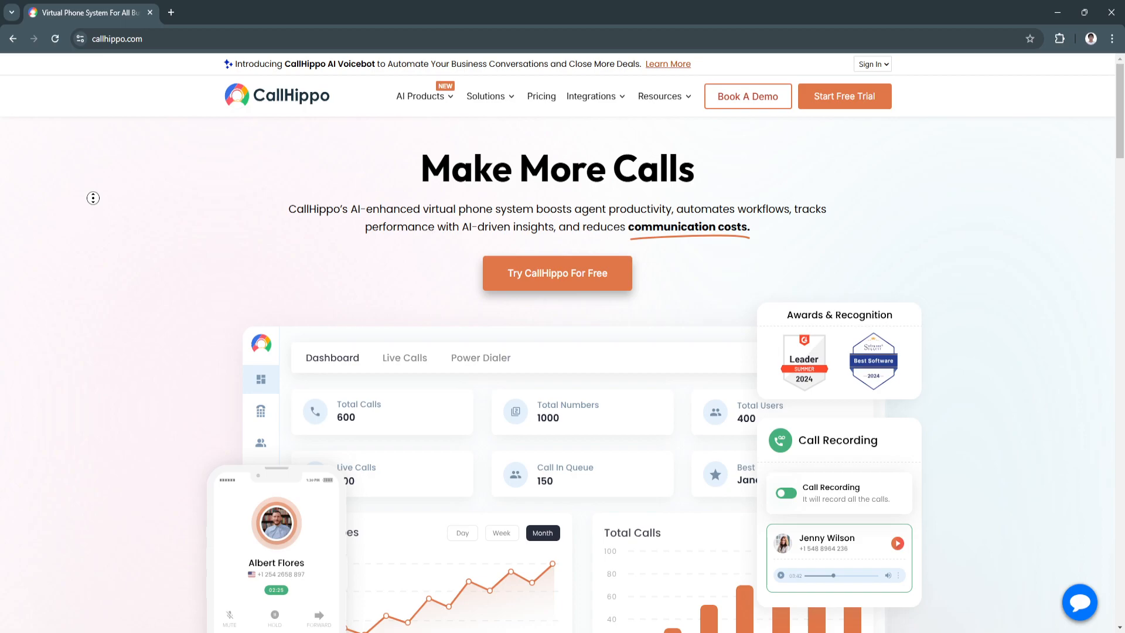
scroll("down", 3)
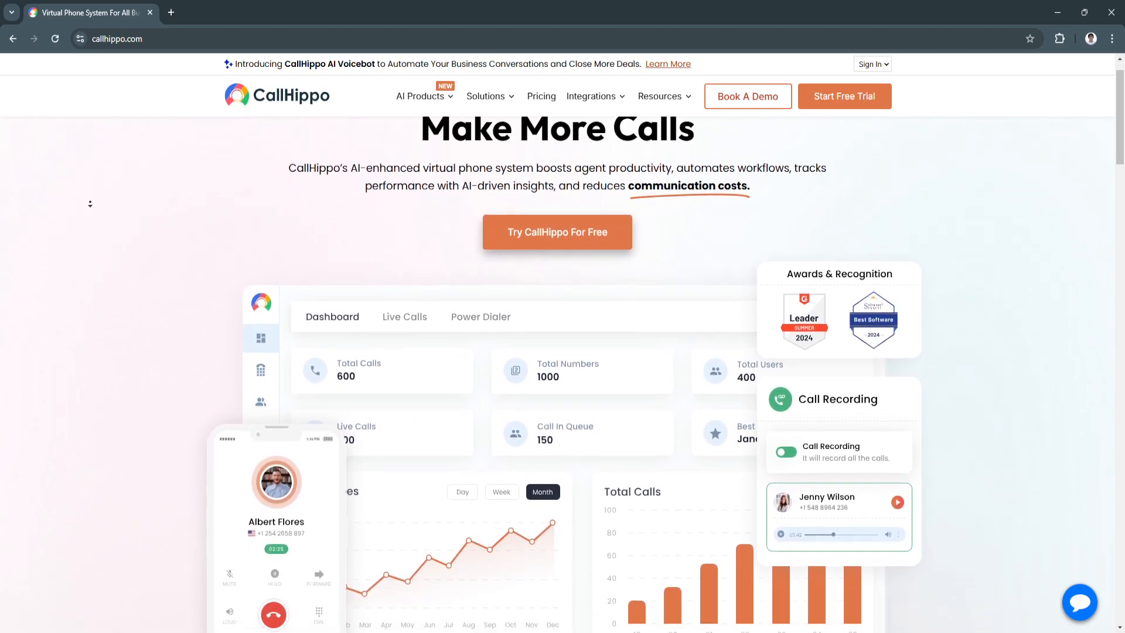
scroll("down", 3)
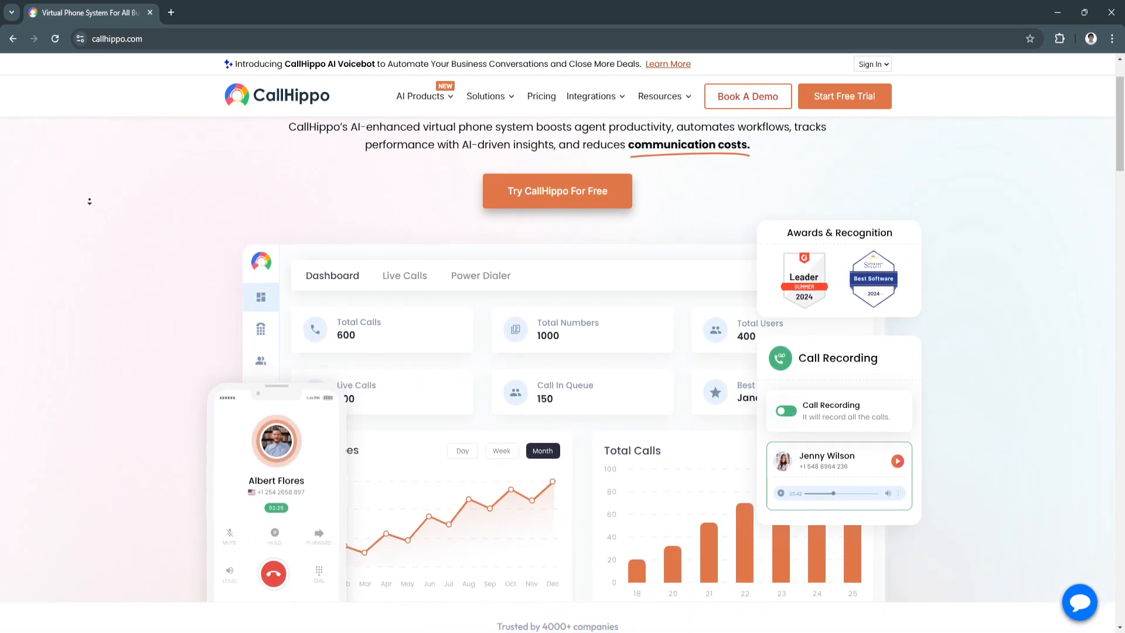
scroll("down", 3)
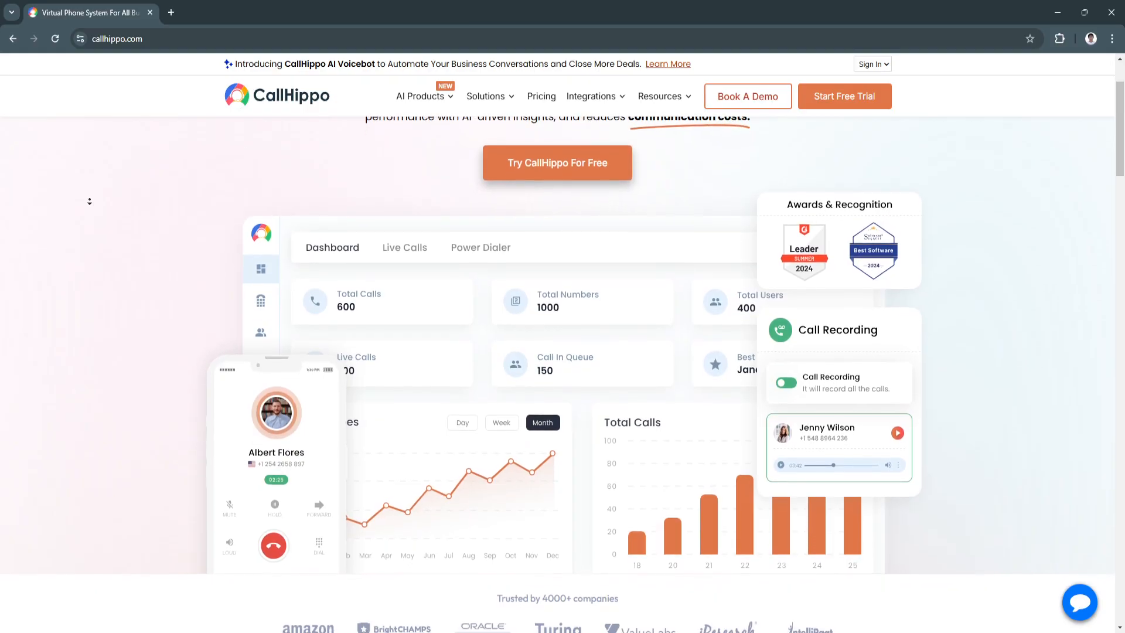
scroll("down", 3)
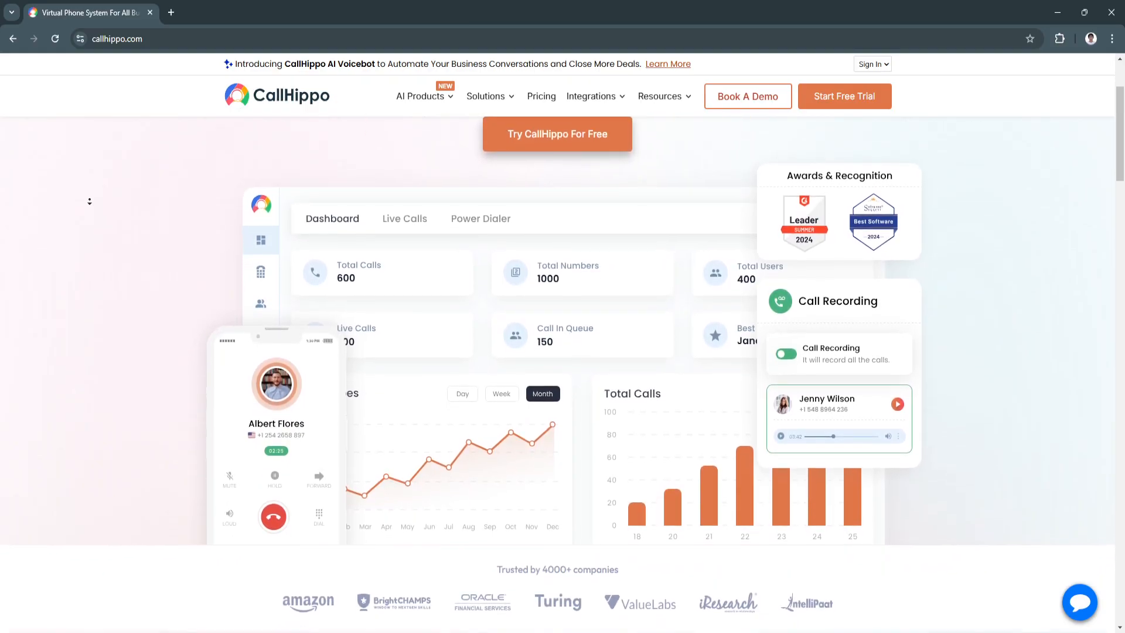
scroll("down", 3)
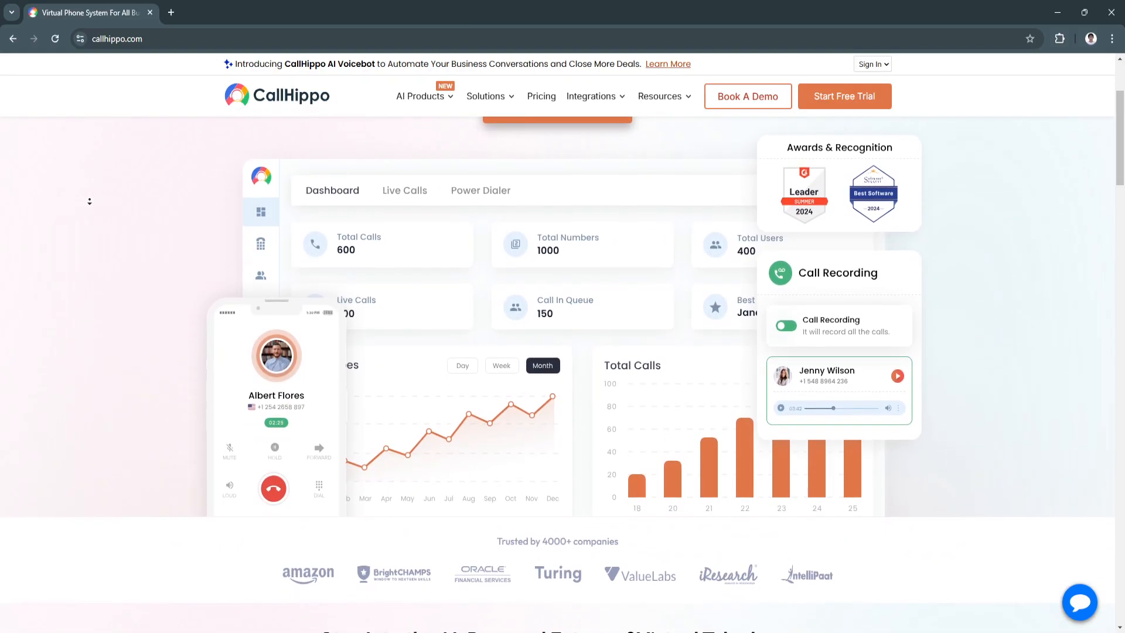
scroll("down", 3)
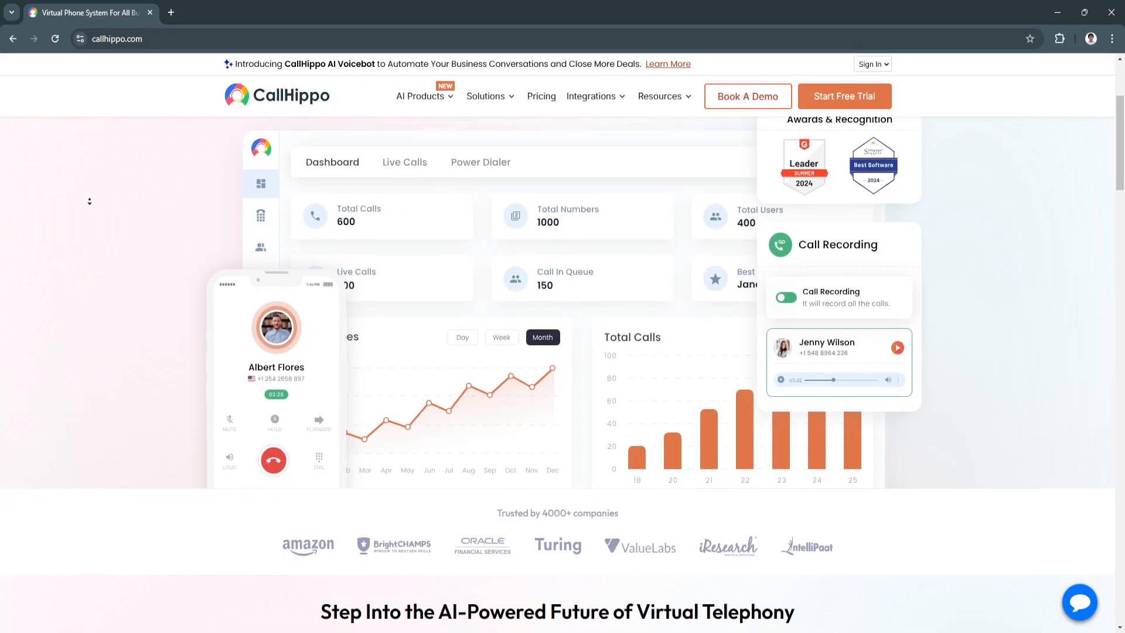
scroll("down", 3)
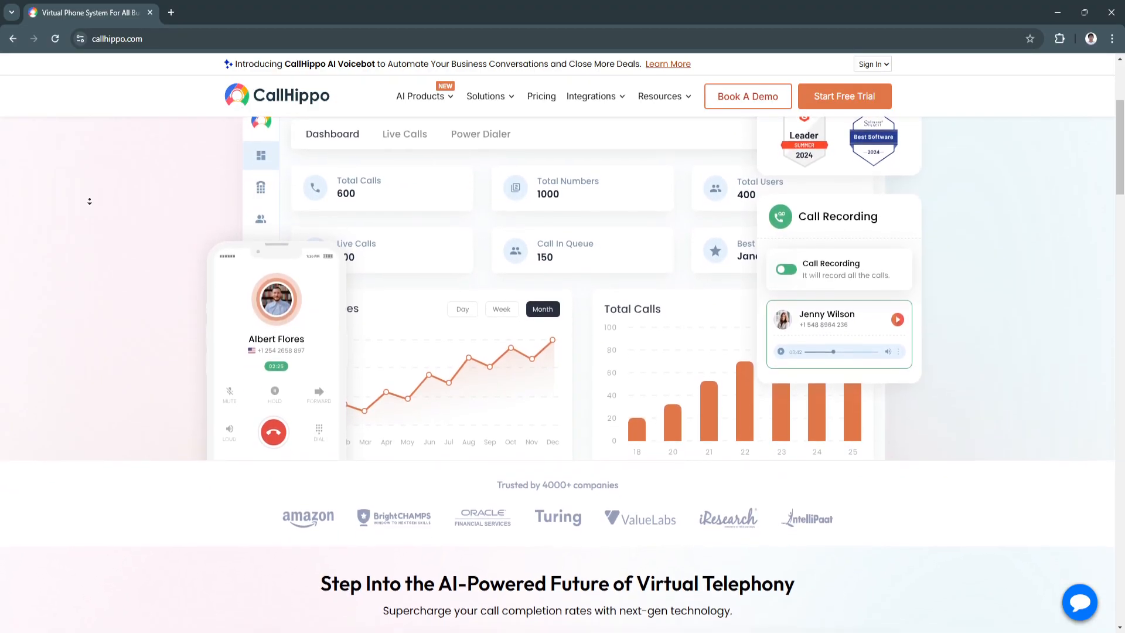
scroll("down", 3)
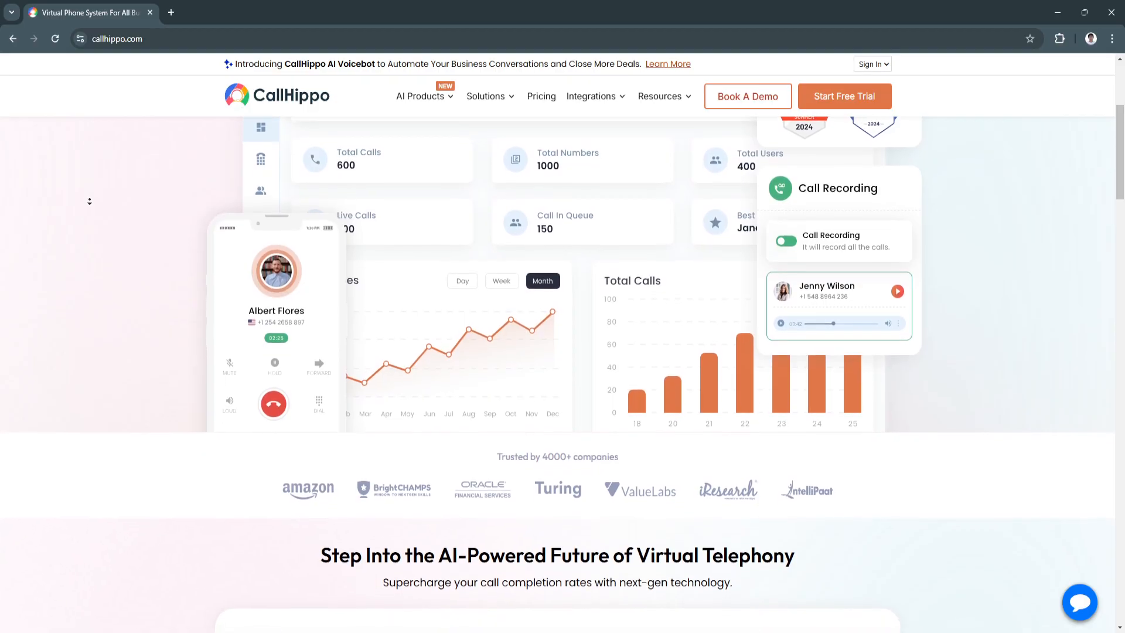
scroll("down", 3)
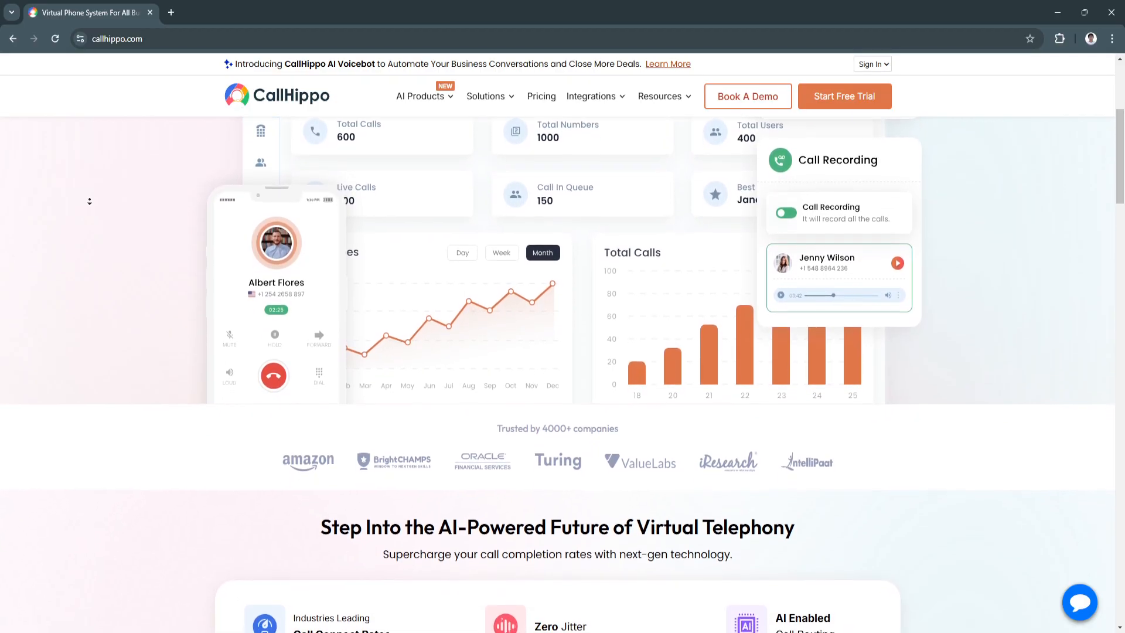
scroll("down", 3)
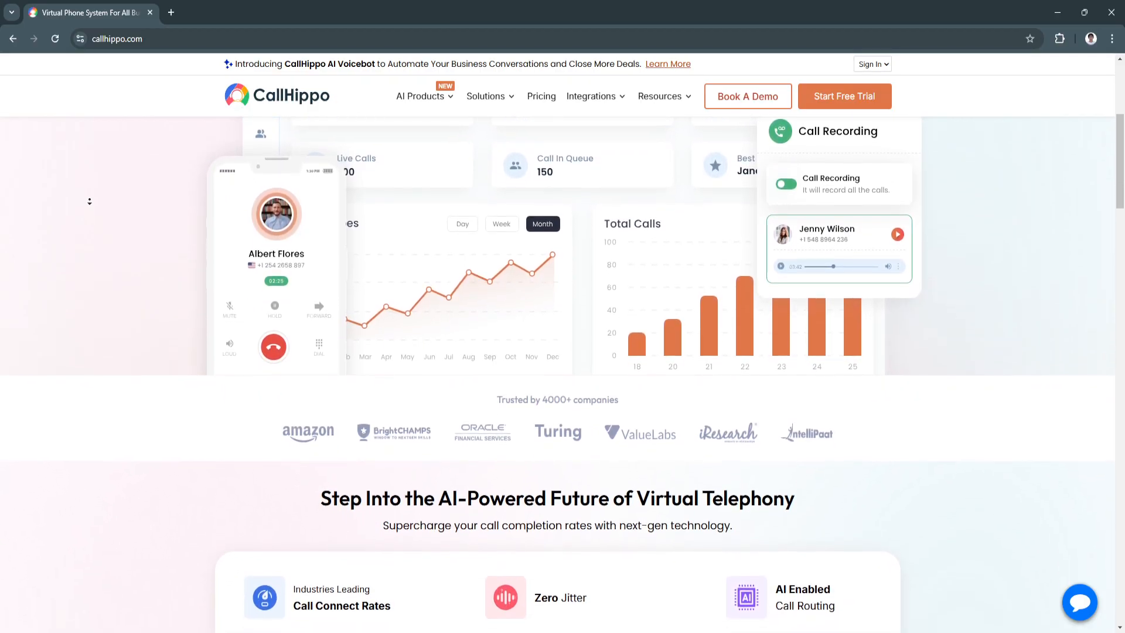
scroll("down", 3)
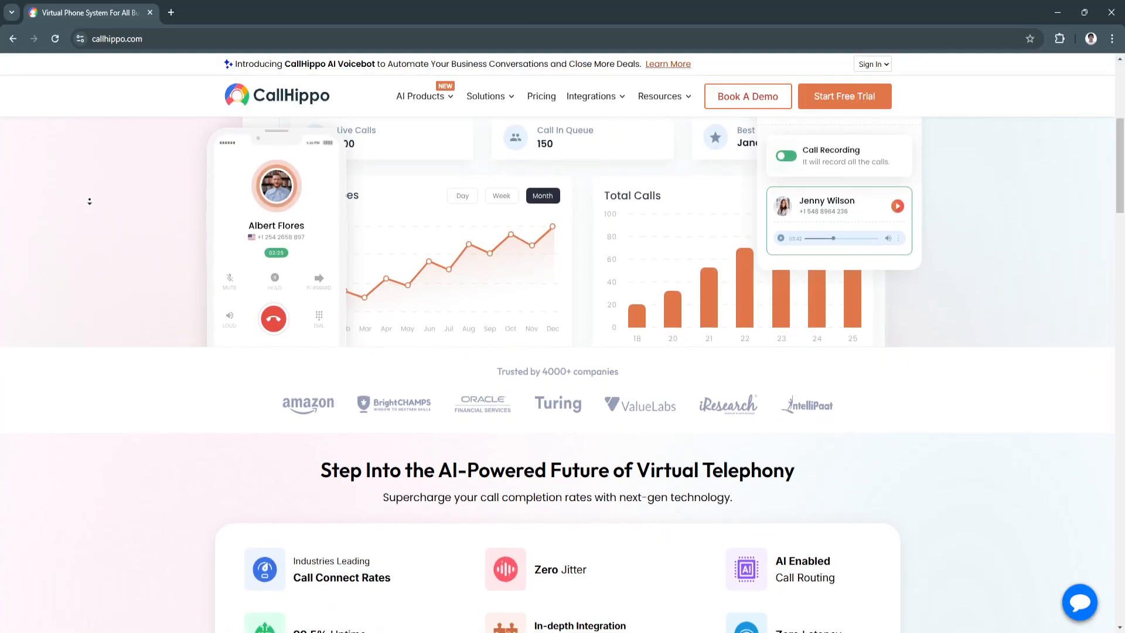
scroll("down", 3)
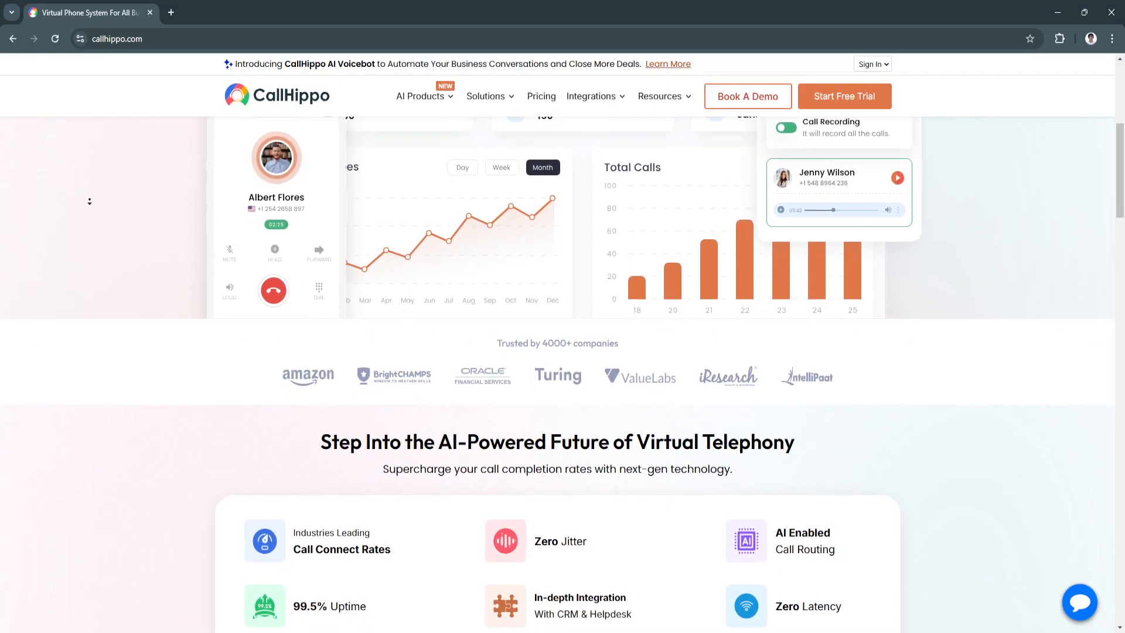
scroll("down", 3)
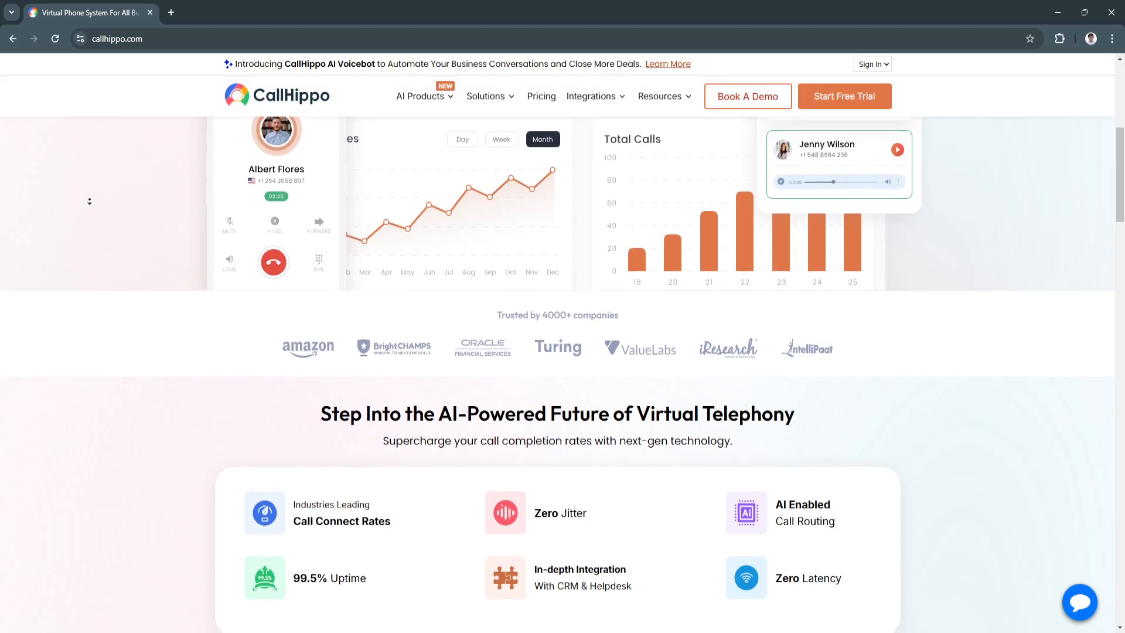
scroll("down", 3)
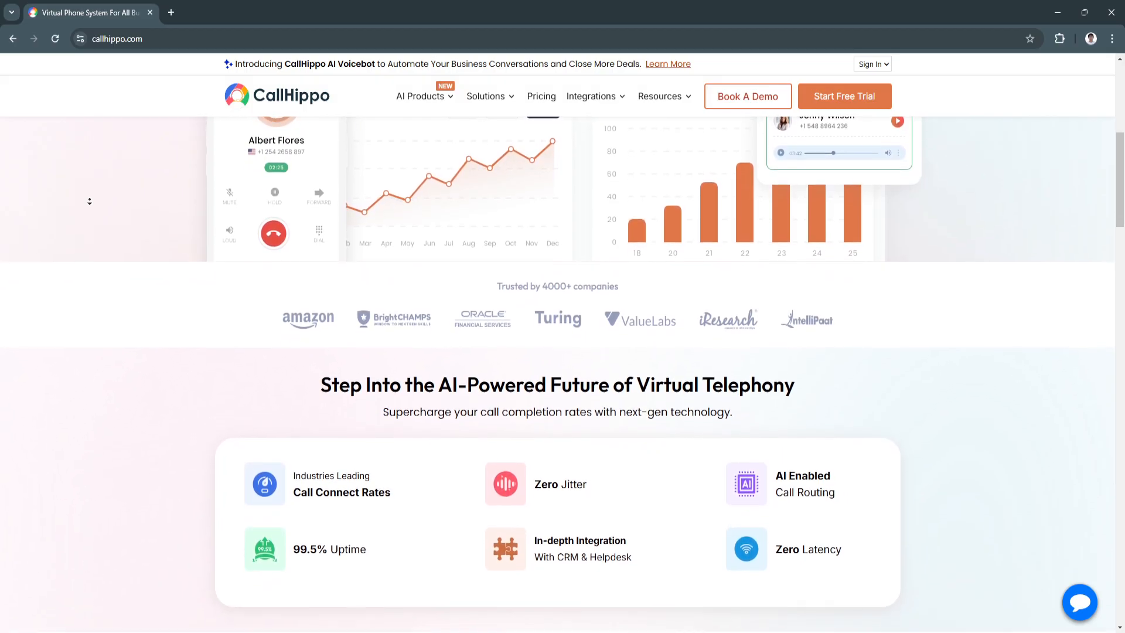
scroll("down", 3)
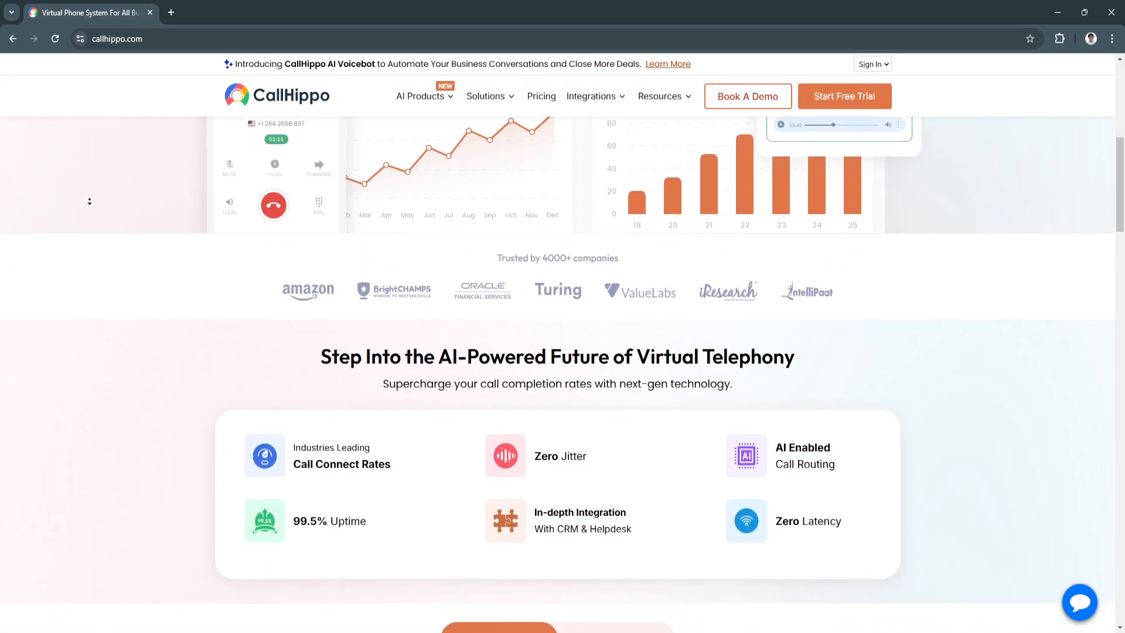
scroll("down", 3)
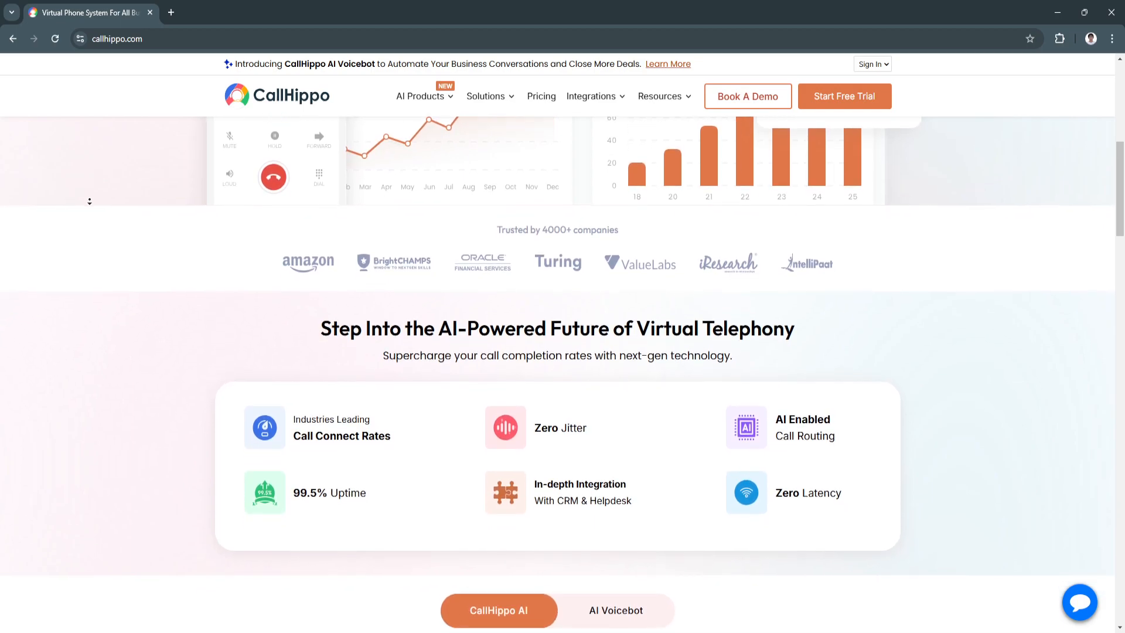
scroll("down", 3)
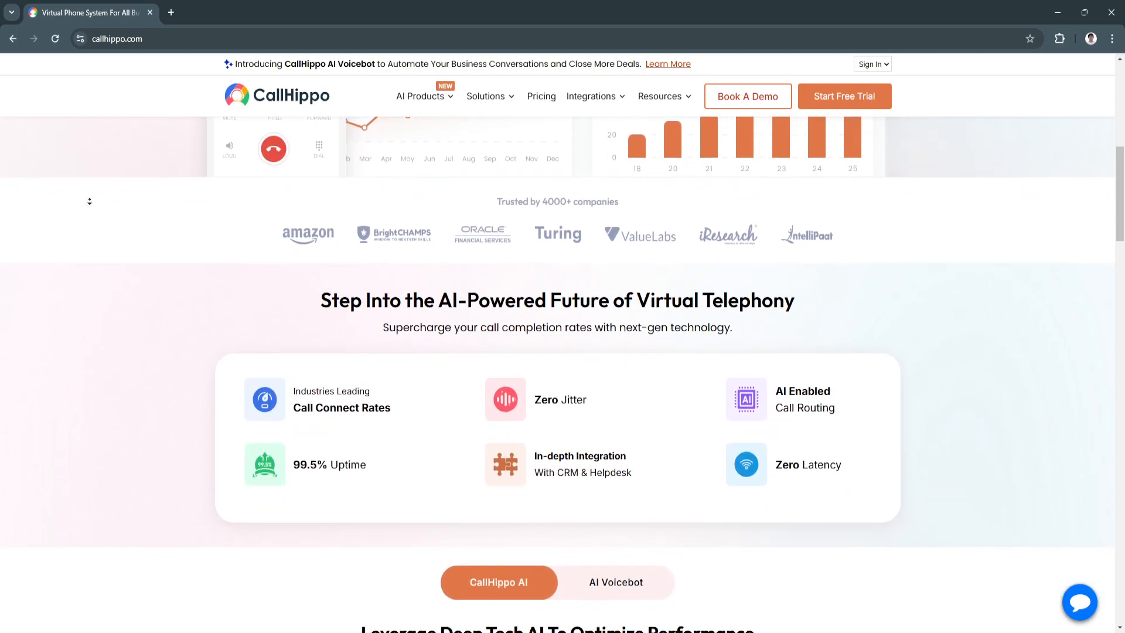
scroll("down", 3)
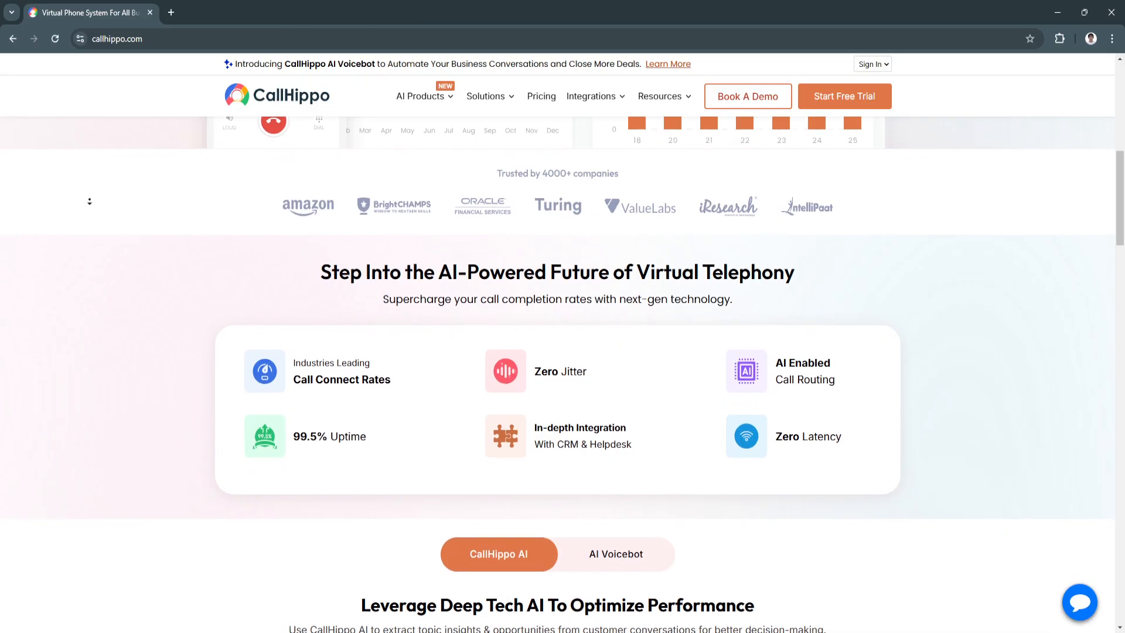
scroll("down", 3)
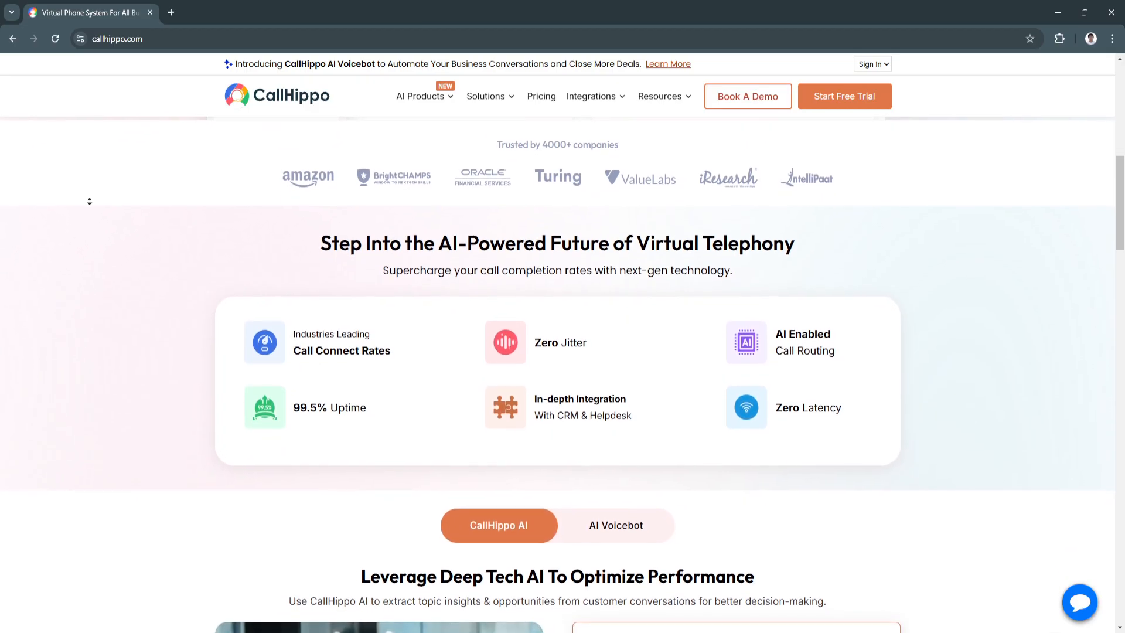
scroll("down", 3)
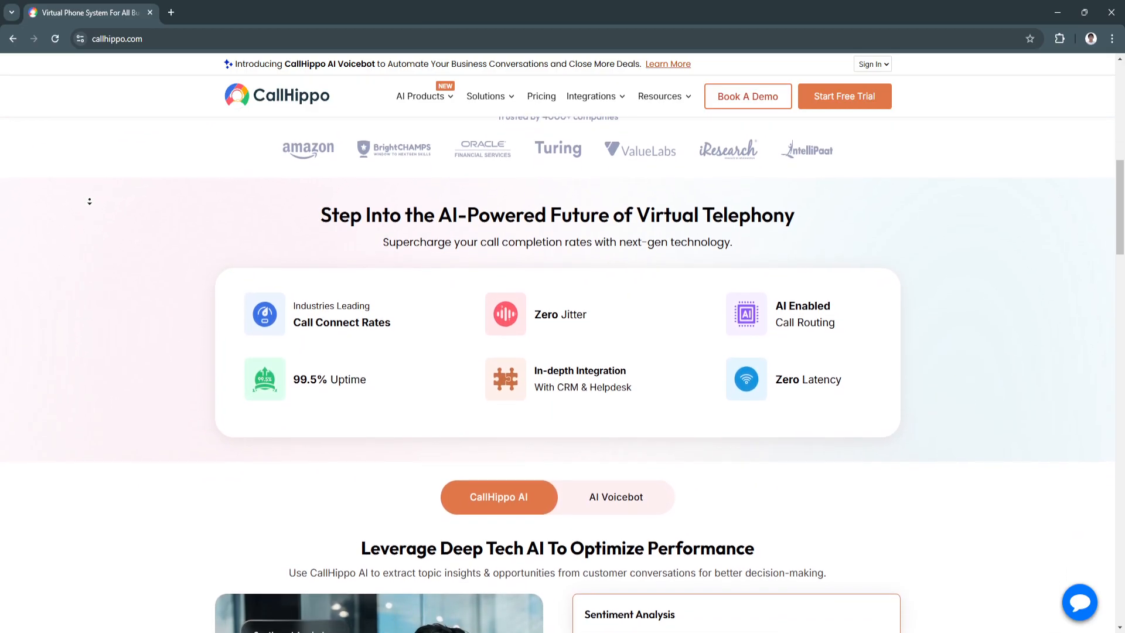
Continue past the team cards and setup banner until the Make More Calls hero is back in view.
scroll("down", 3)
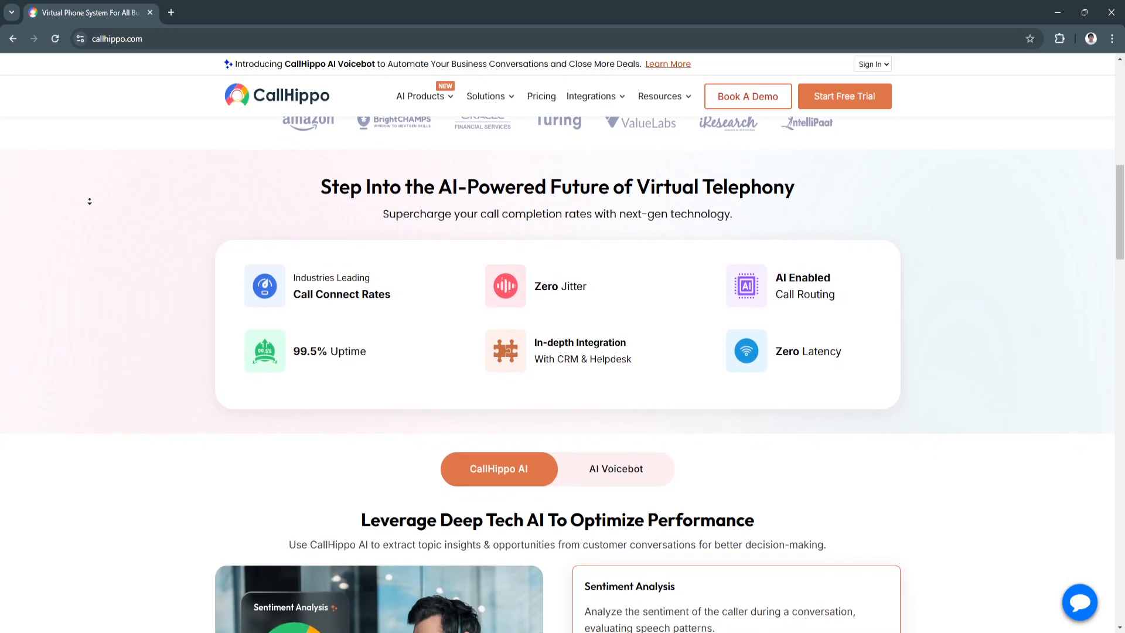
scroll("down", 3)
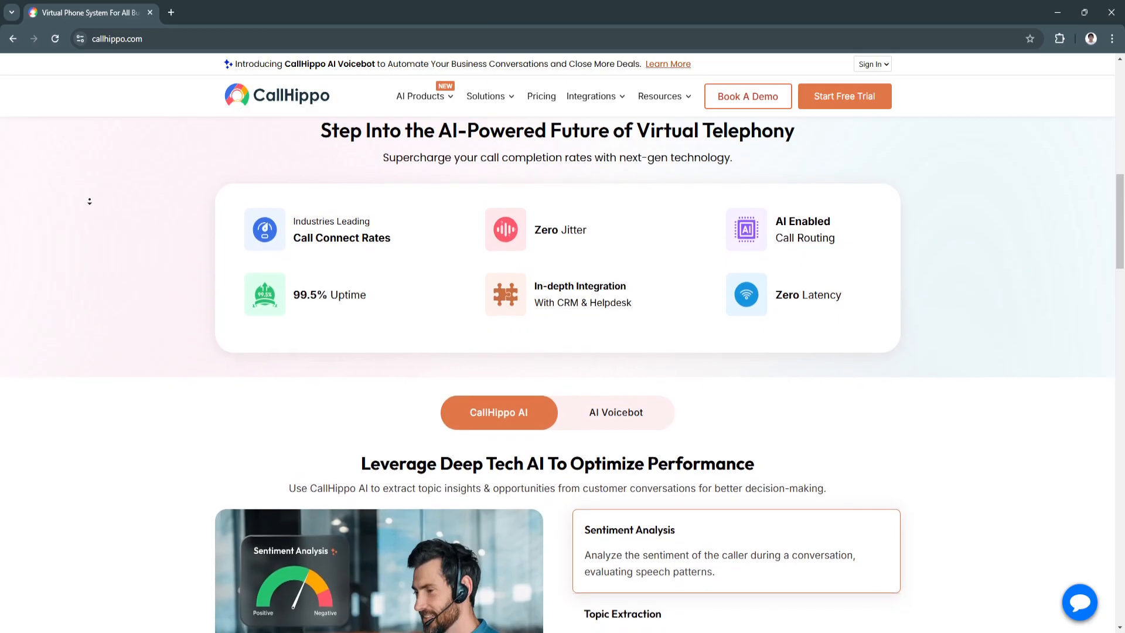
scroll("down", 3)
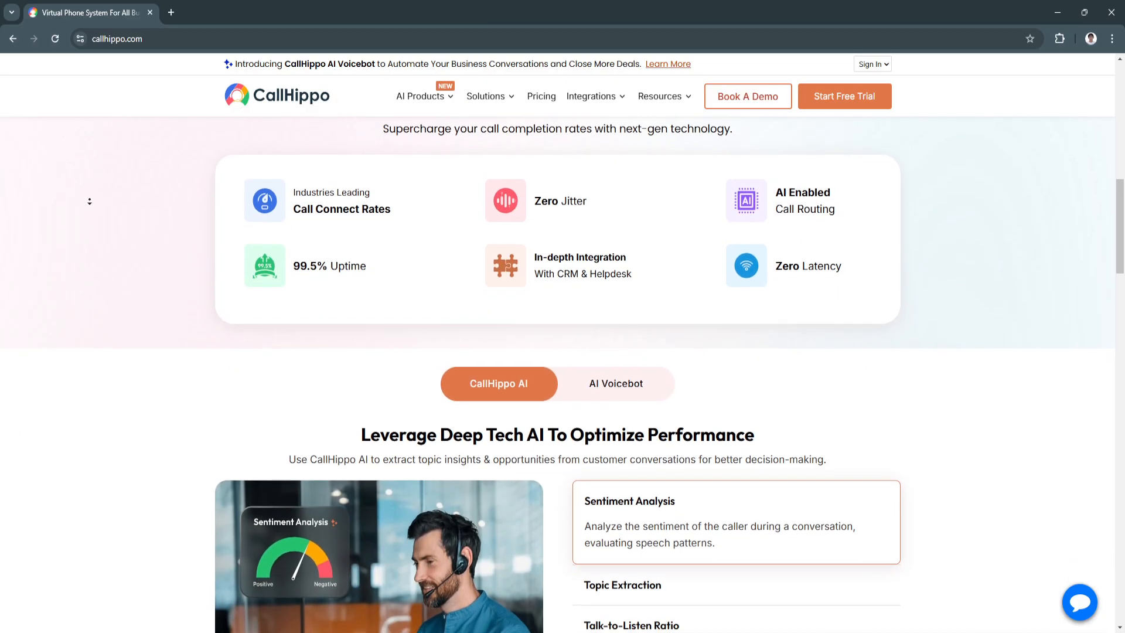
scroll("down", 3)
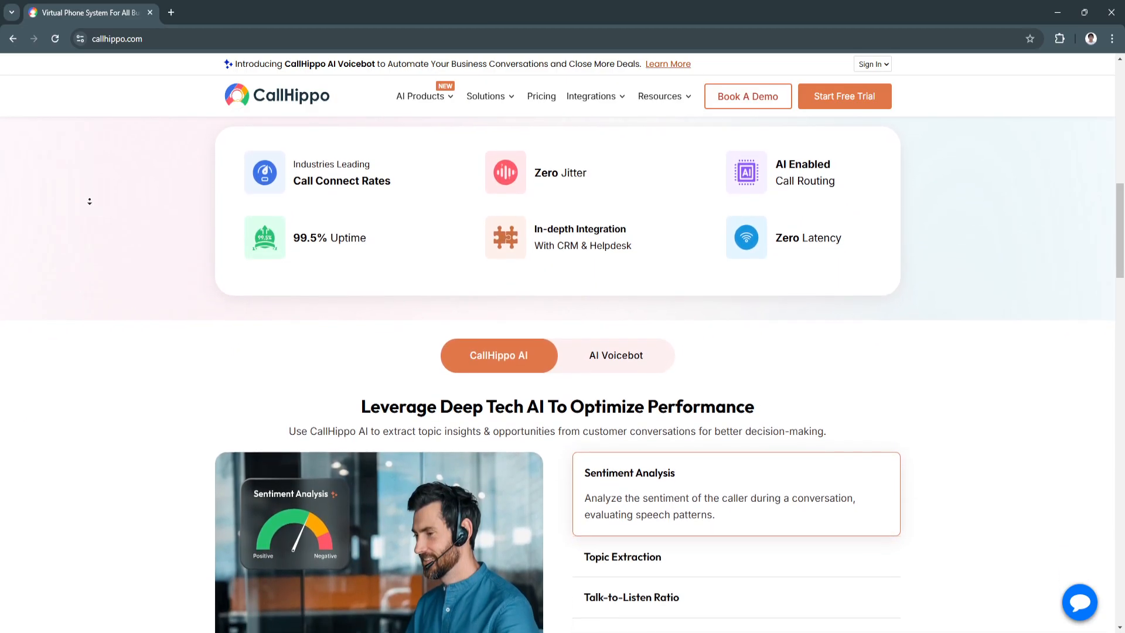
scroll("down", 3)
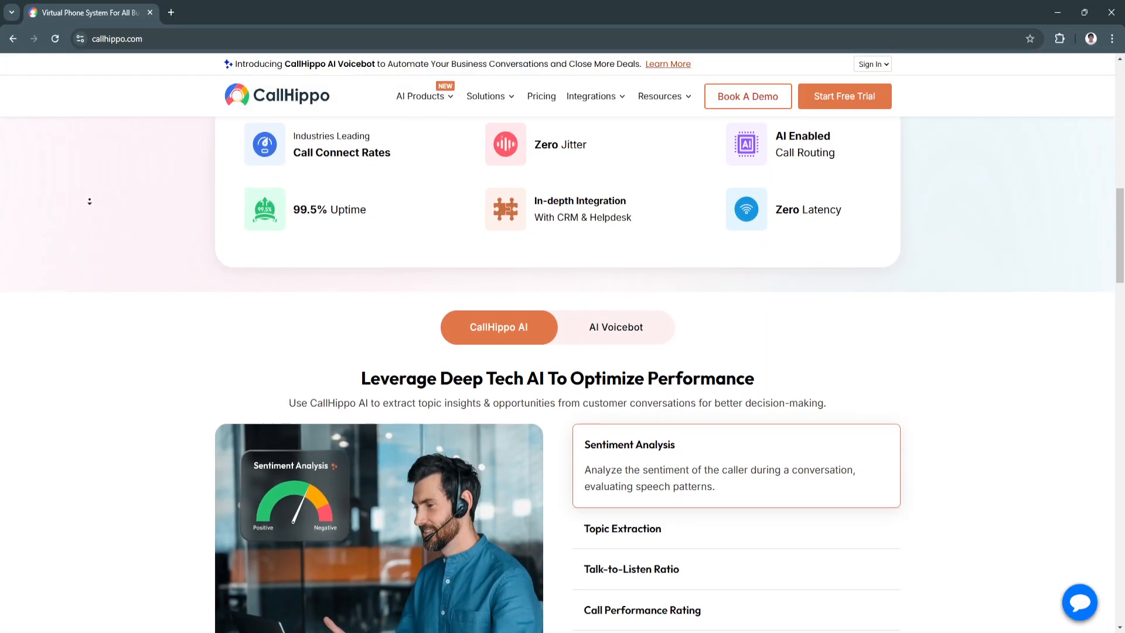
scroll("down", 3)
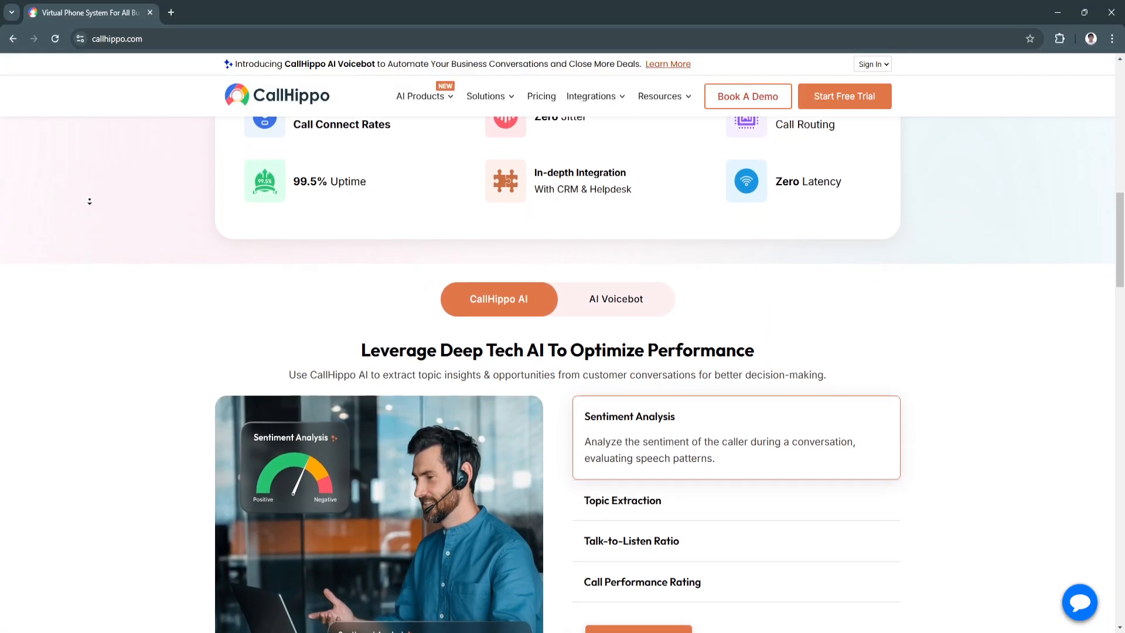
scroll("down", 3)
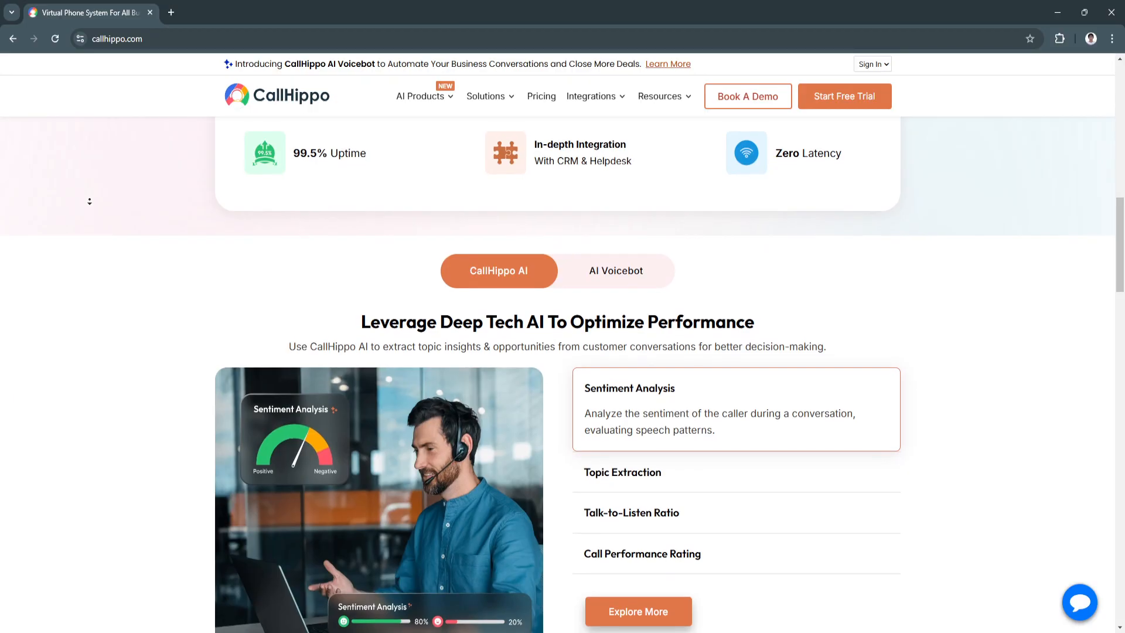
scroll("down", 3)
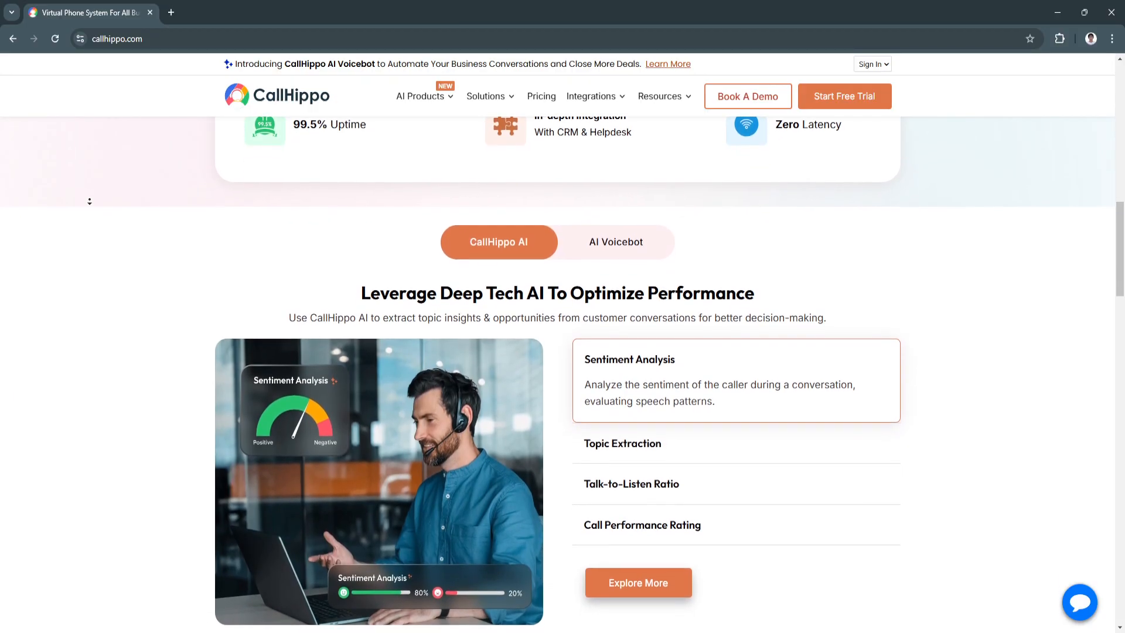
scroll("down", 3)
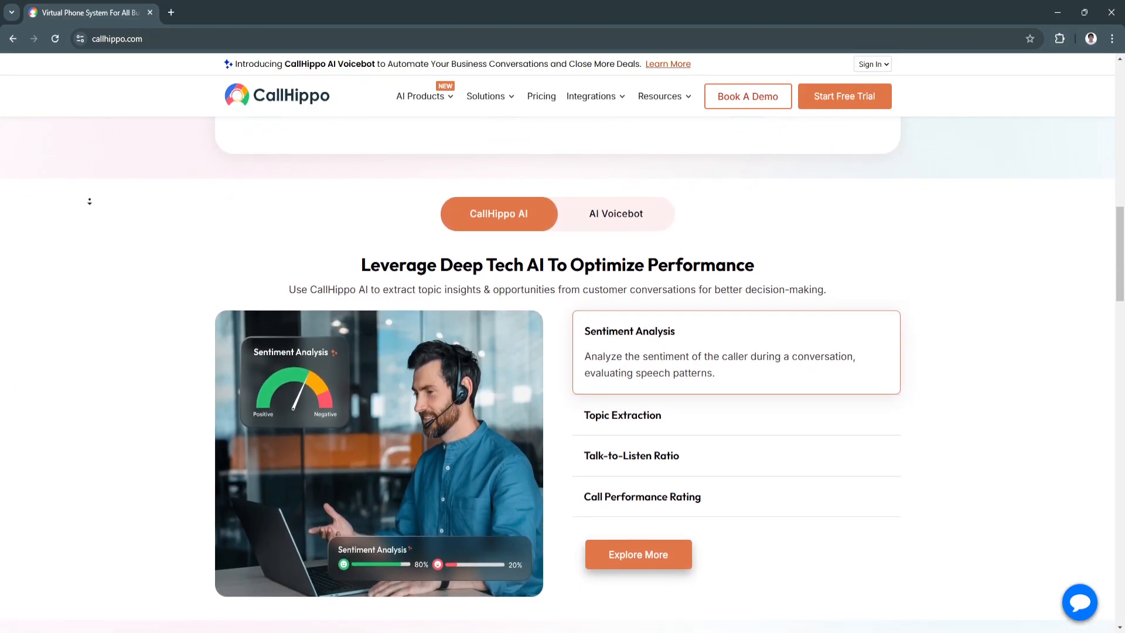
scroll("down", 3)
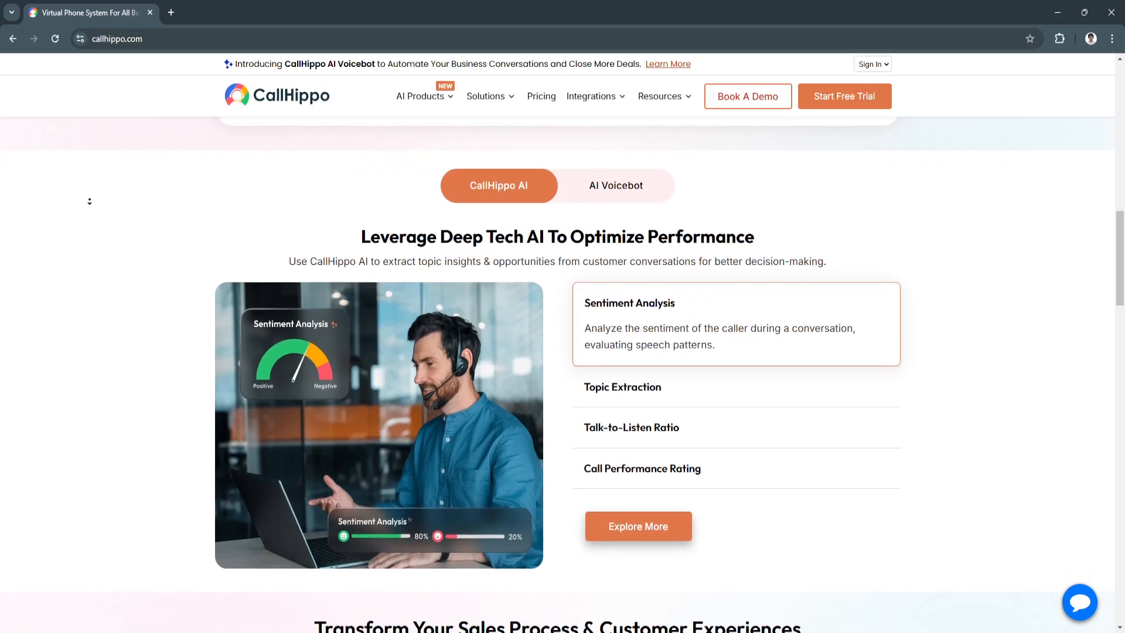
scroll("down", 3)
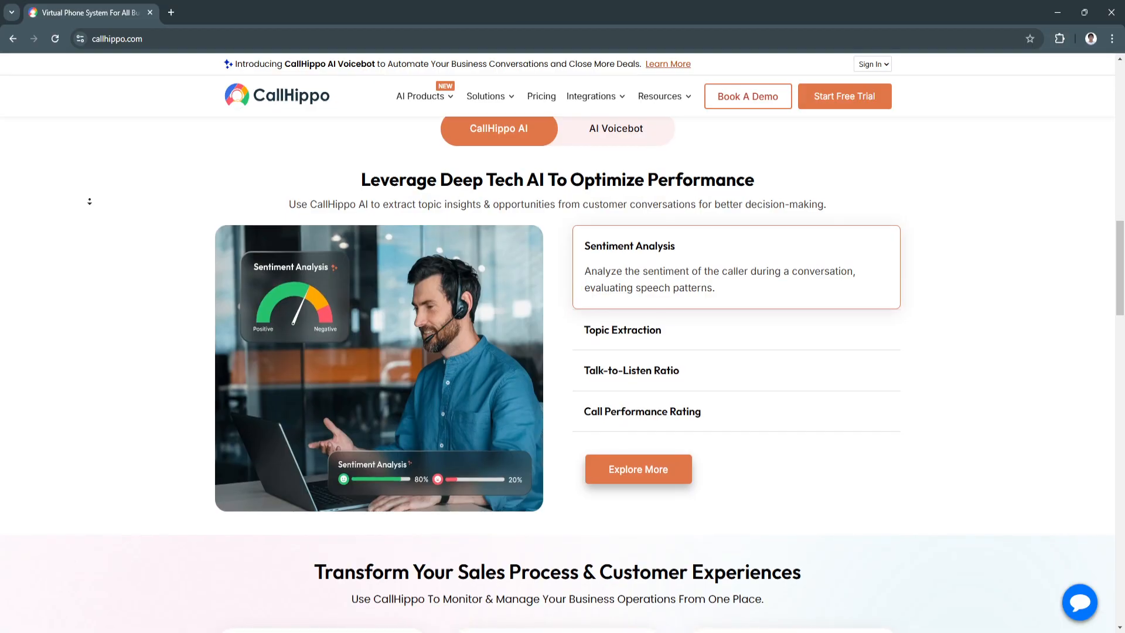
scroll("down", 3)
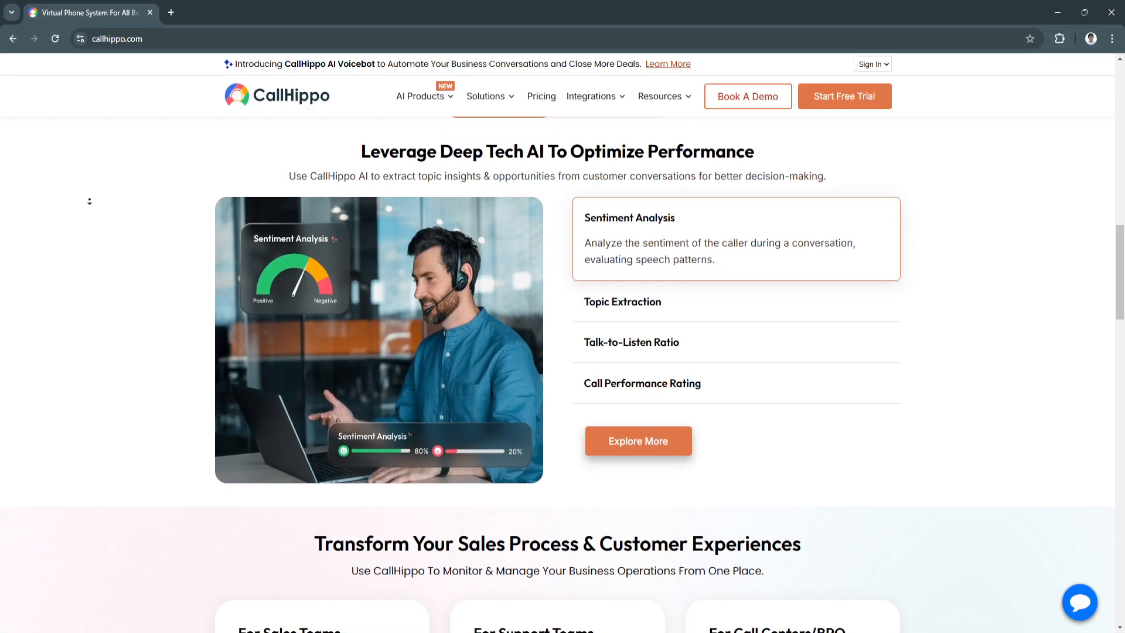
scroll("down", 3)
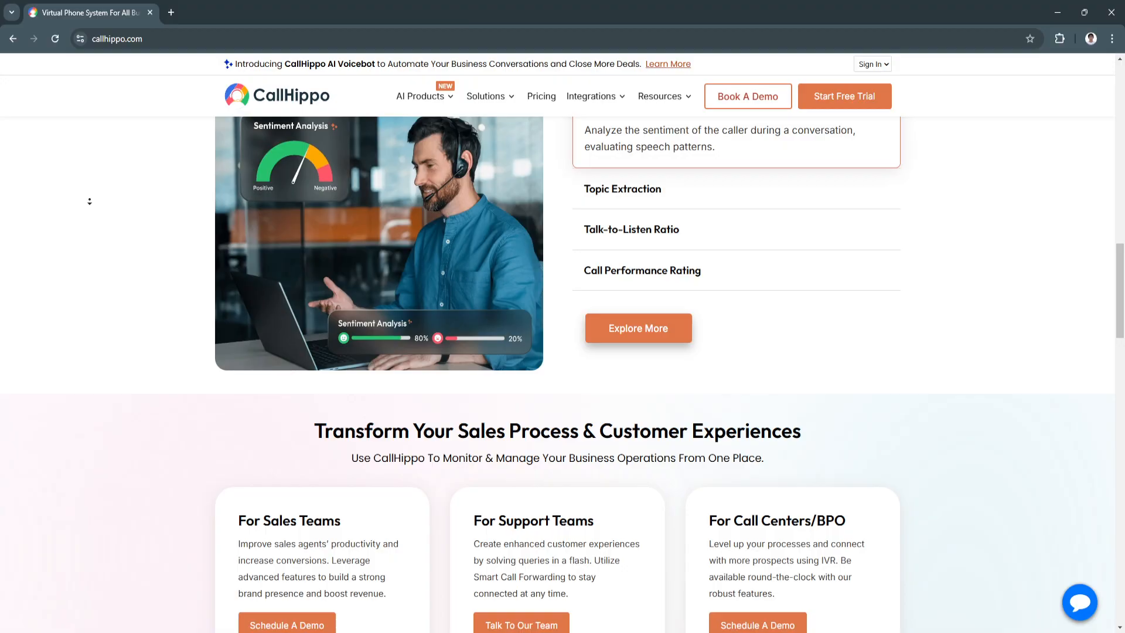
scroll("down", 3)
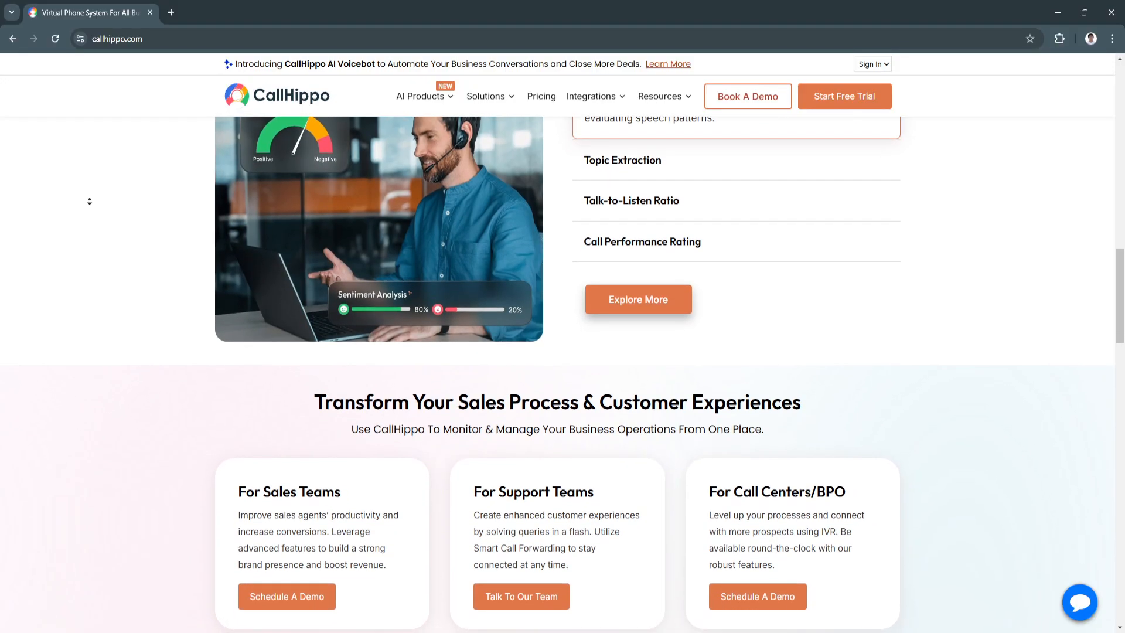
scroll("down", 3)
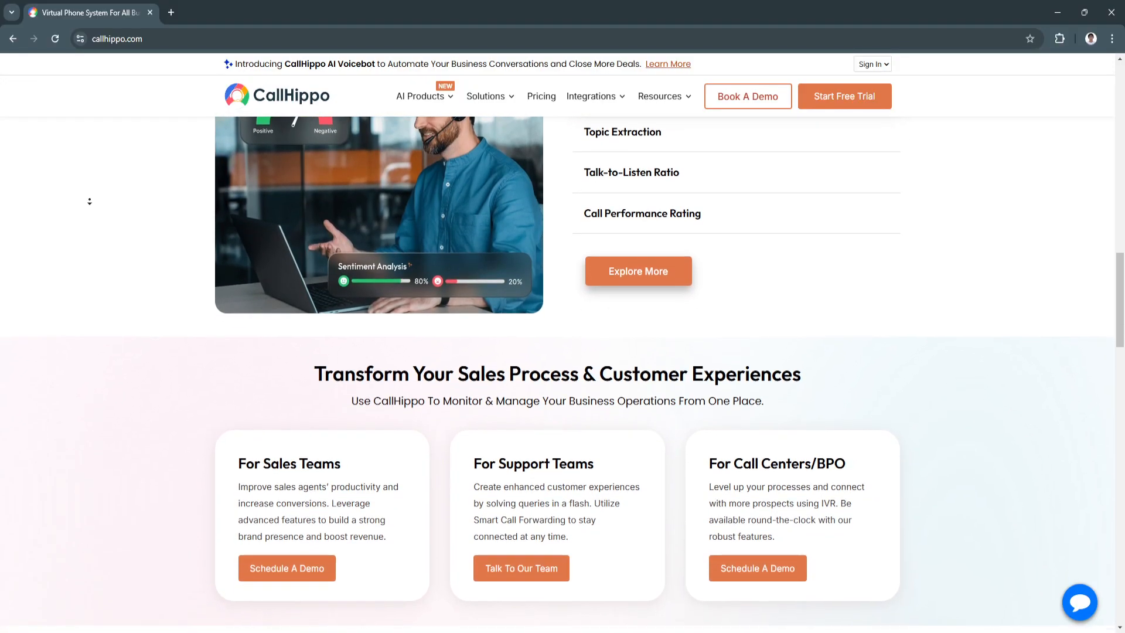
scroll("down", 3)
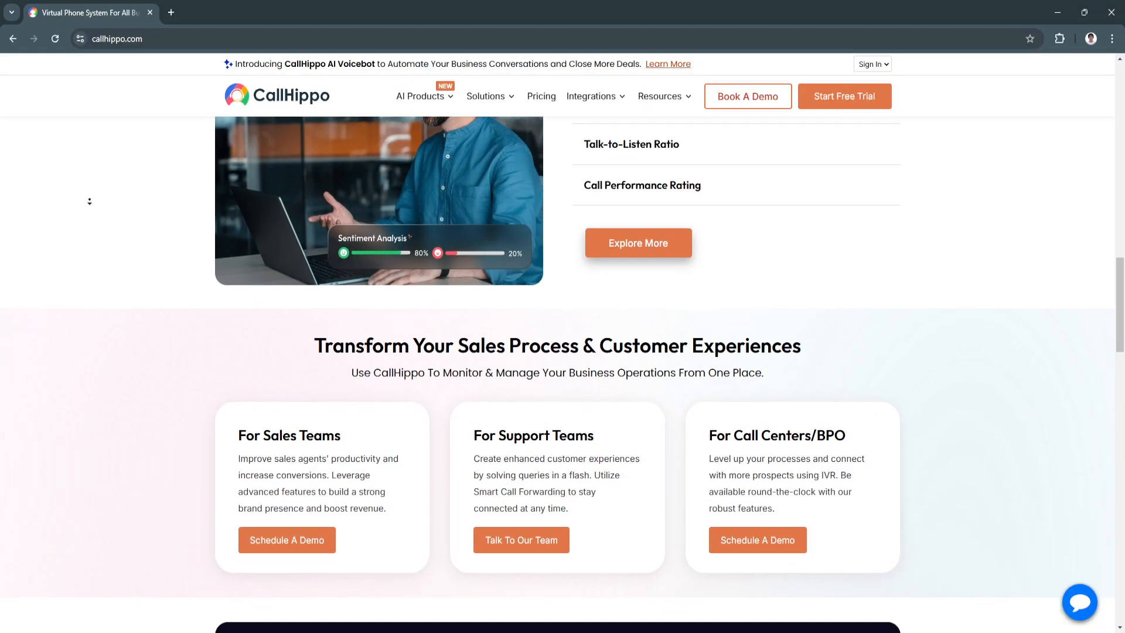
scroll("down", 3)
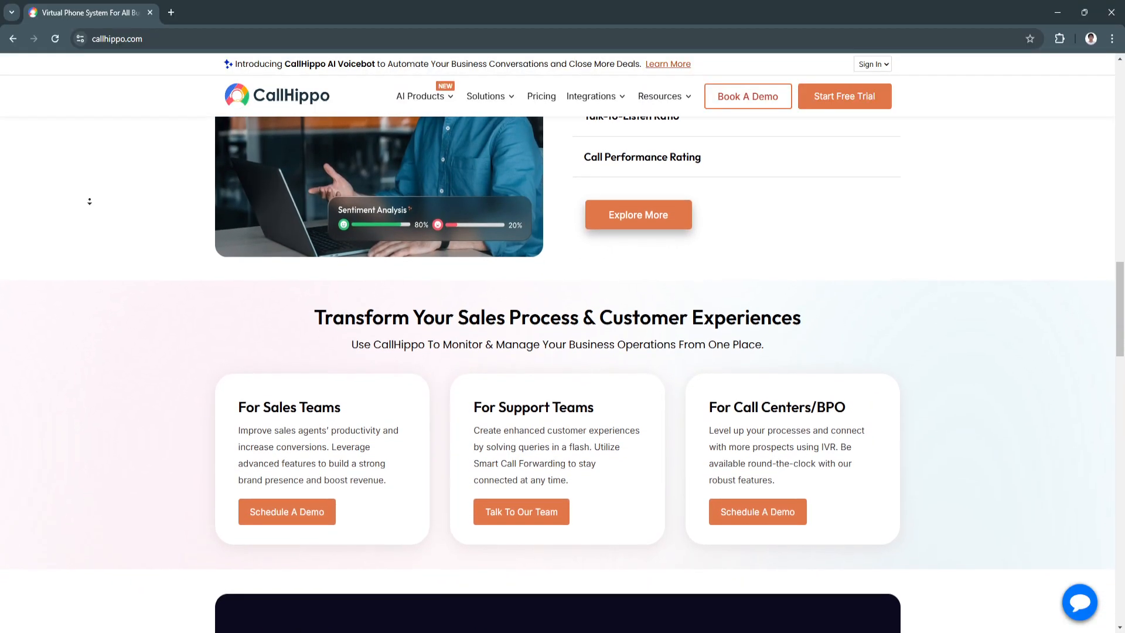
scroll("down", 3)
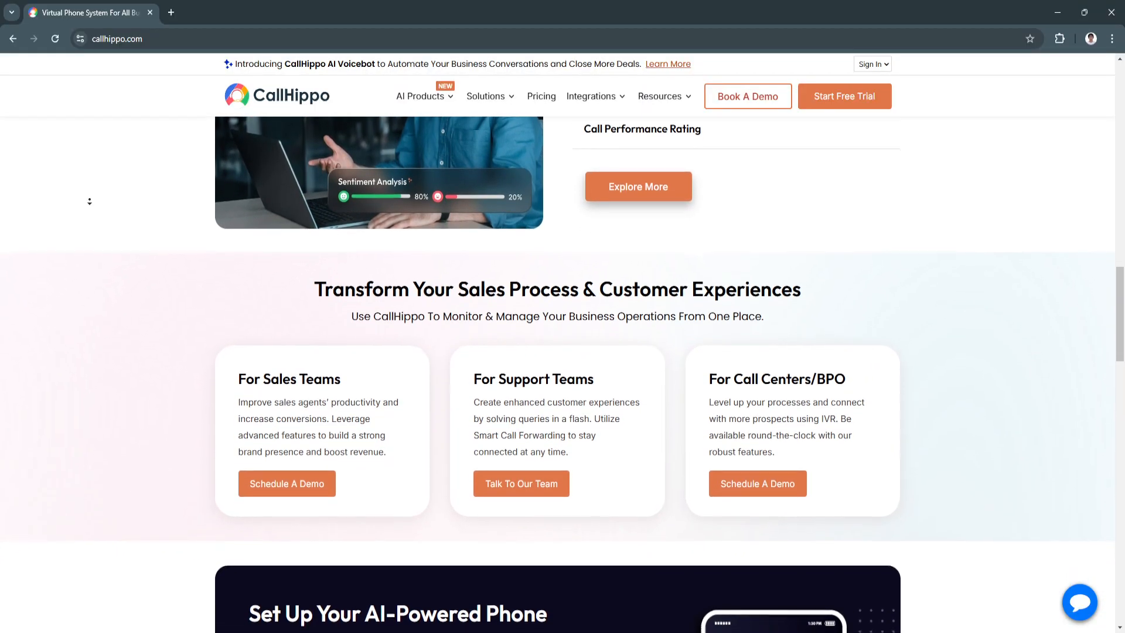
scroll("down", 3)
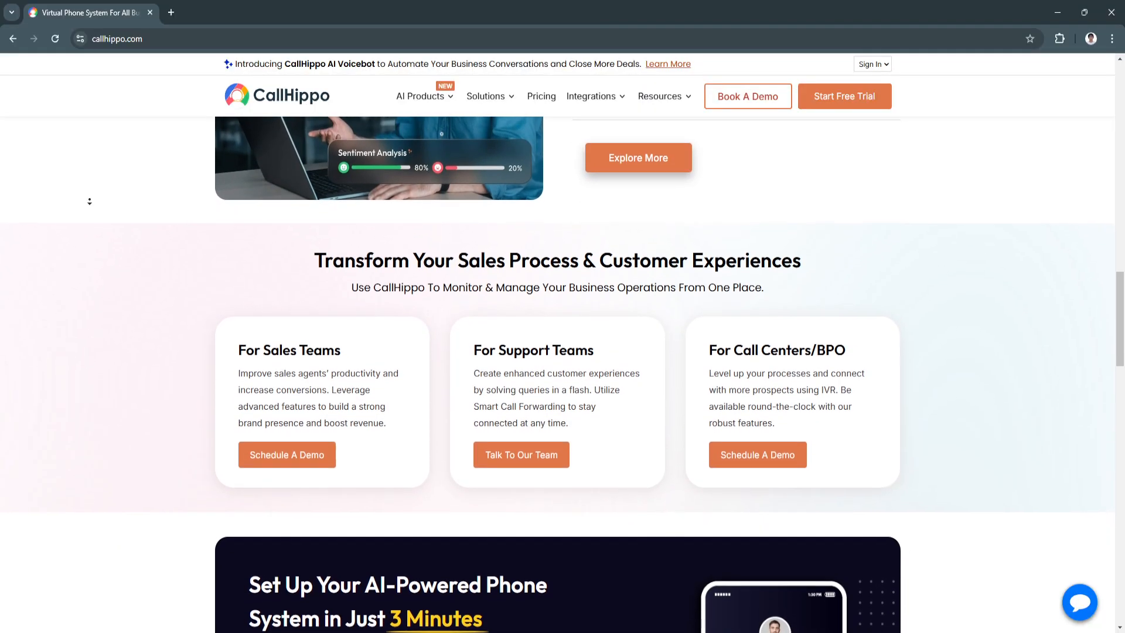
scroll("down", 3)
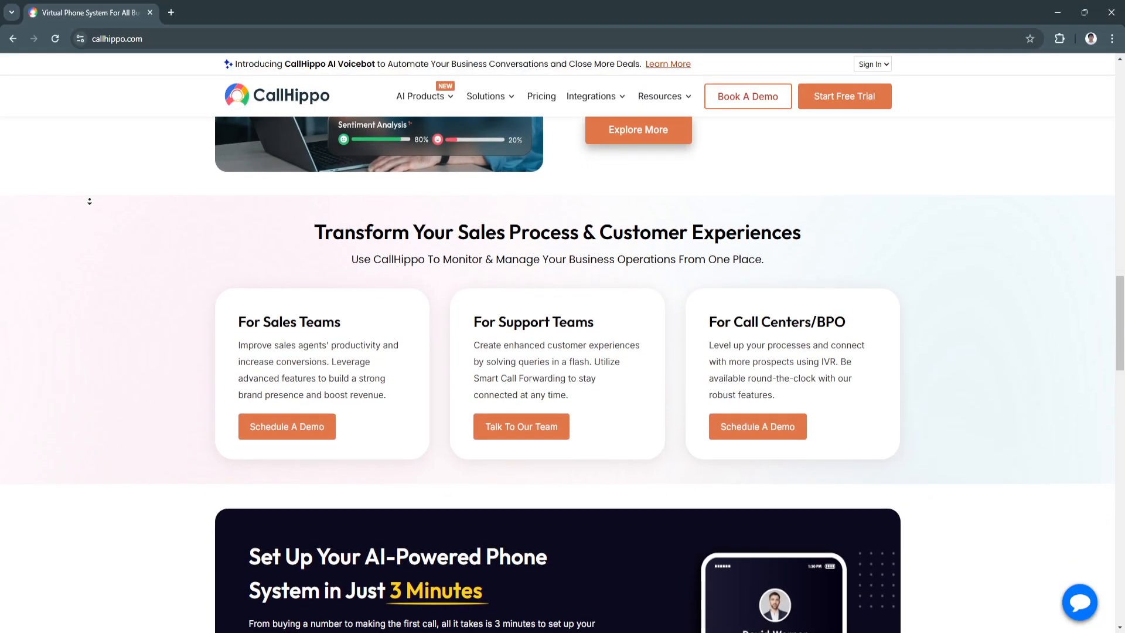
scroll("down", 3)
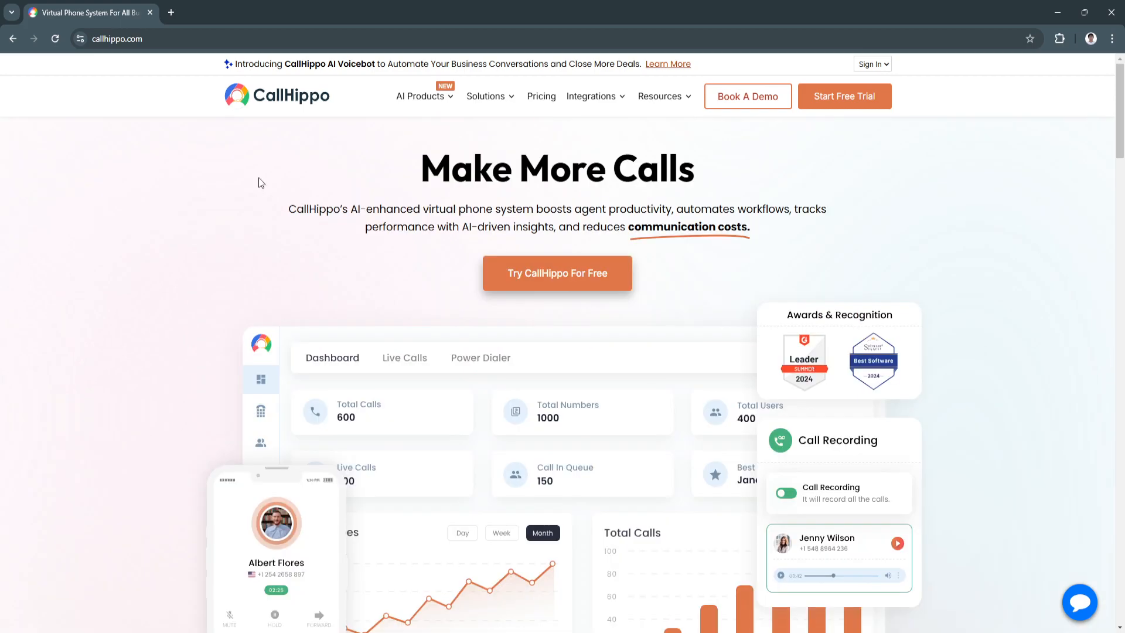
mouse_move(203, 178)
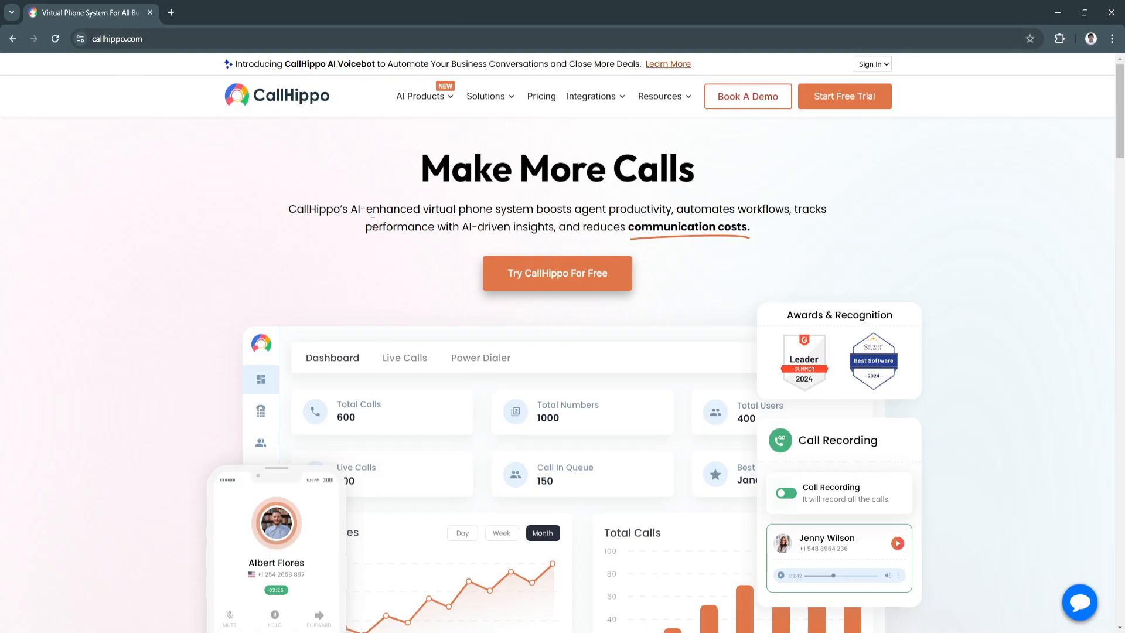
scroll("down", 3)
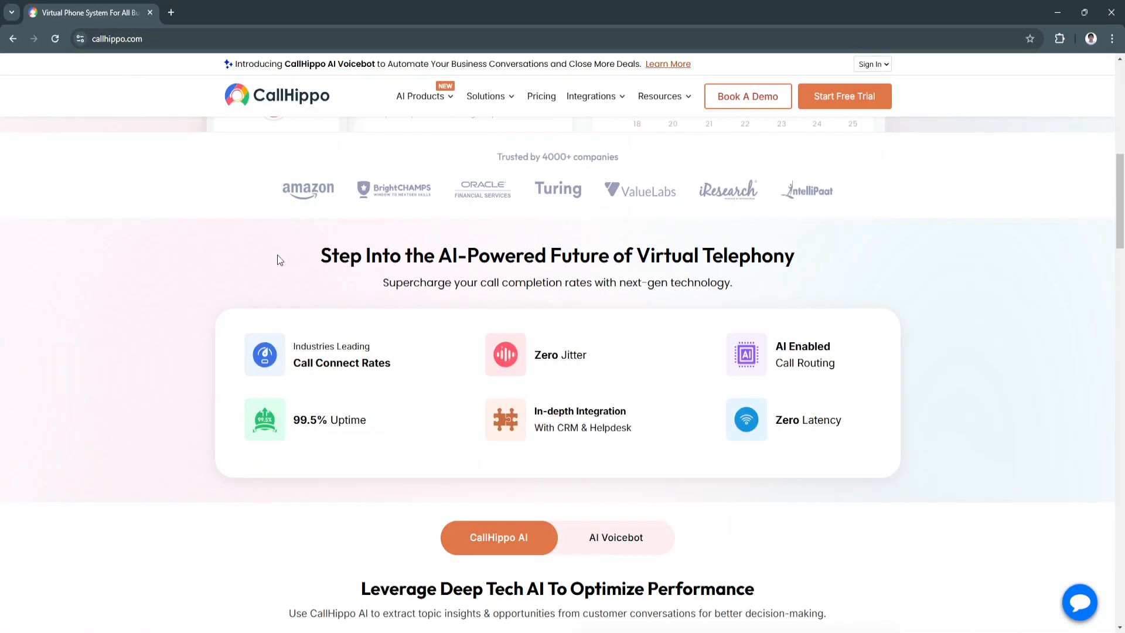
scroll("down", 3)
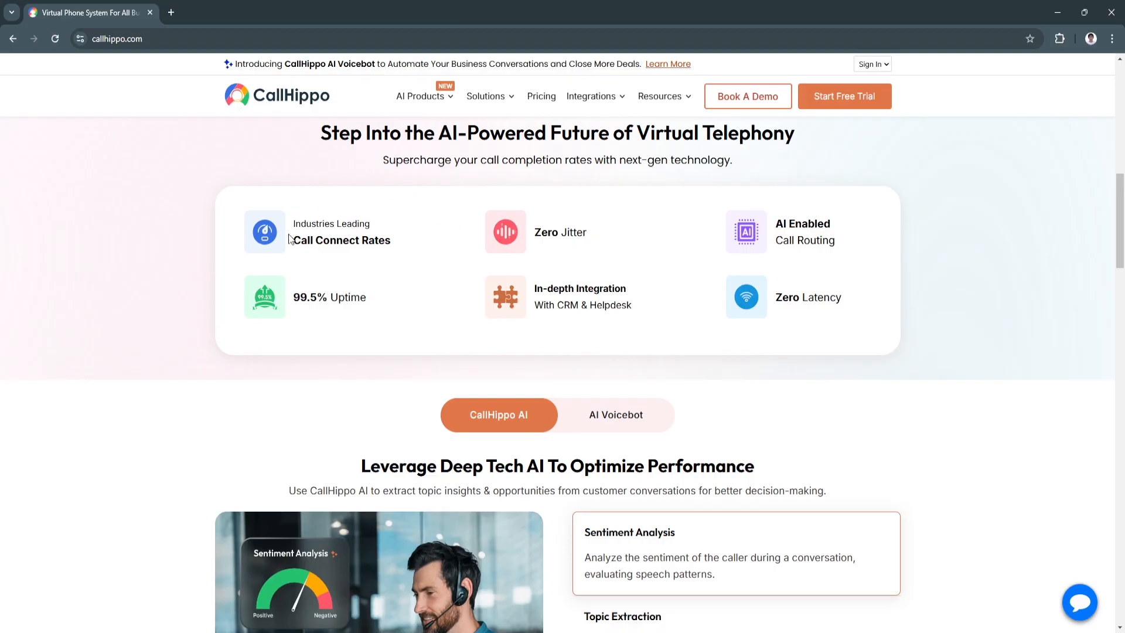
scroll("down", 3)
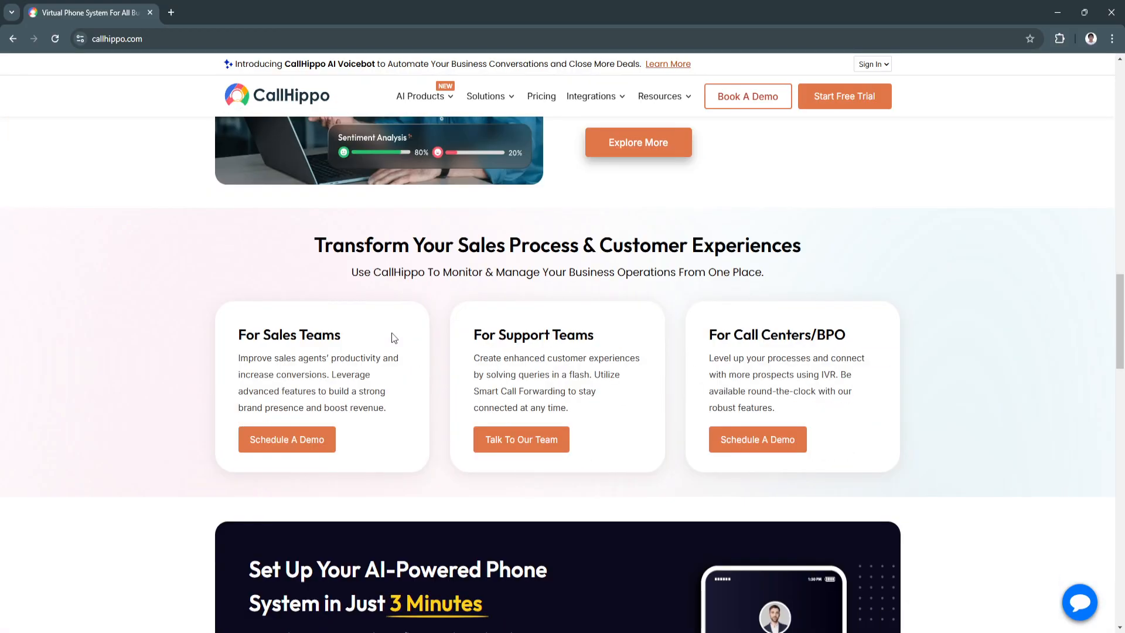
scroll("down", 3)
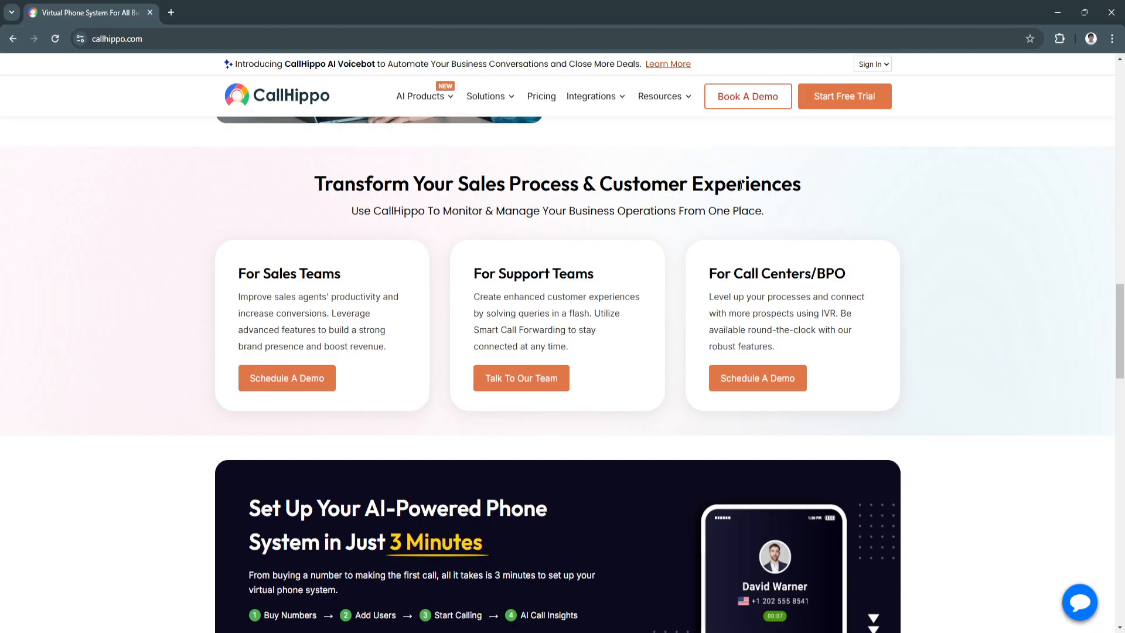
scroll("down", 3)
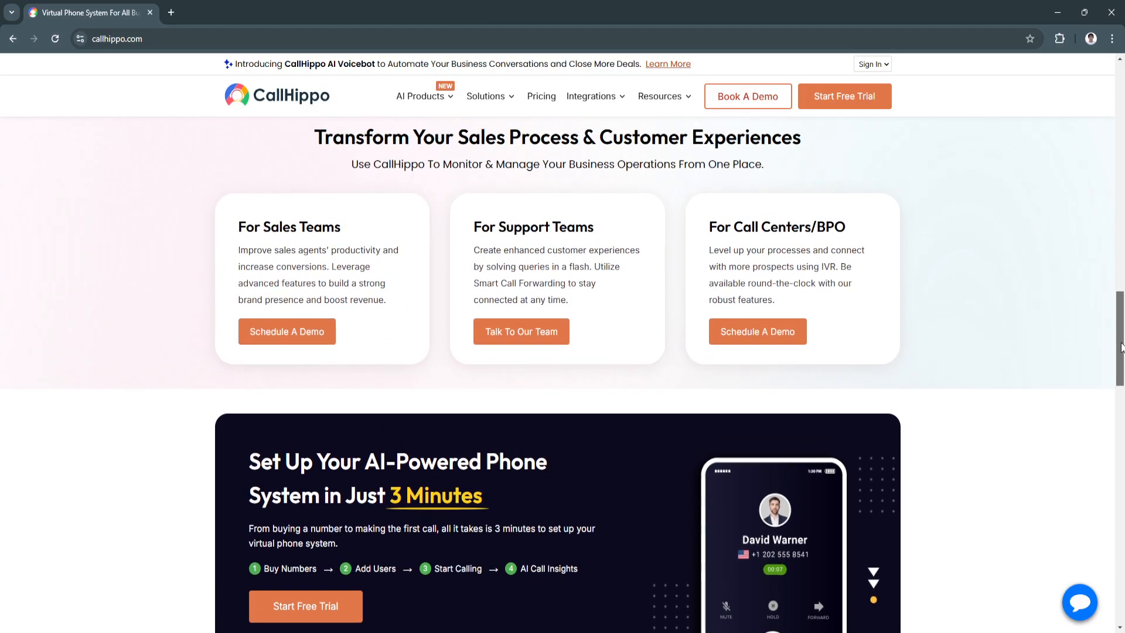
scroll("down", 3)
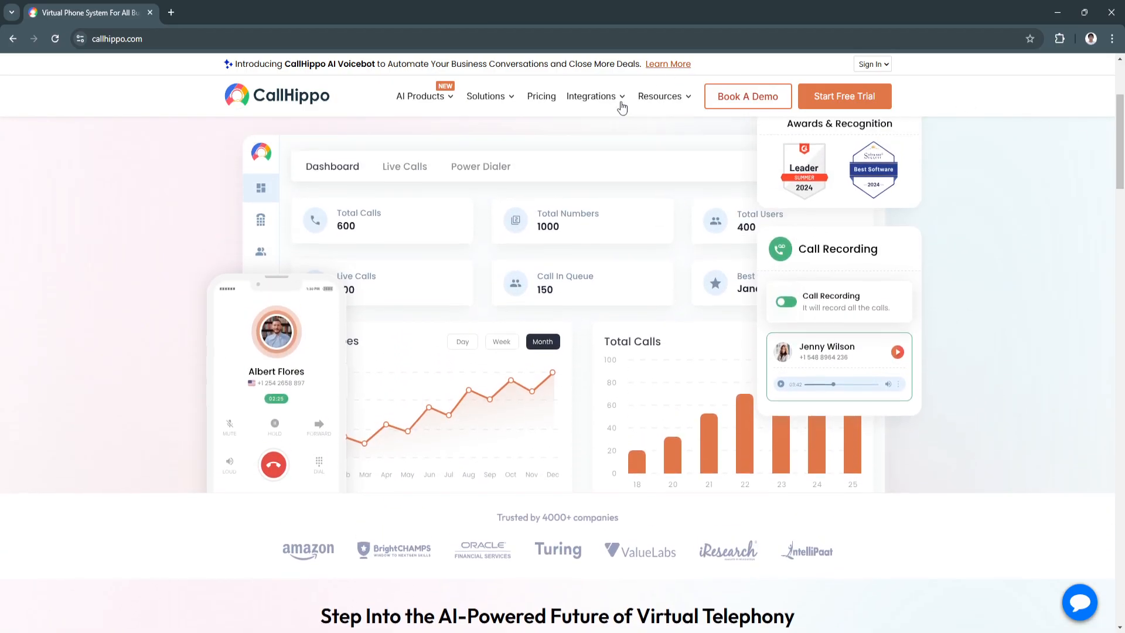
Open the Pricing page in a new tab and reach the Office Phone System plan comparison.
left_click(541, 96)
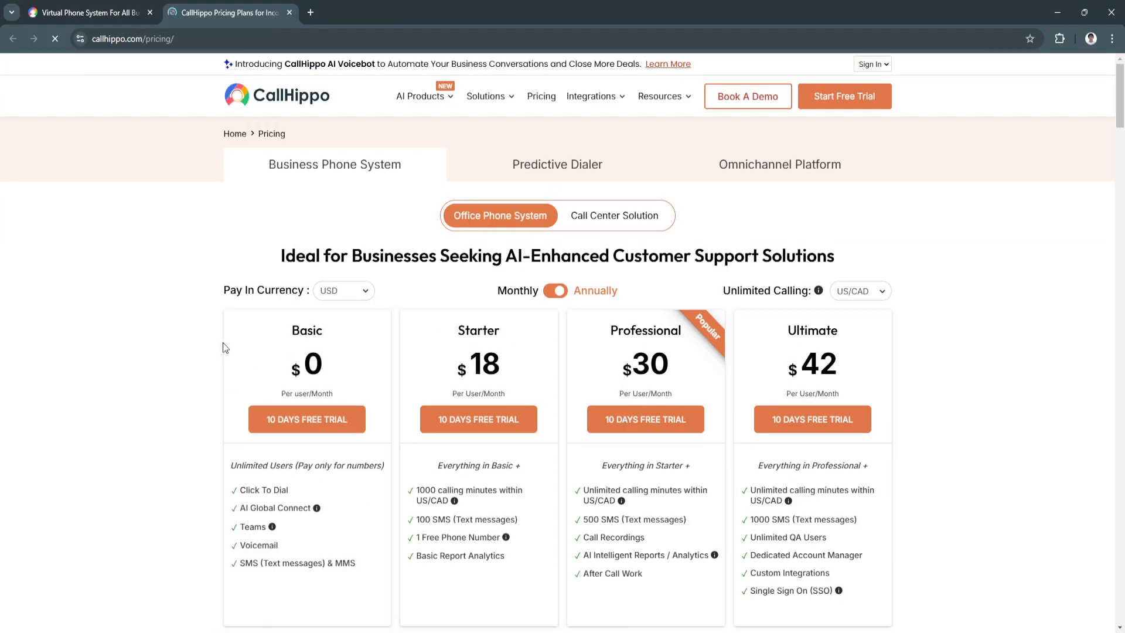
scroll("down", 3)
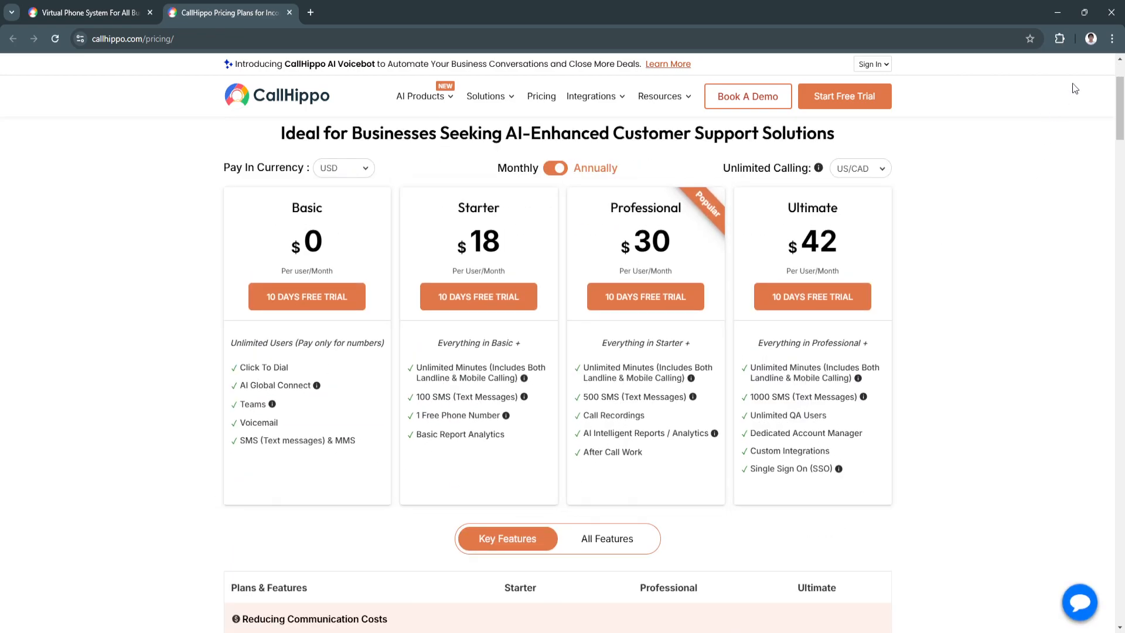
scroll("down", 3)
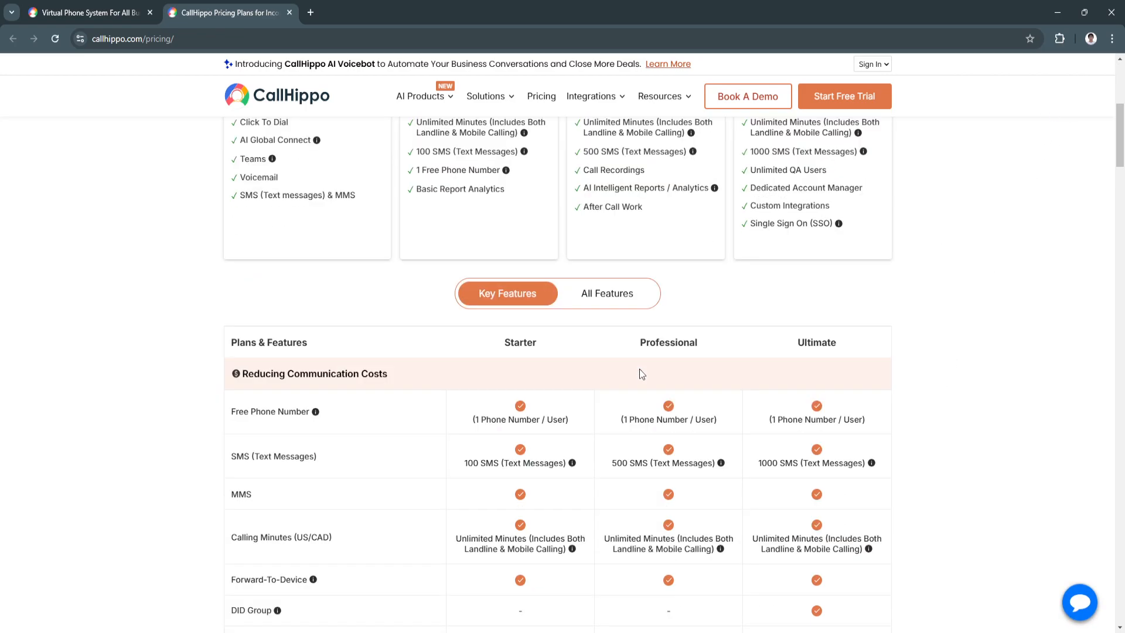
scroll("down", 3)
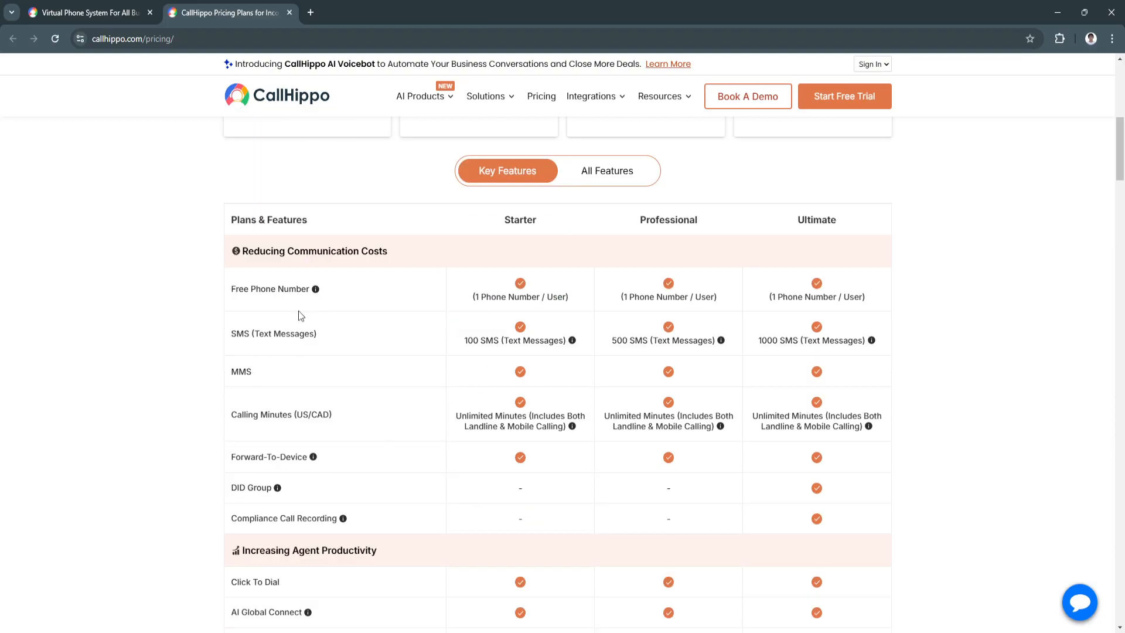
Expand All Features and review the full comparison table for Basic, Starter, Professional and Ultimate.
left_click(607, 171)
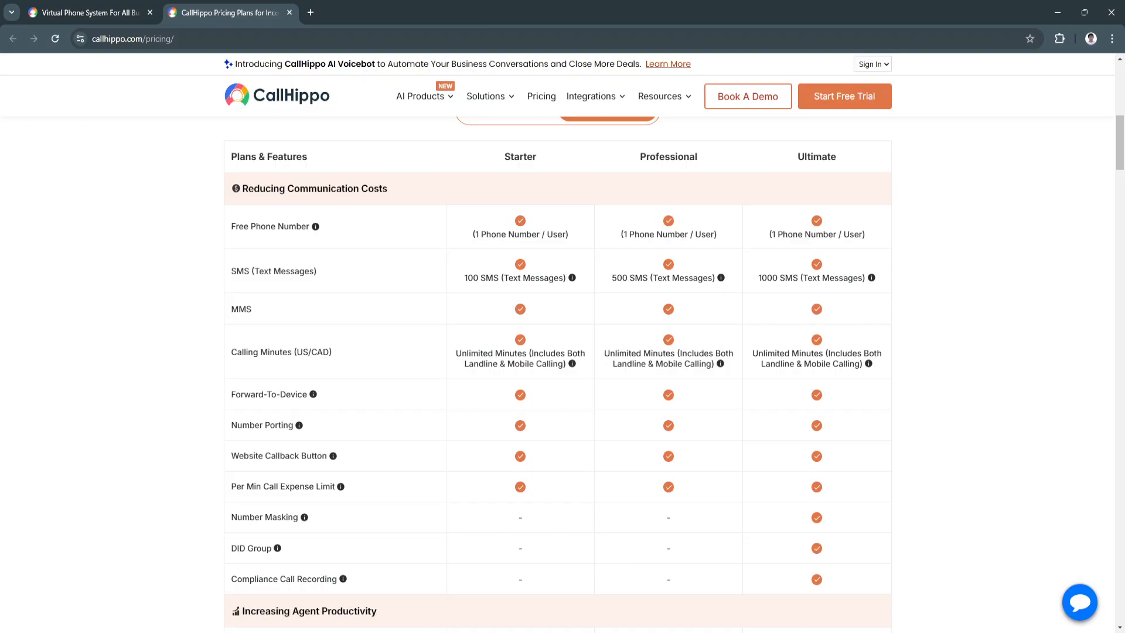
scroll("down", 3)
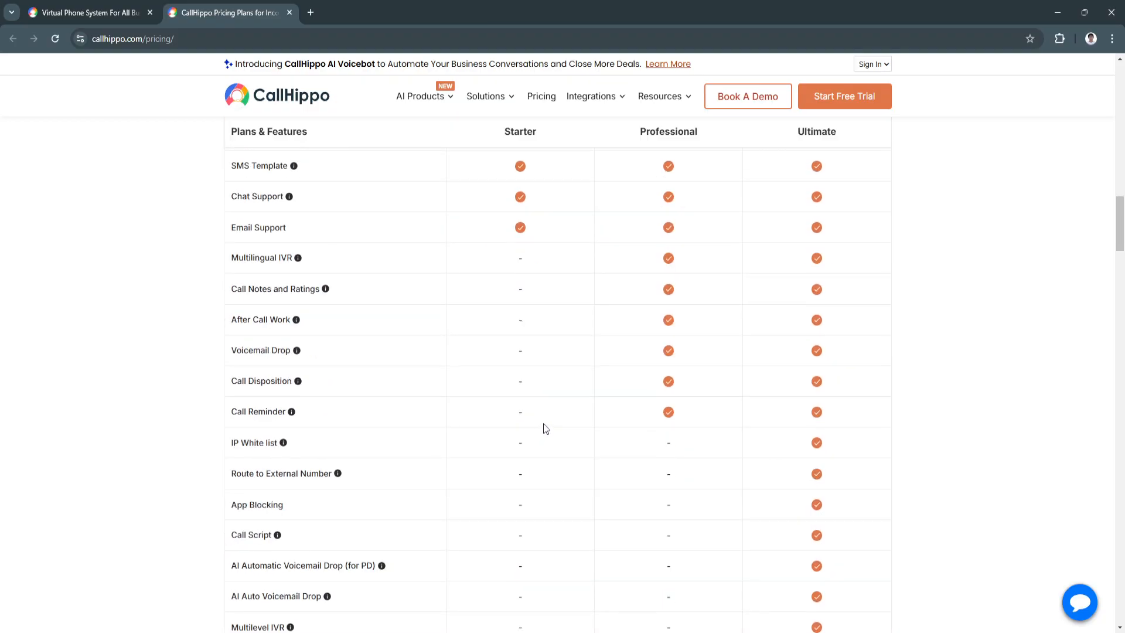
scroll("down", 3)
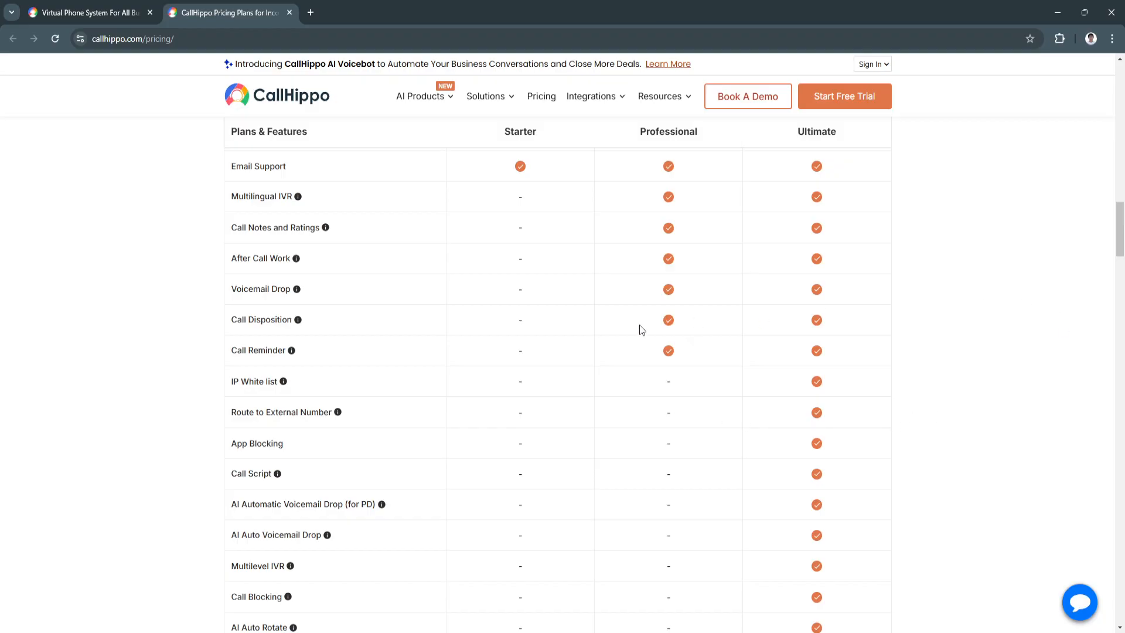
scroll("down", 3)
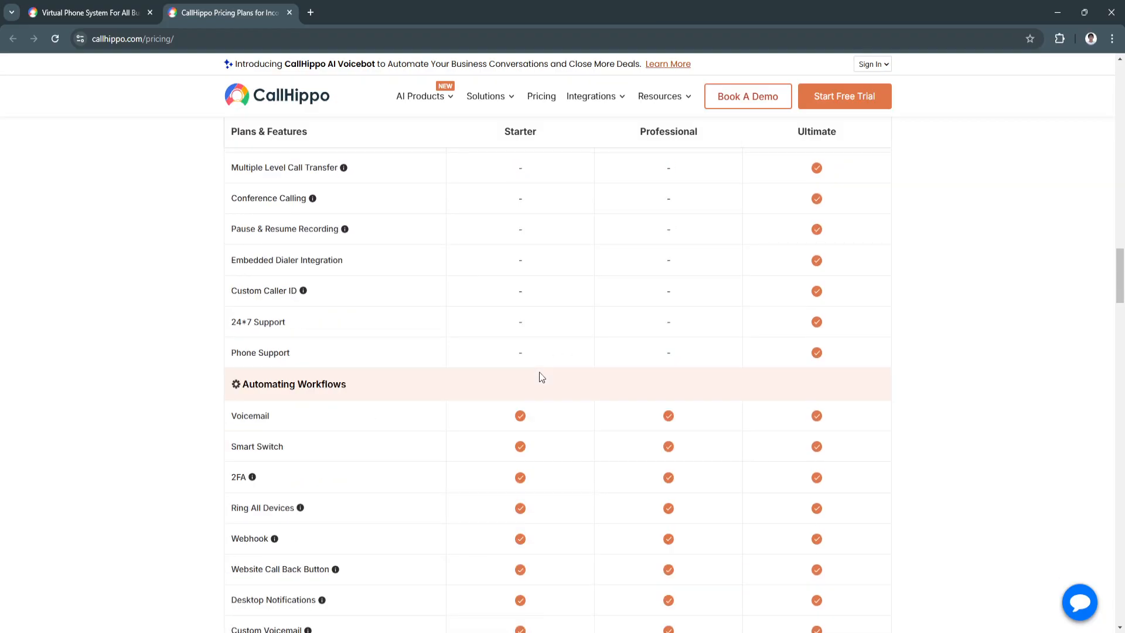
scroll("down", 3)
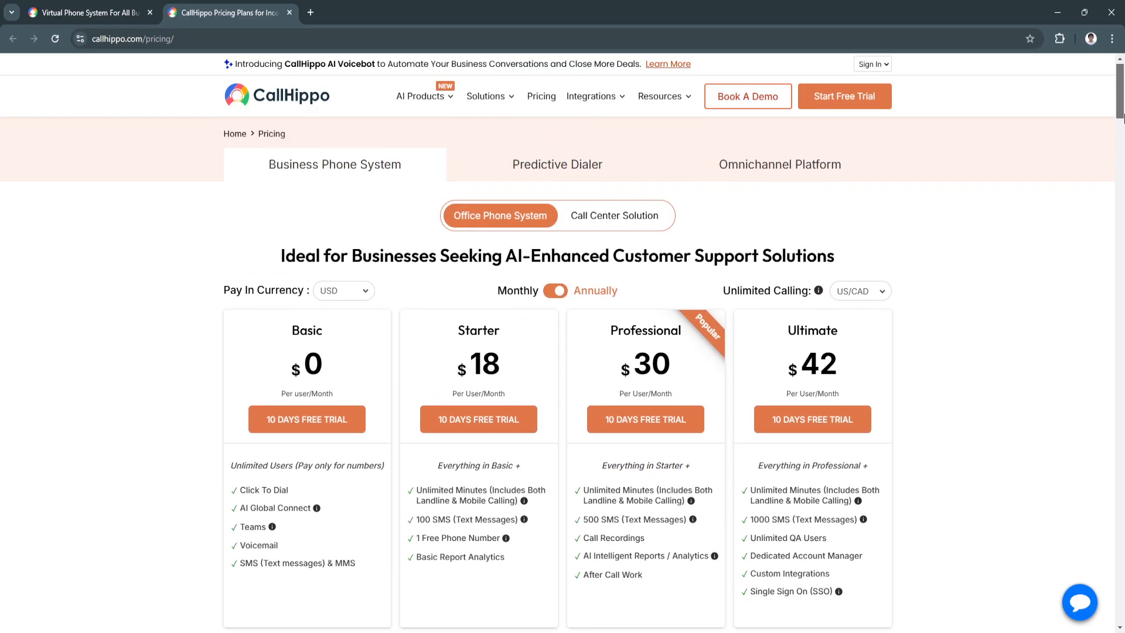
mouse_move(979, 146)
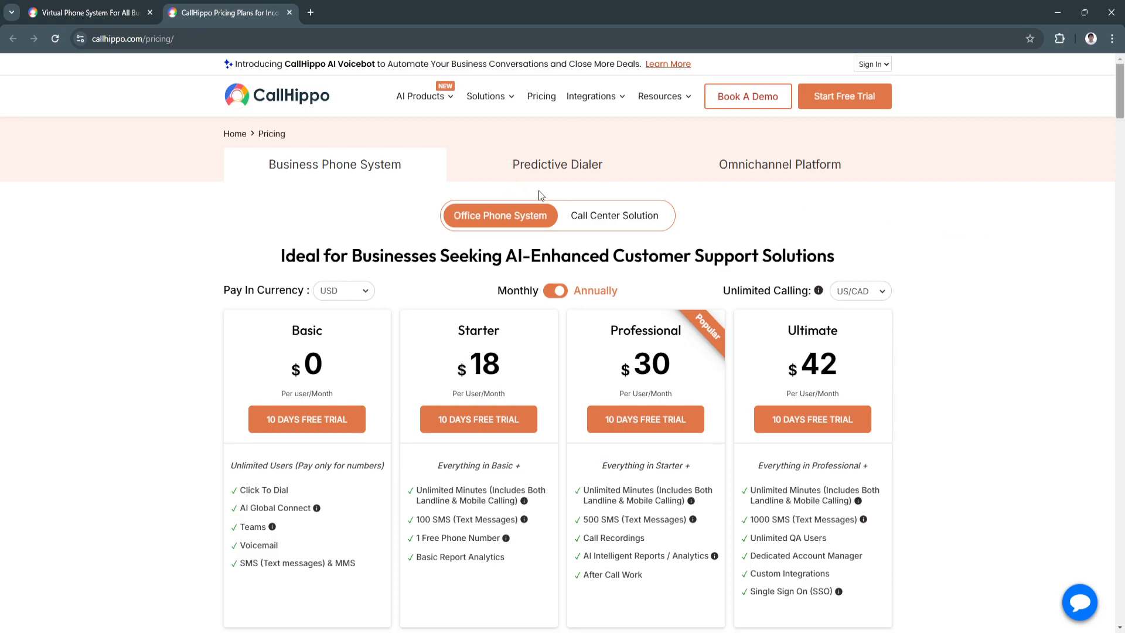
Switch to Call Center Solution plans (Basic, Bronze, Silver, Platinum) and review their features down to Explore Our Add-ons.
left_click(614, 216)
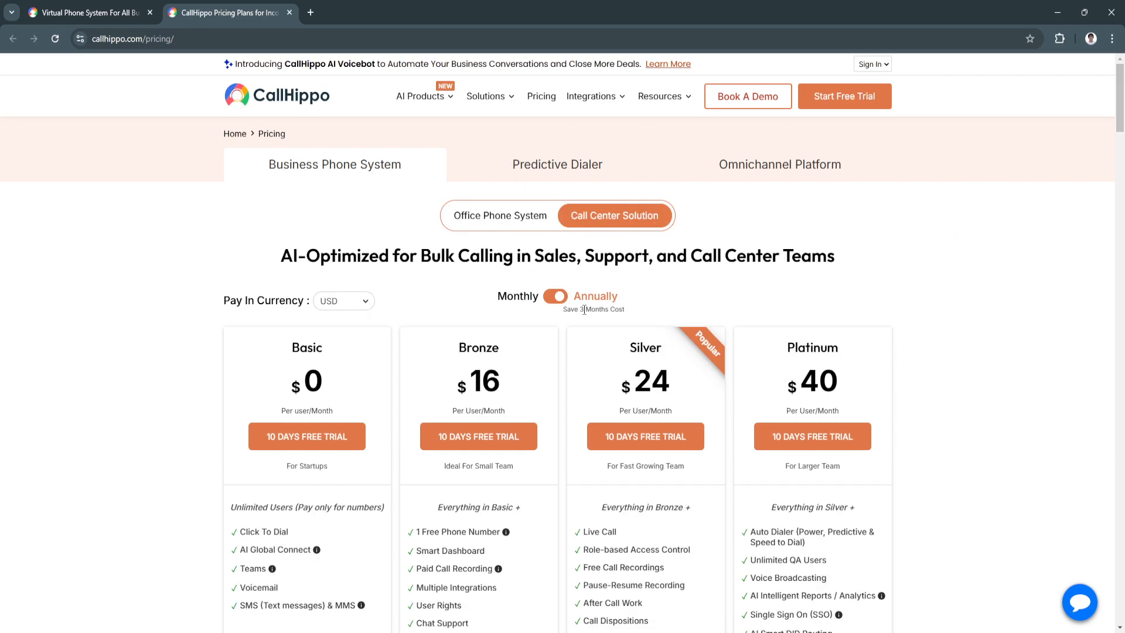
scroll("down", 3)
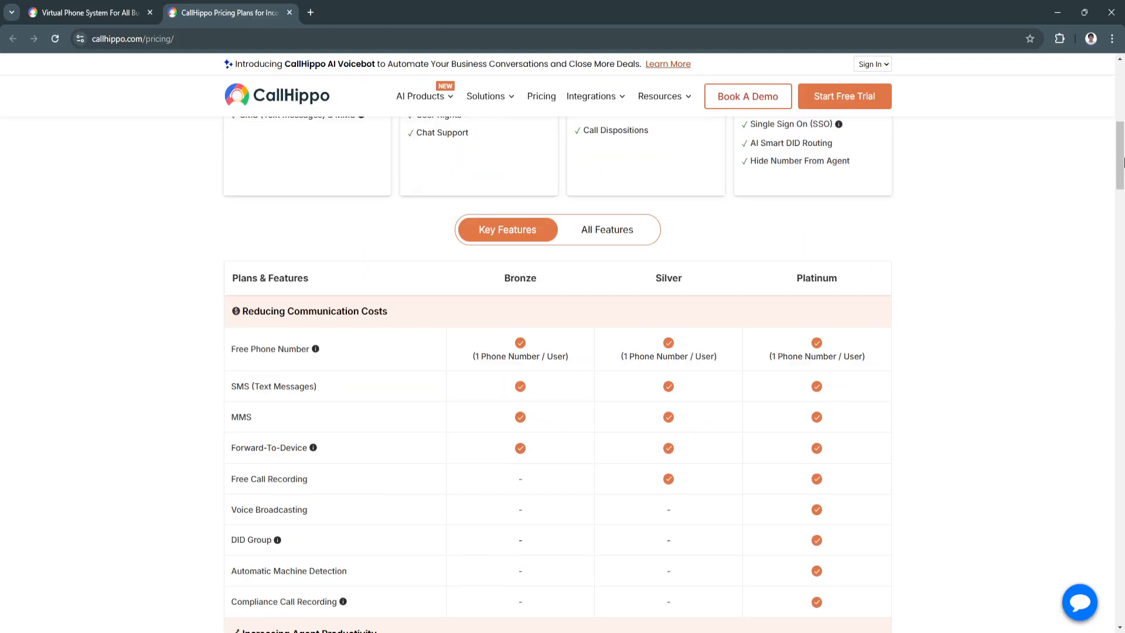
scroll("down", 3)
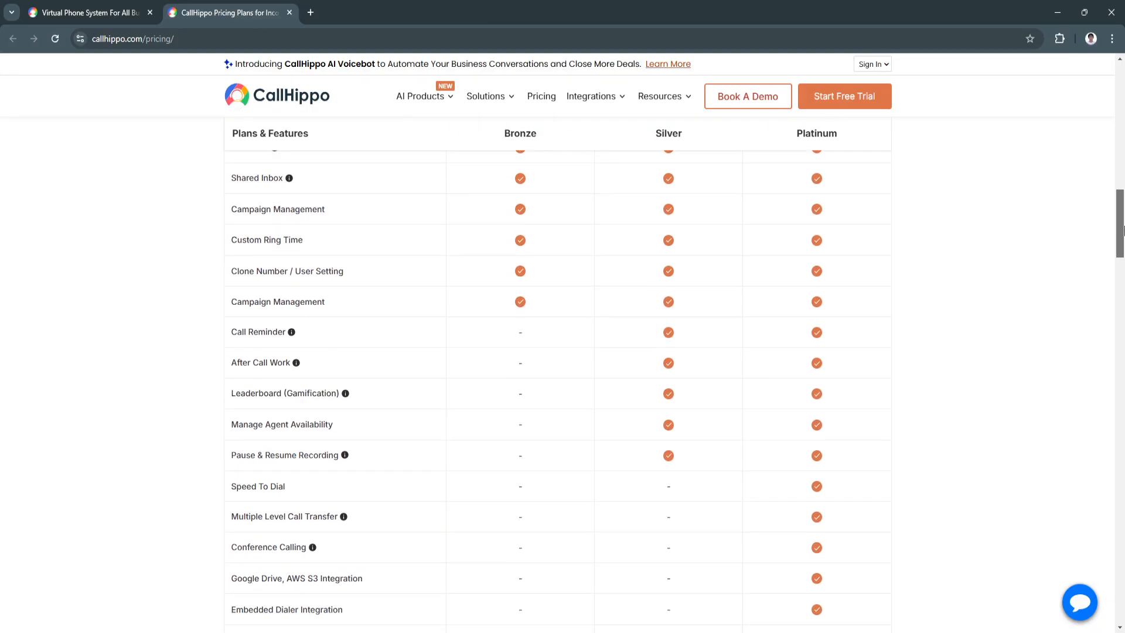
scroll("down", 3)
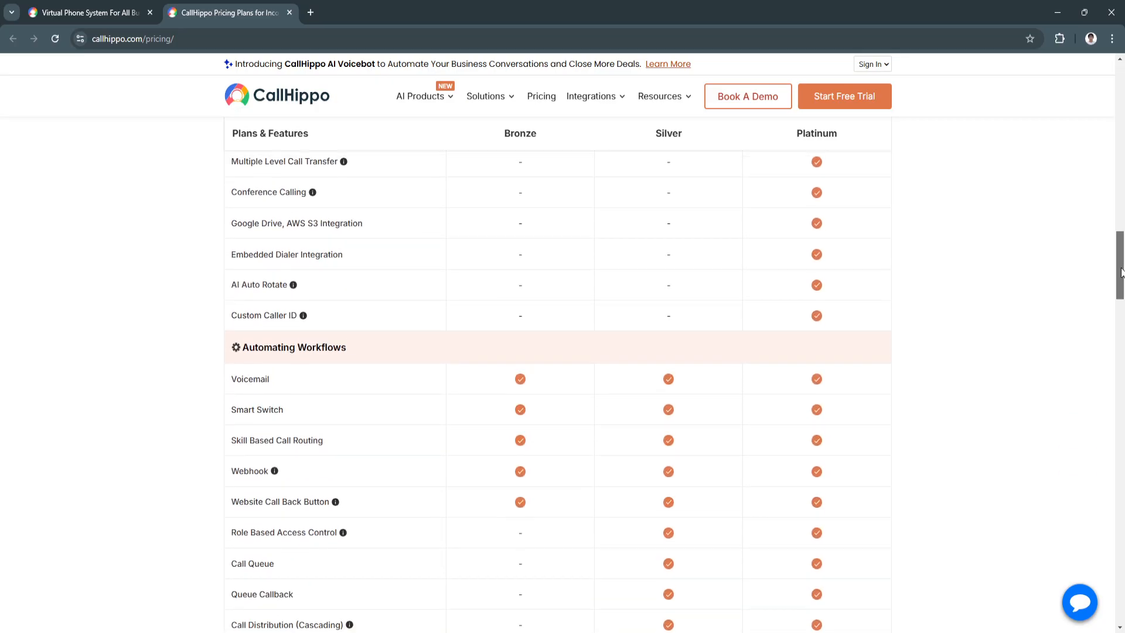
scroll("up", 3)
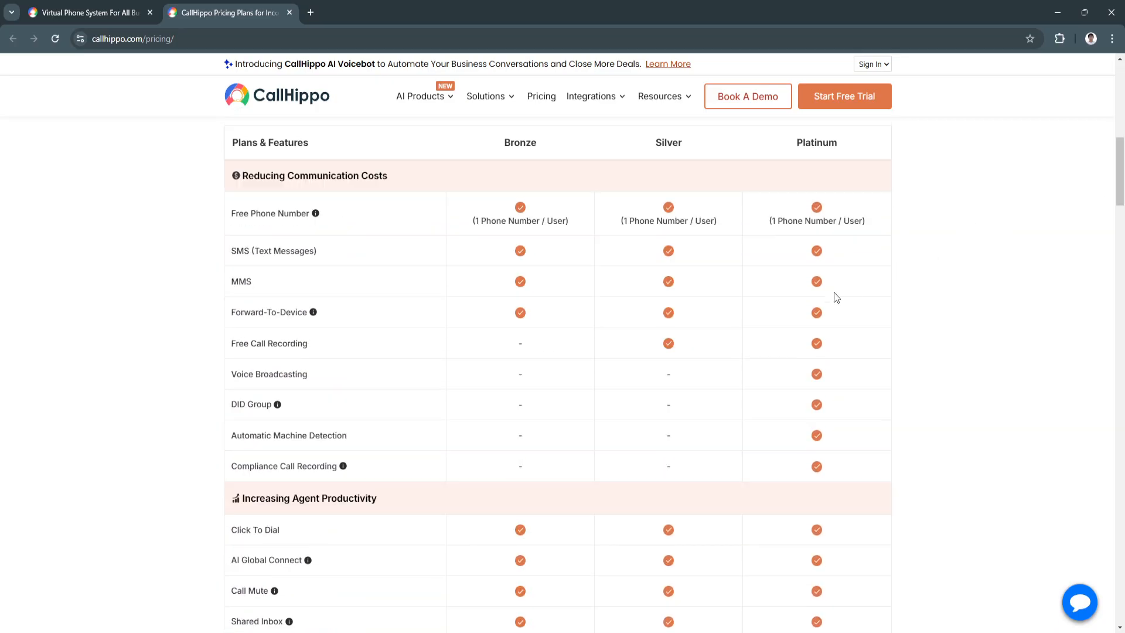
mouse_move(401, 305)
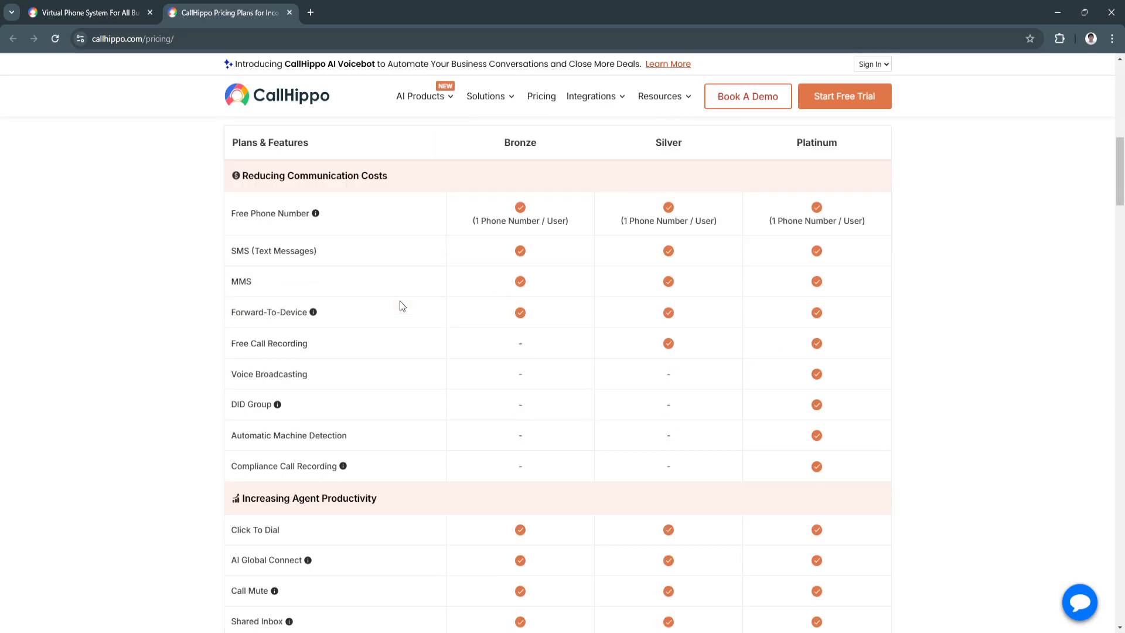
scroll("down", 3)
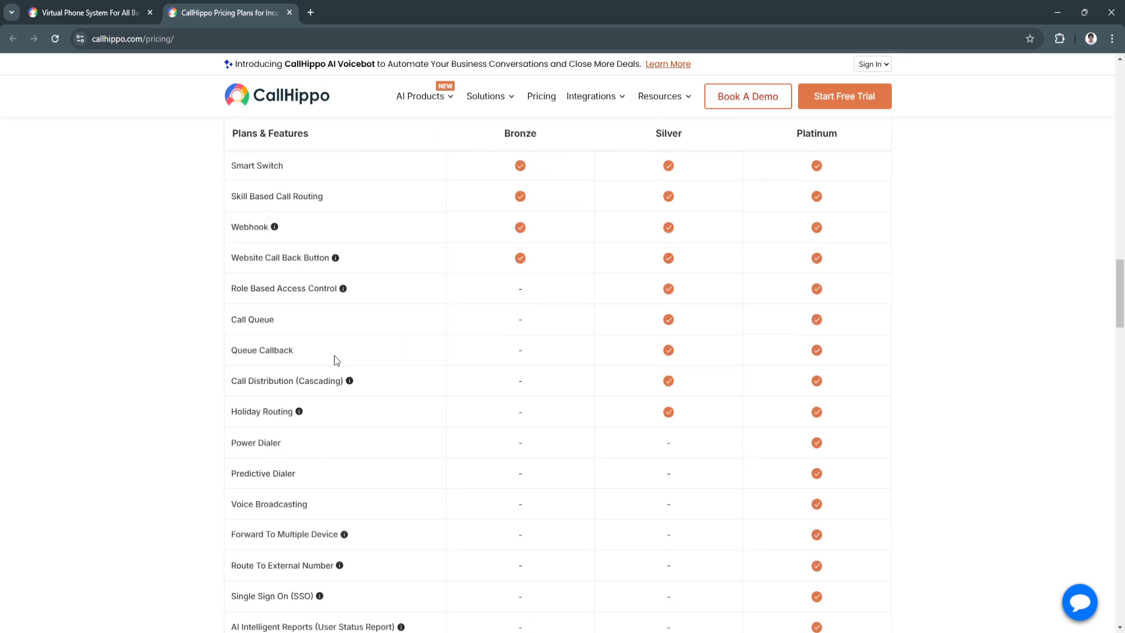
scroll("down", 3)
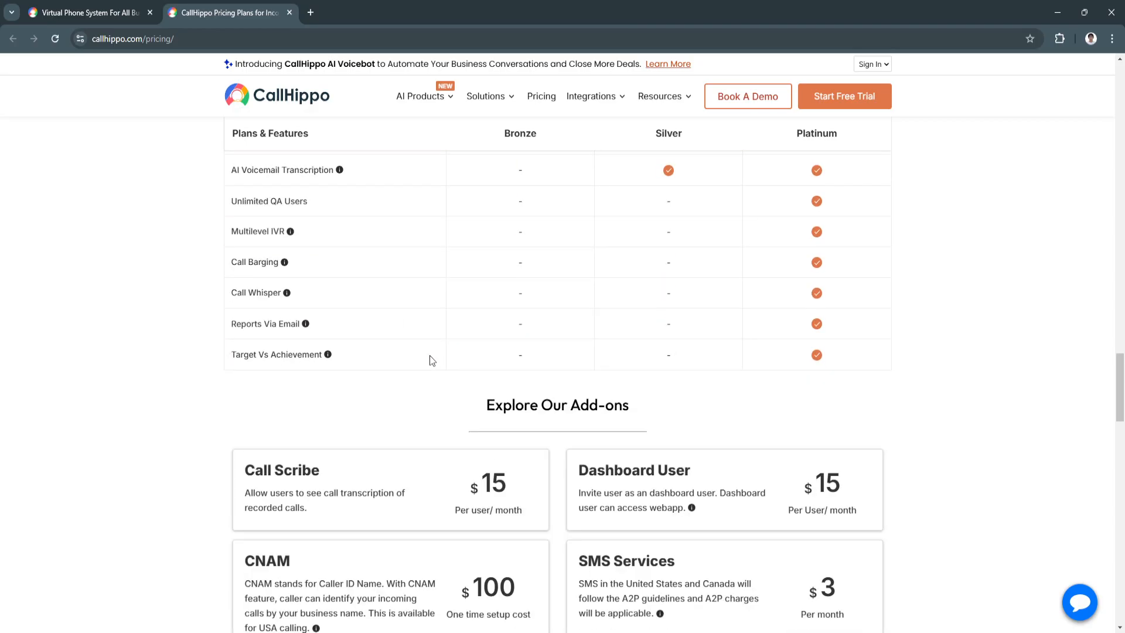